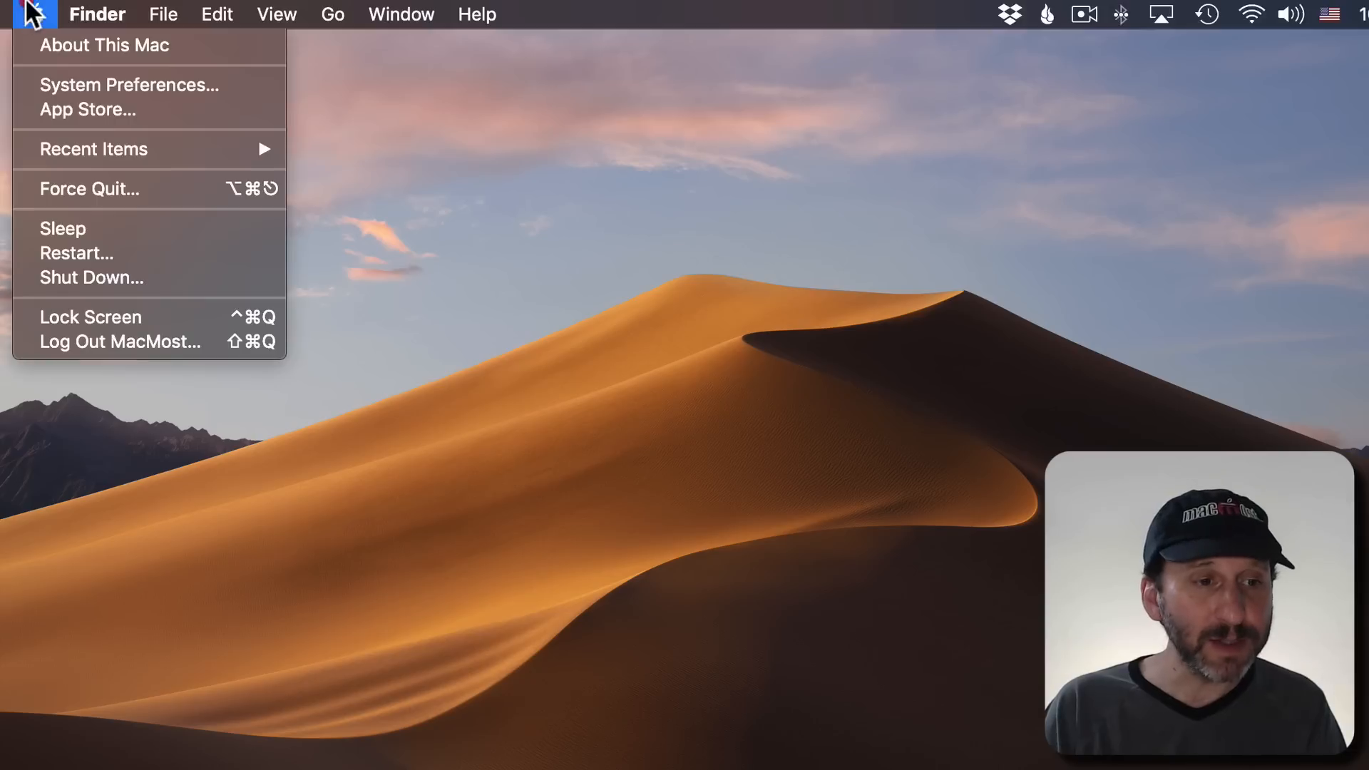
In Date & Time clock settings, try Announce the time and its intervals, then switch it off
click(129, 85)
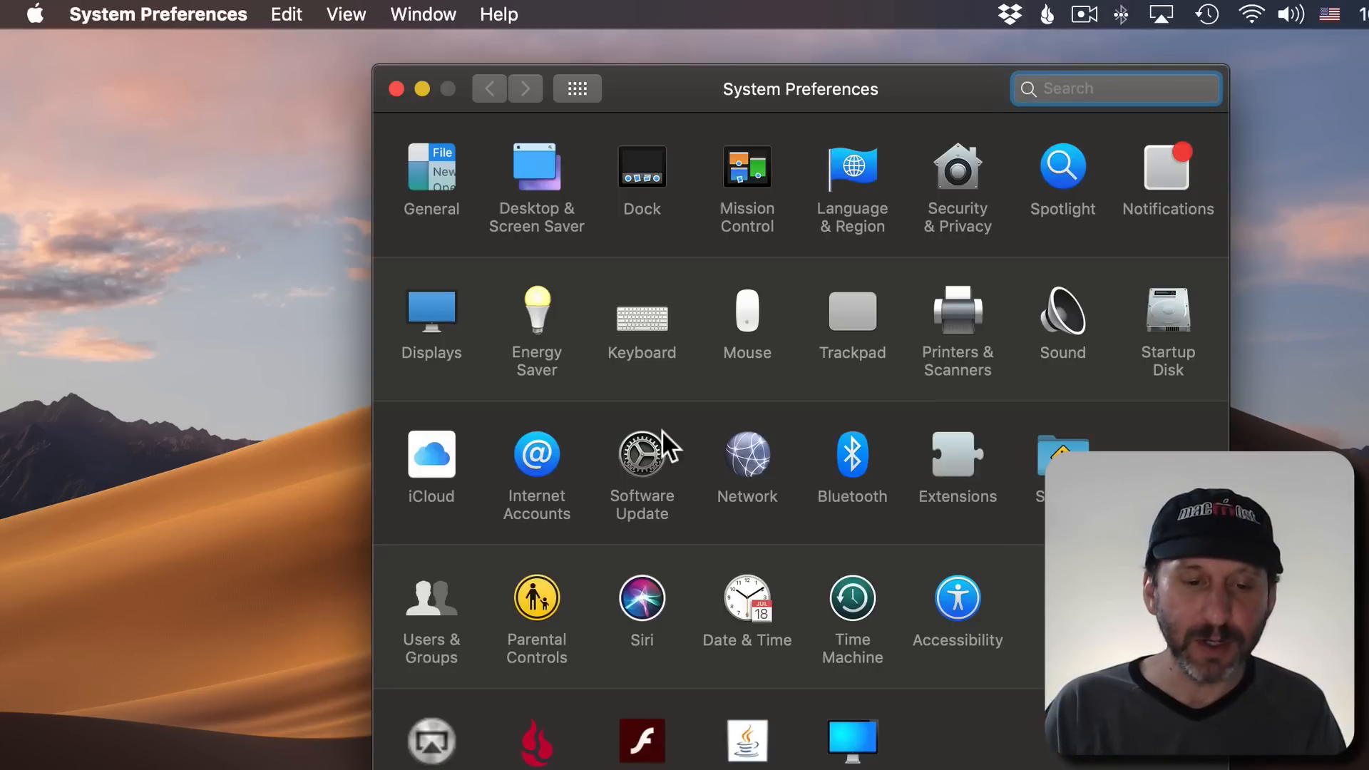
click(746, 602)
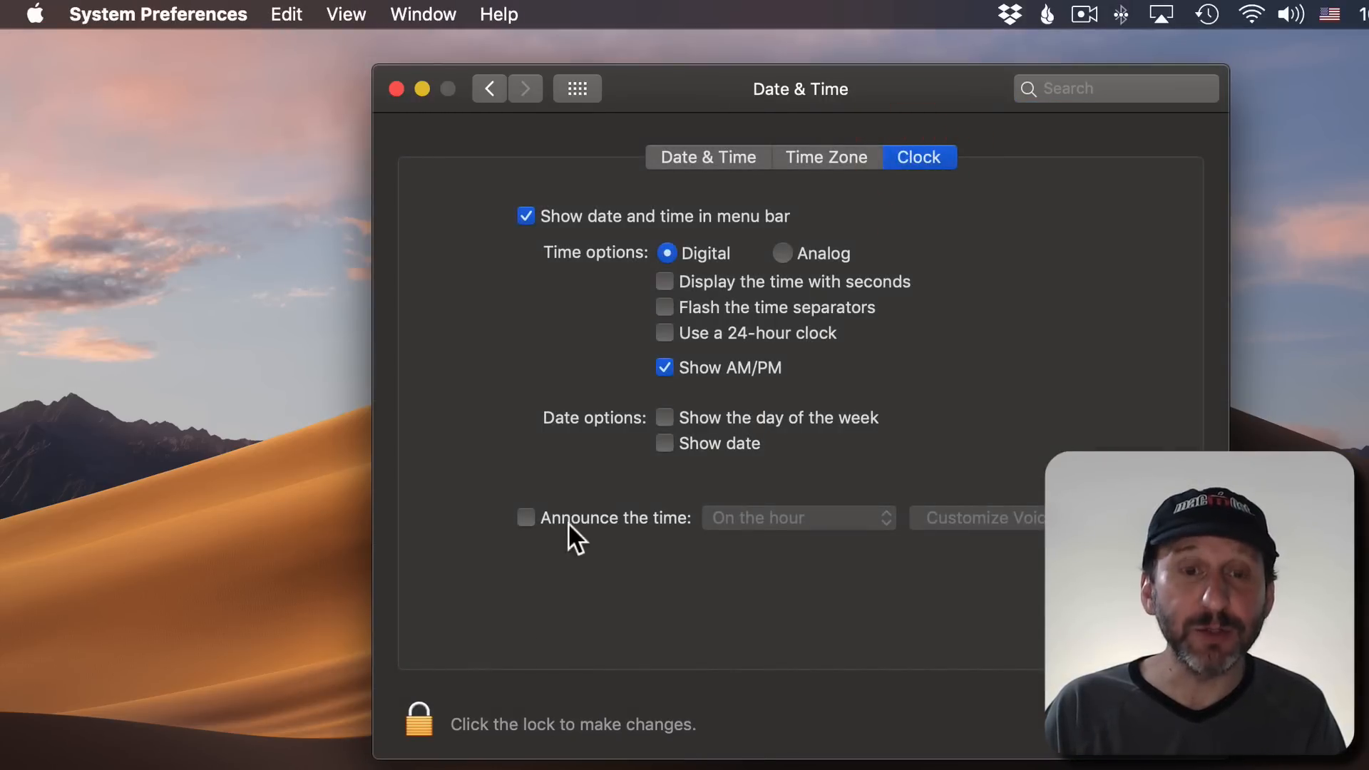
click(525, 517)
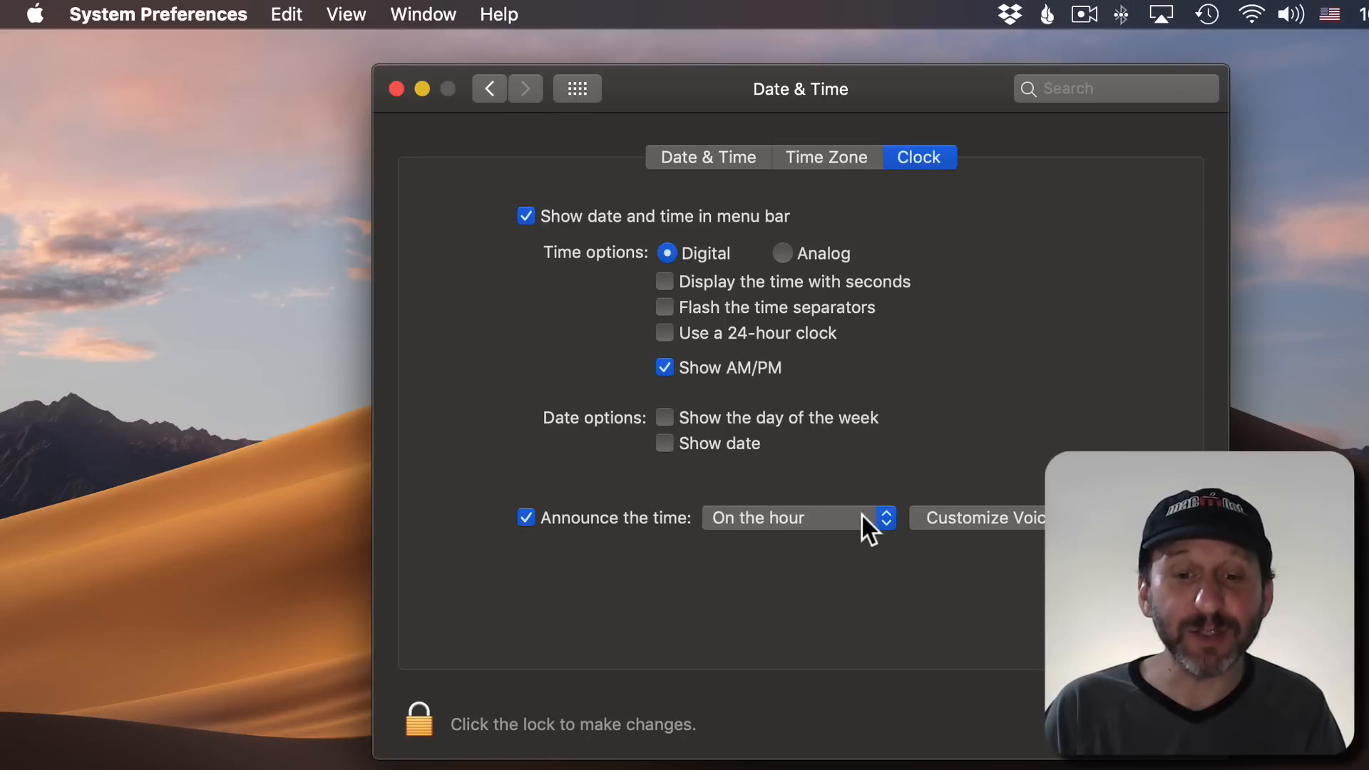
click(794, 517)
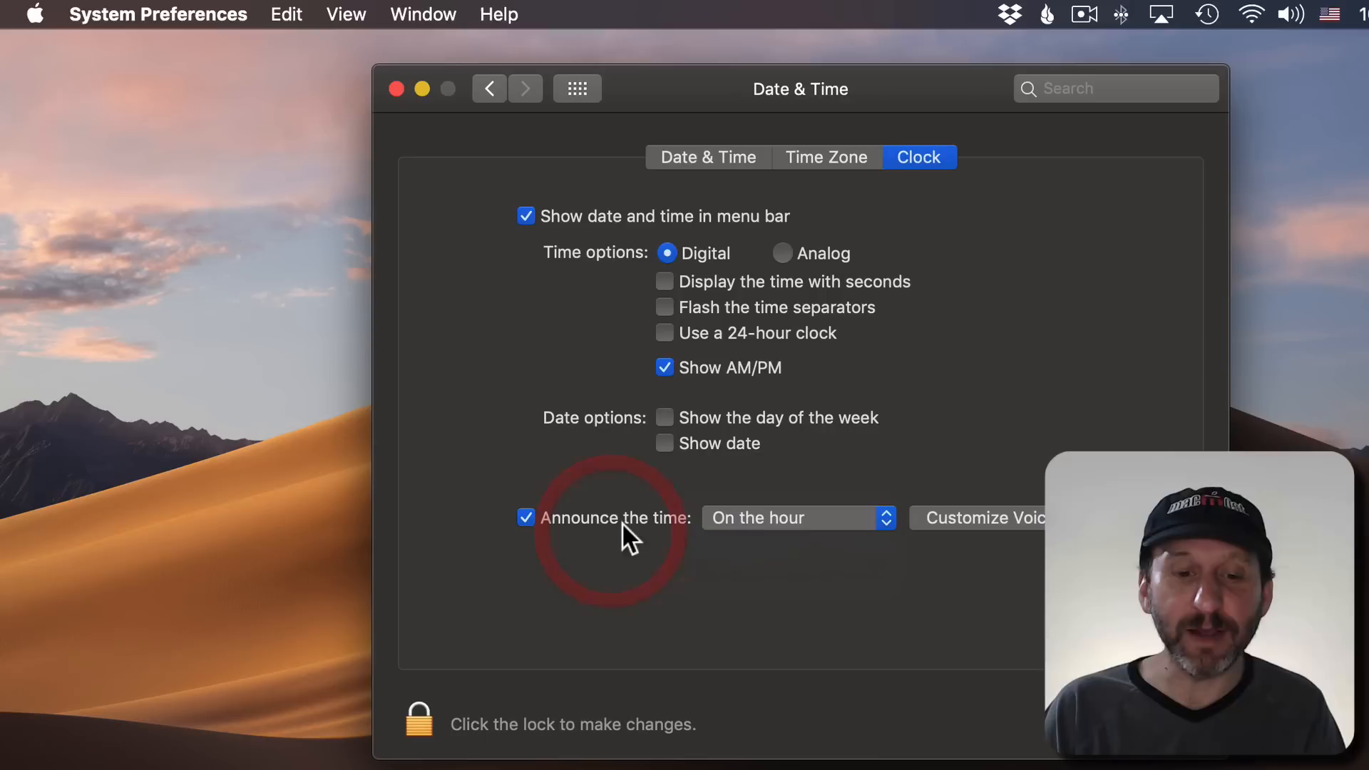
mouse_move(764, 533)
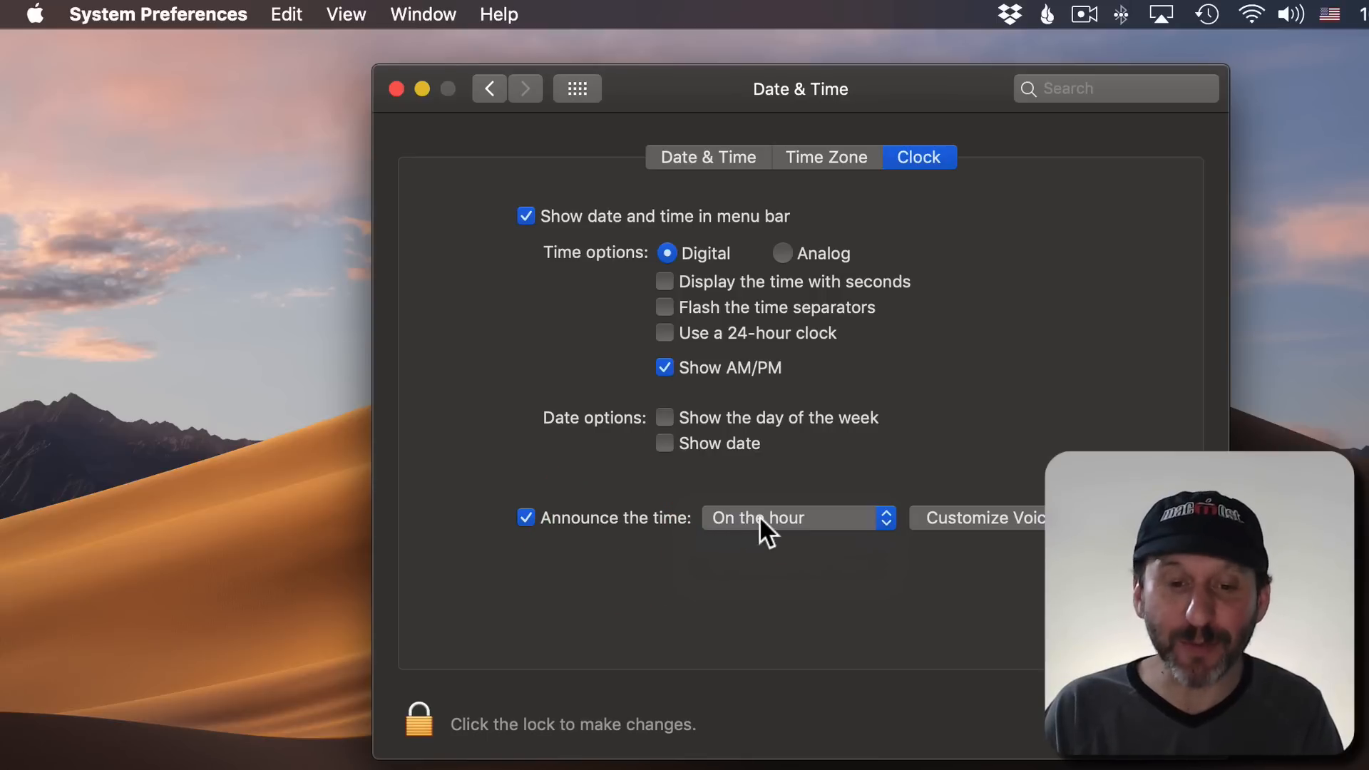
click(796, 517)
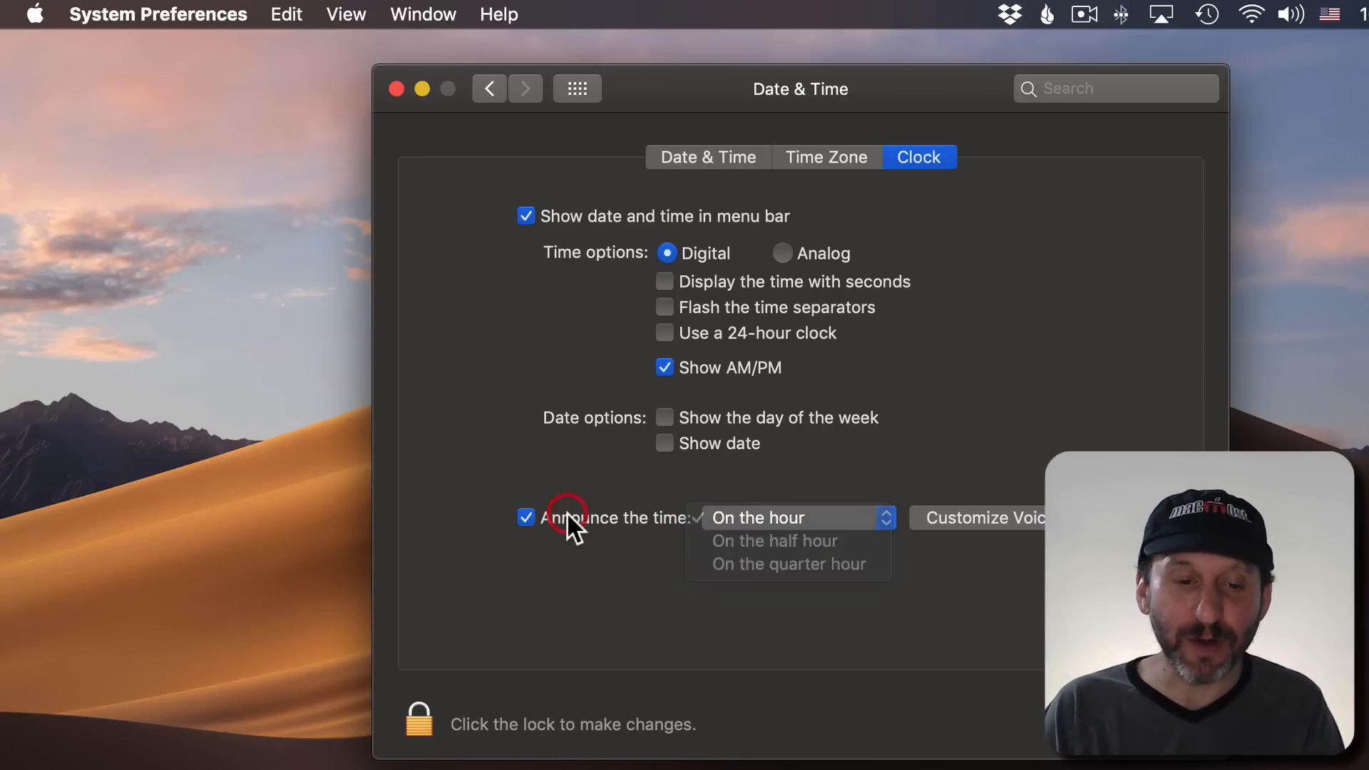
click(526, 516)
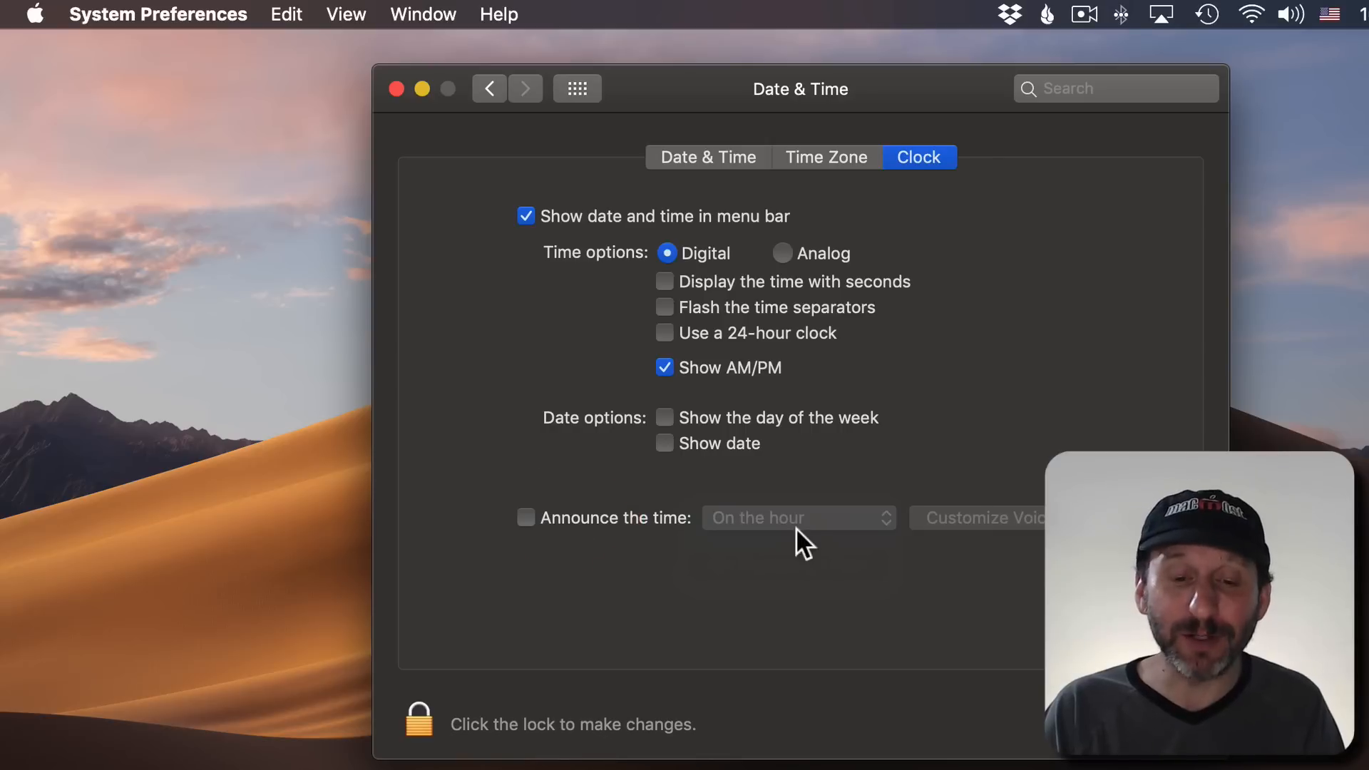
mouse_move(790, 559)
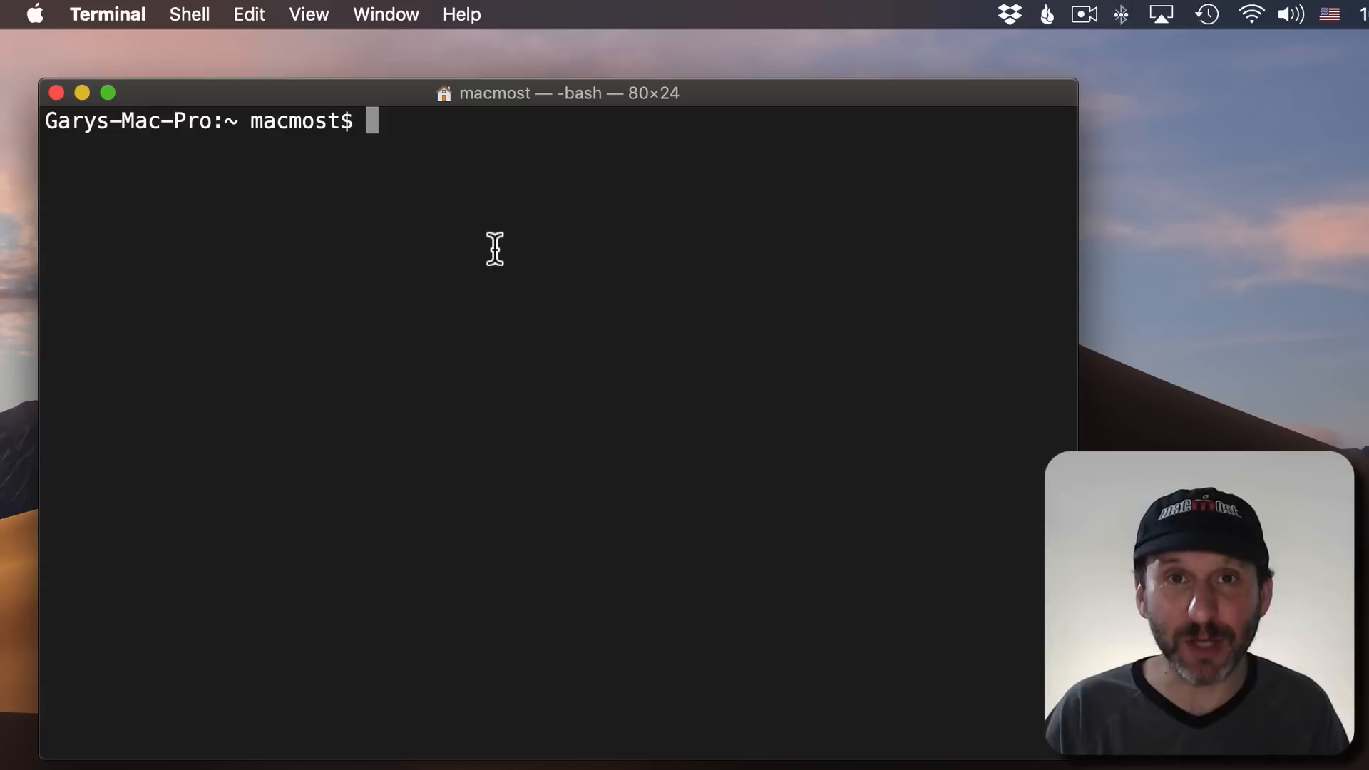
mouse_move(377, 121)
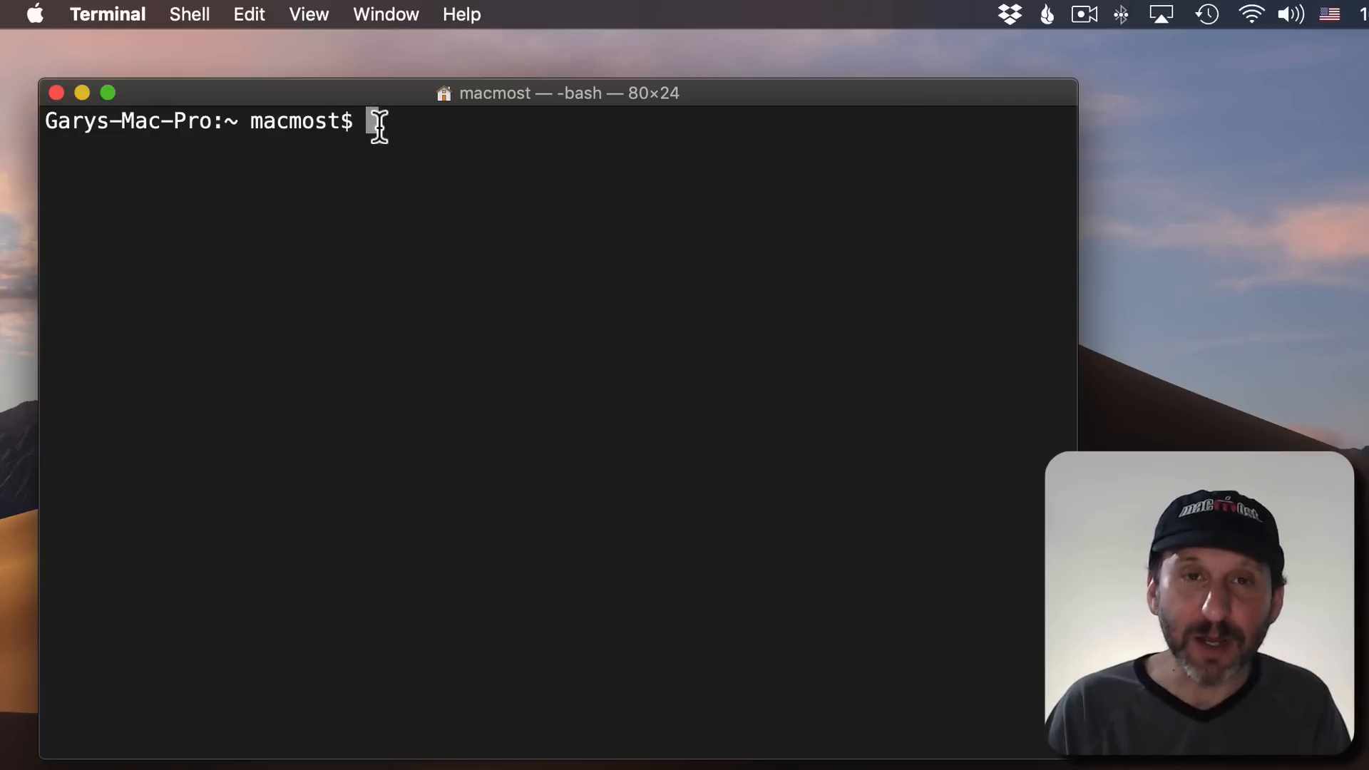
Type 'afplay ' at the Terminal prompt and bring the Finder window forward
text(af)
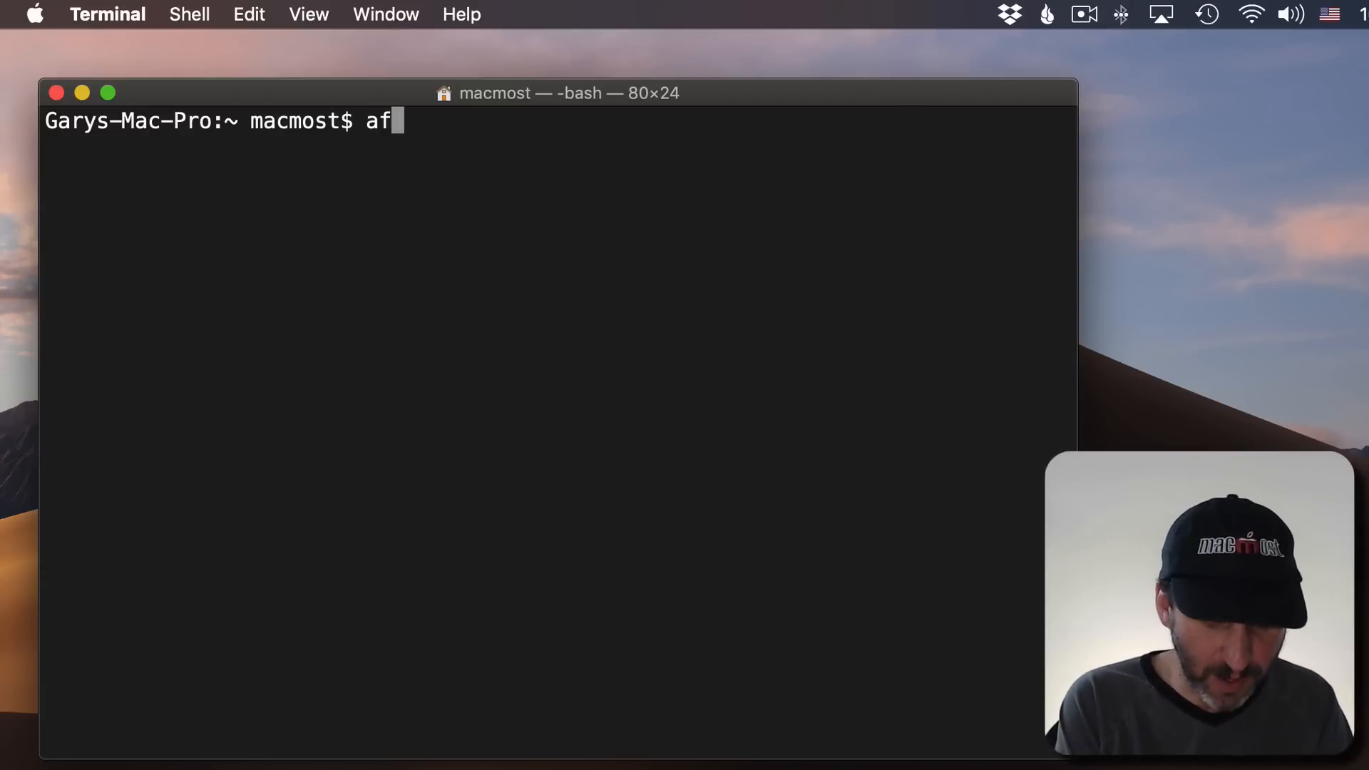
text(play)
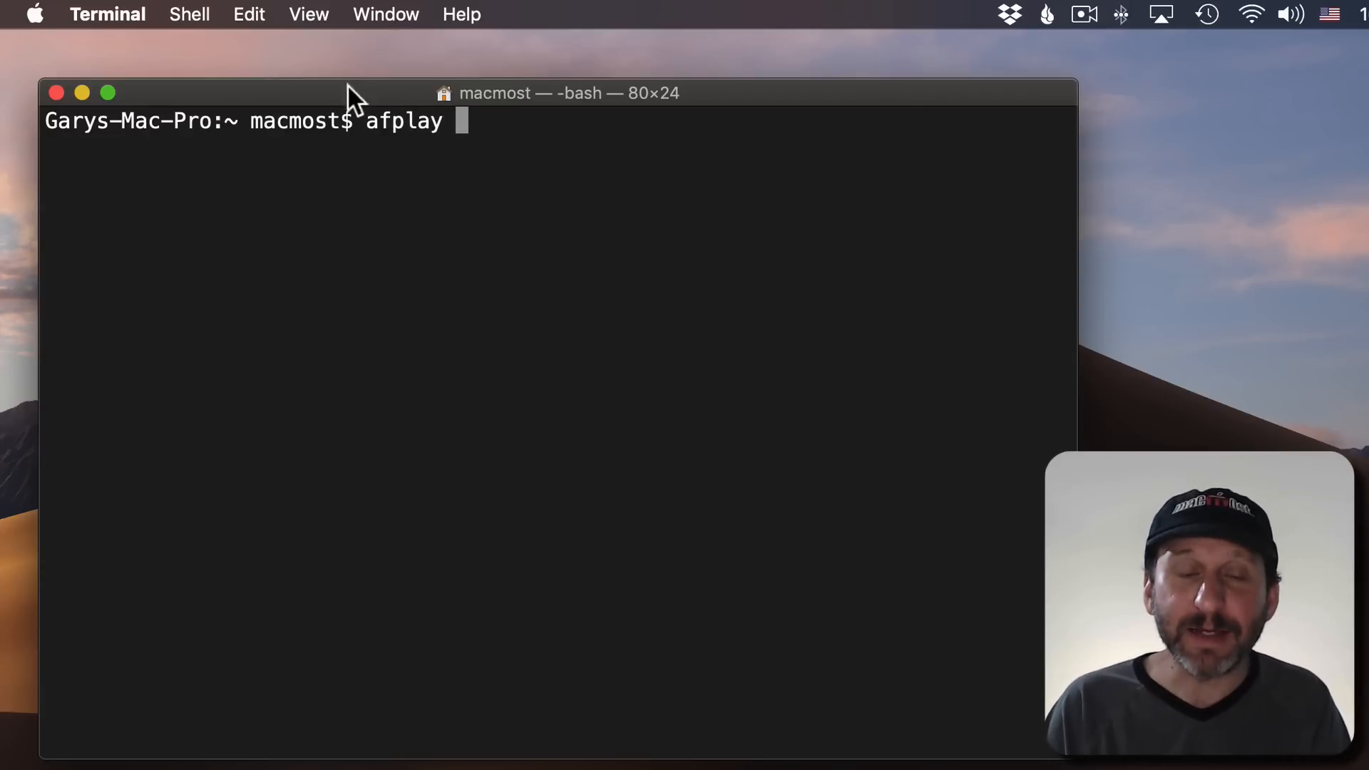
mouse_move(478, 127)
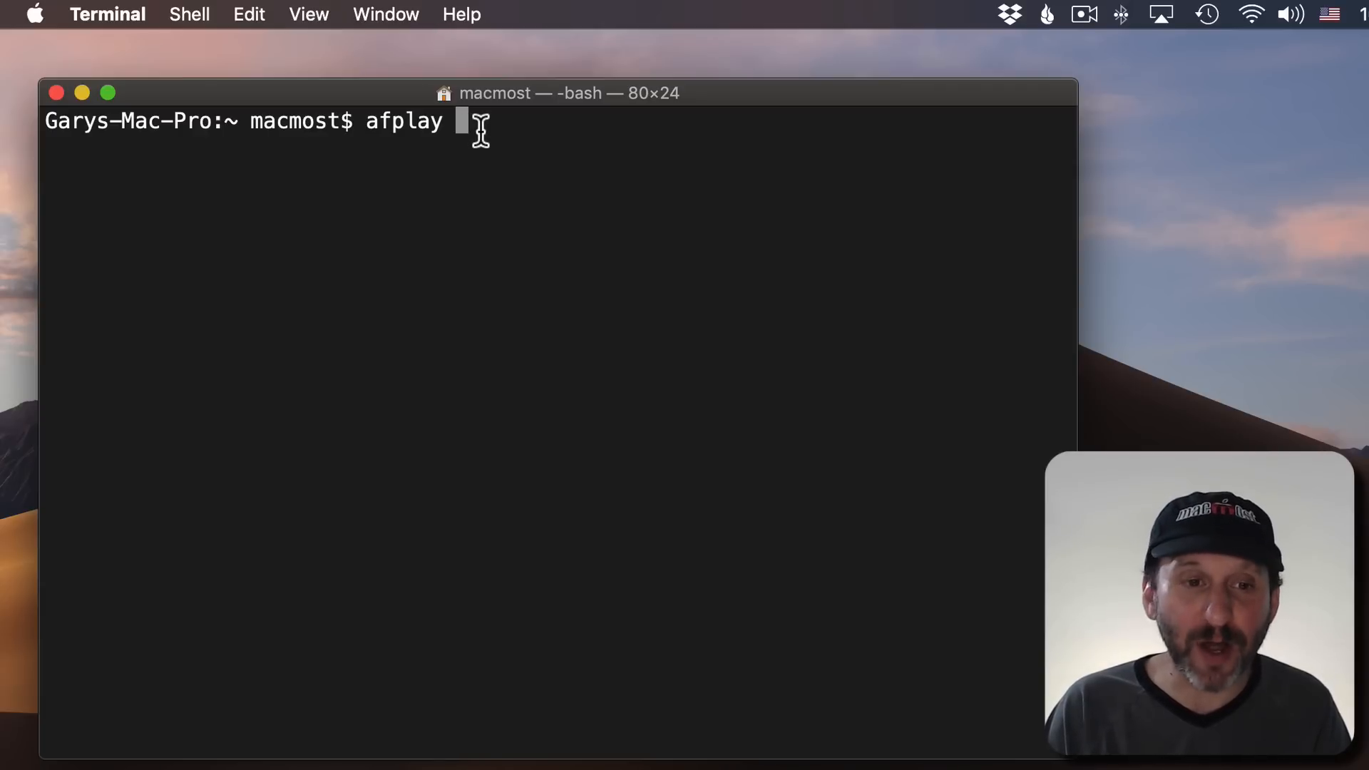
click(1244, 341)
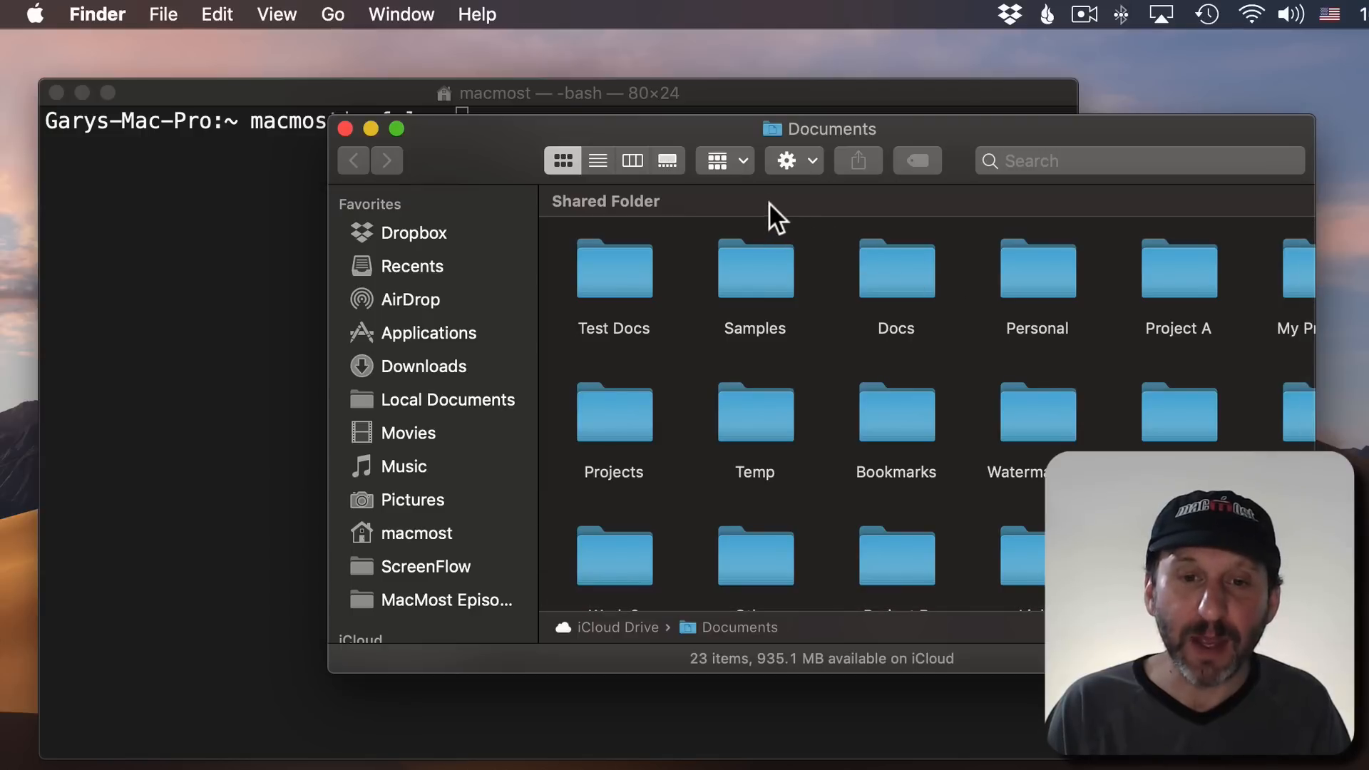
Browse Finder to System > Library > Sounds and preview Morse.aiff
click(333, 15)
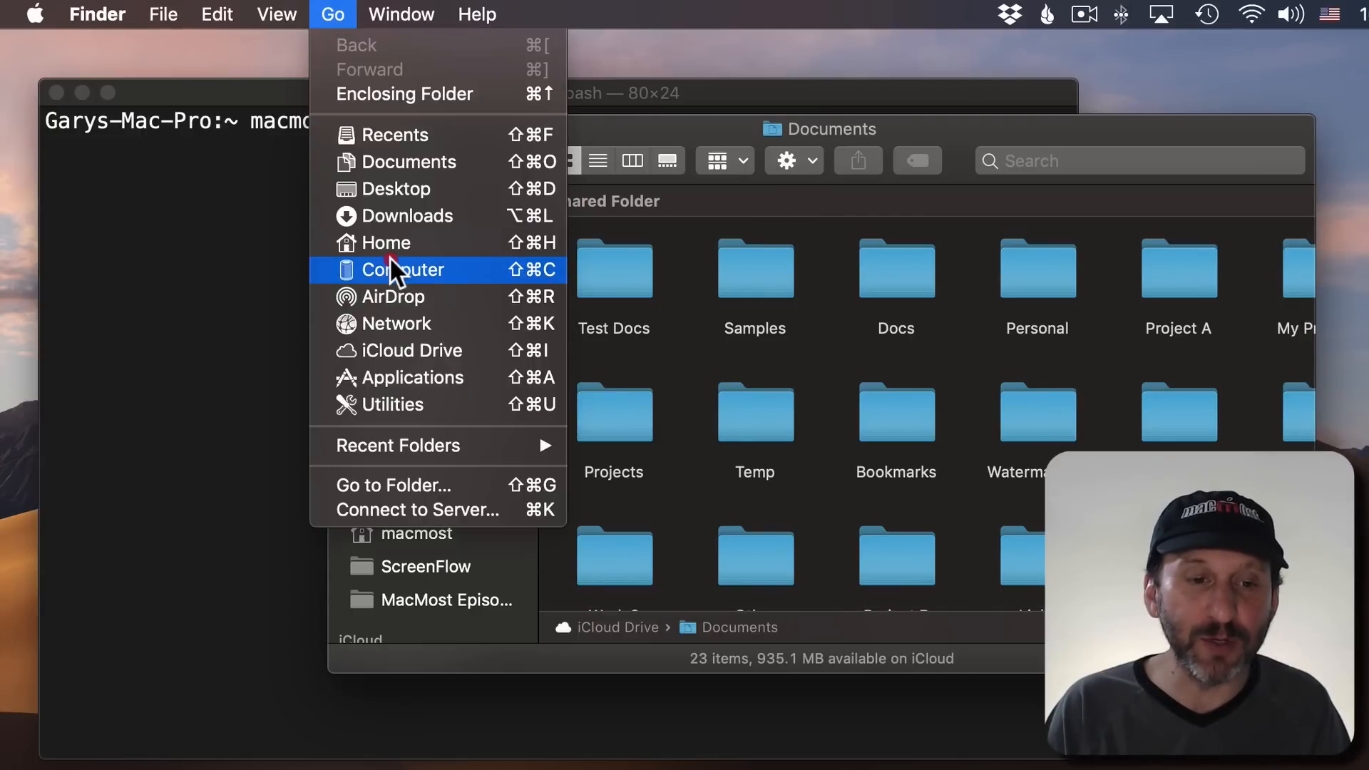
click(401, 268)
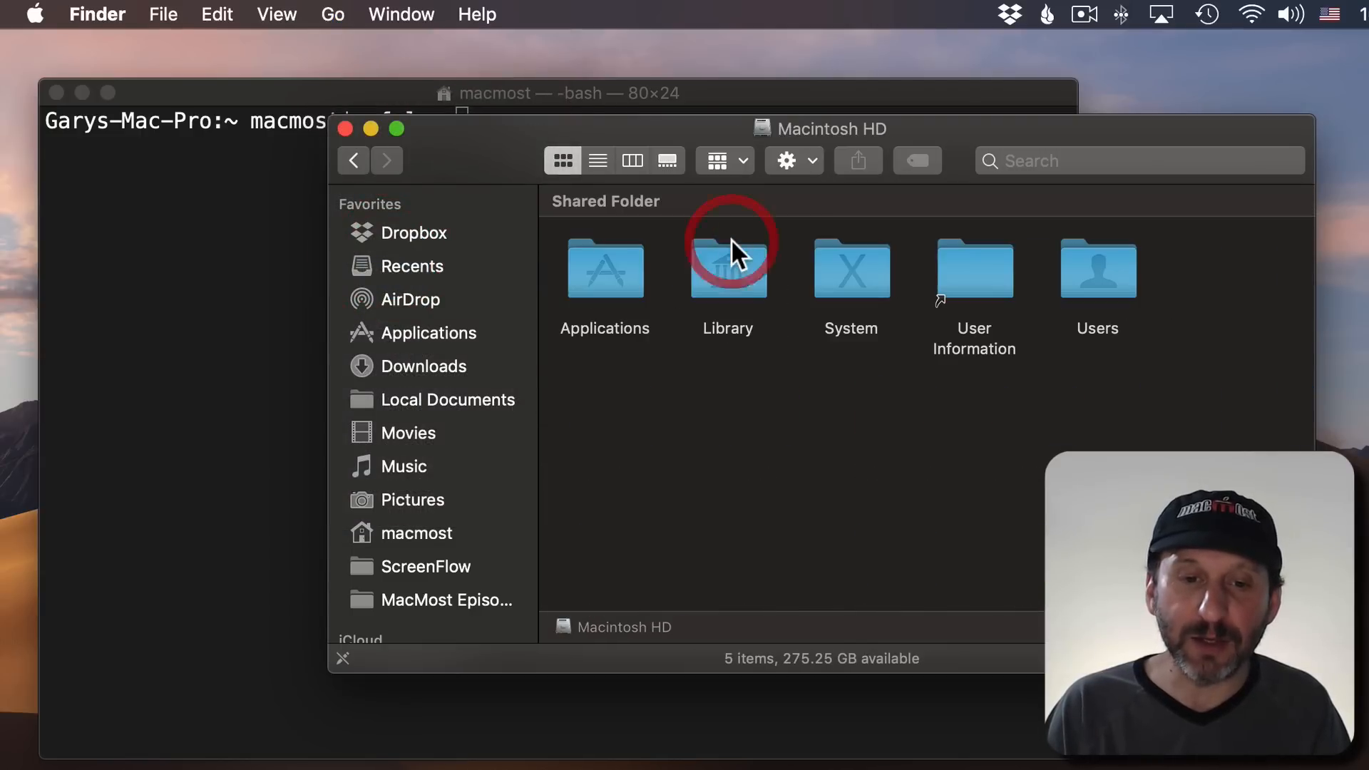
double_click(727, 268)
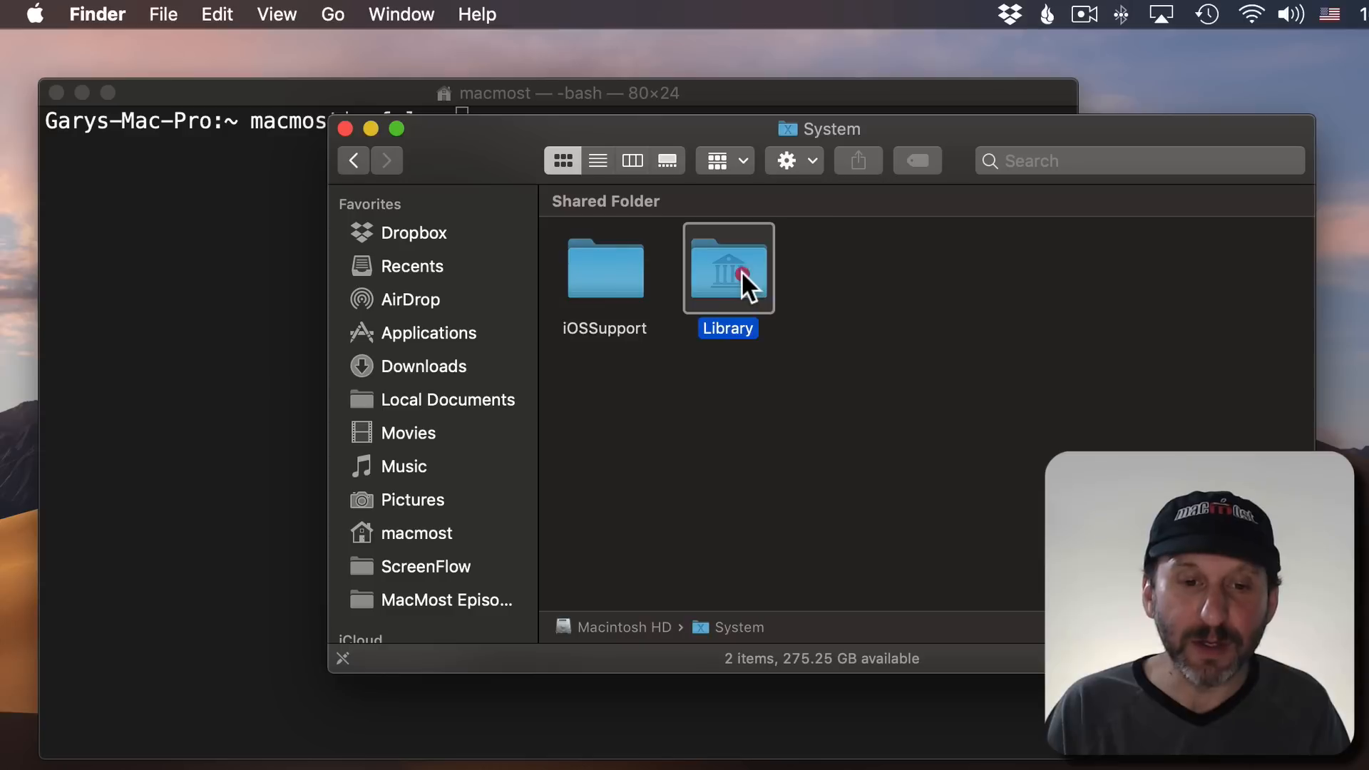
double_click(727, 268)
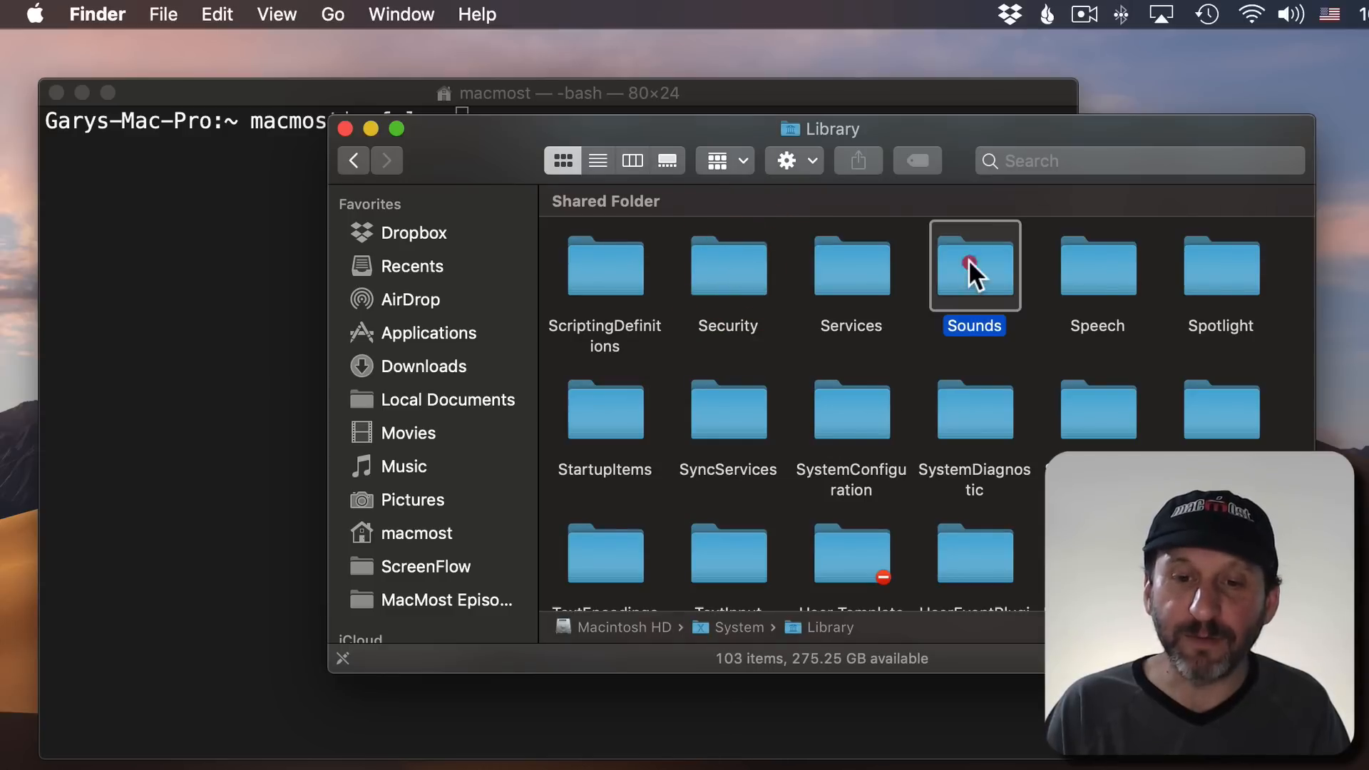
double_click(973, 266)
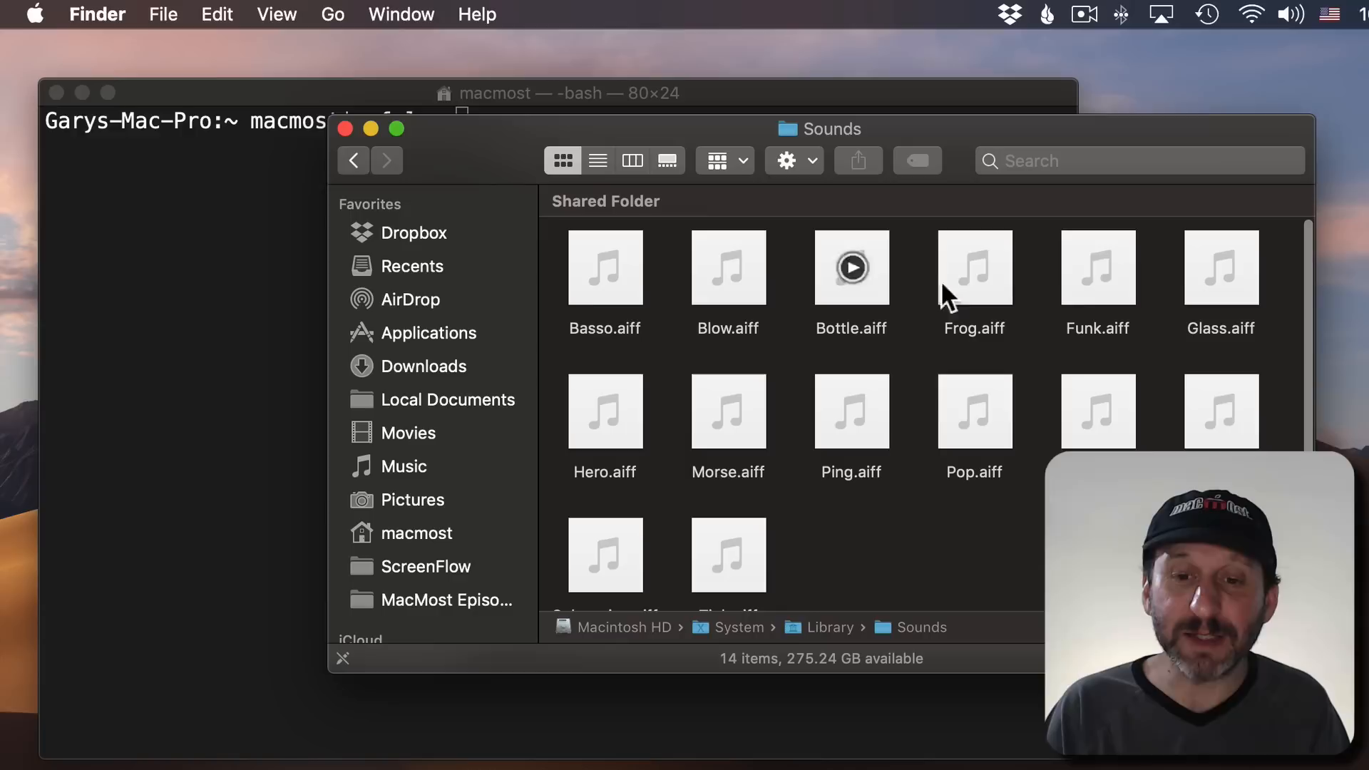
mouse_move(727, 411)
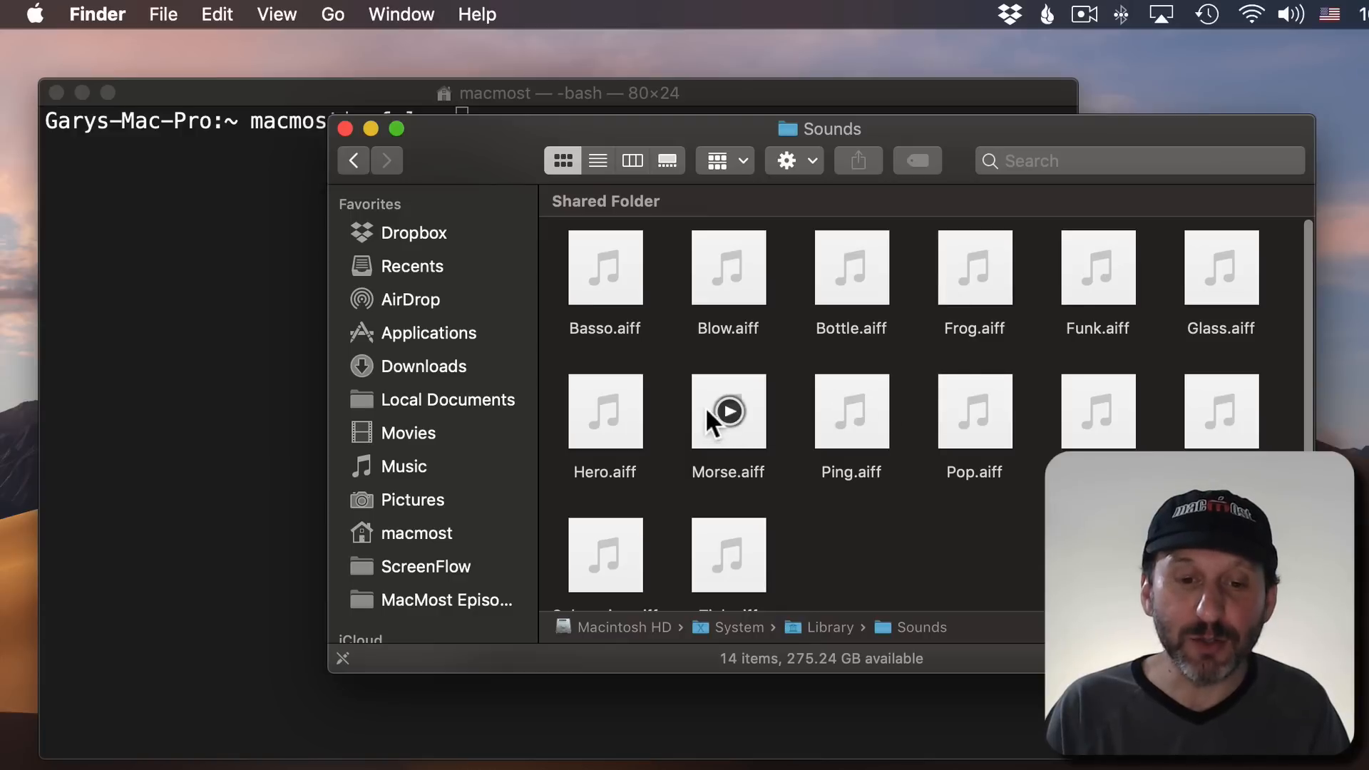
click(727, 412)
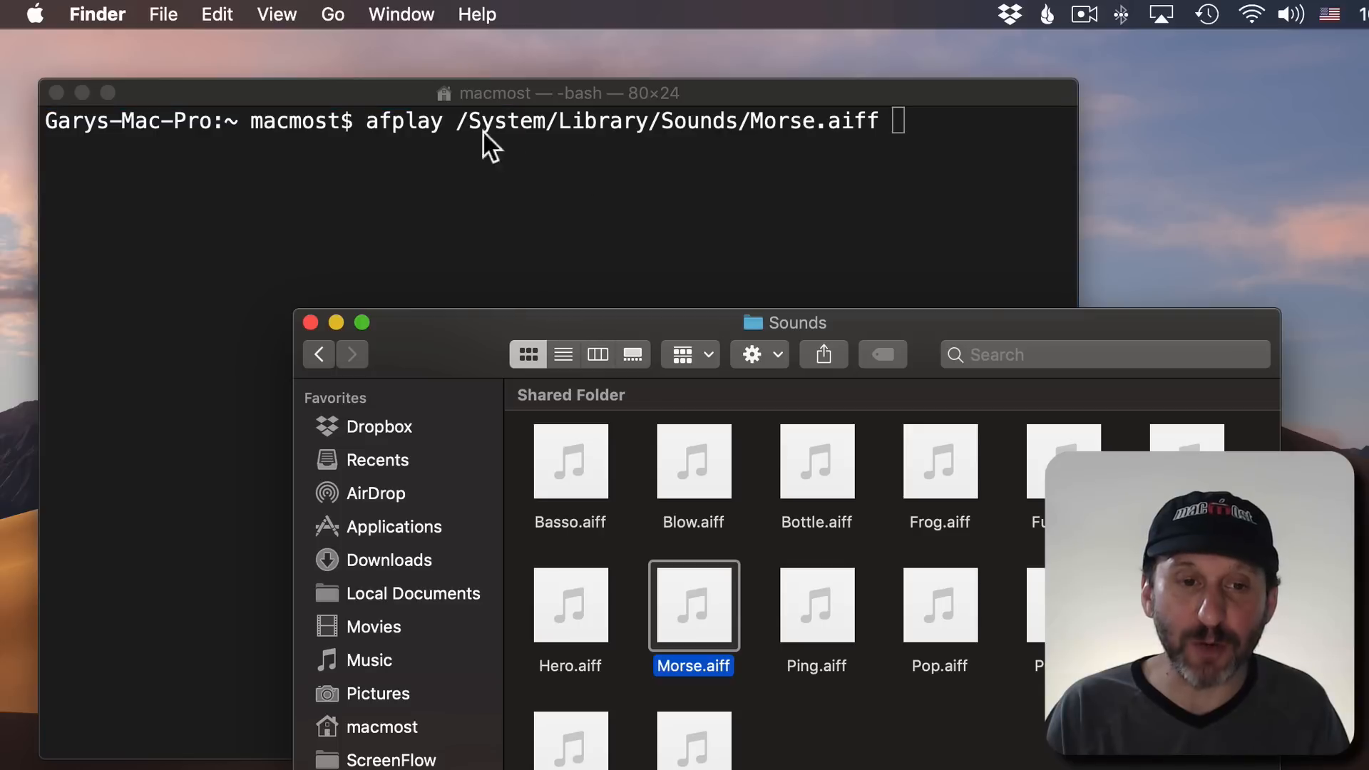
mouse_move(564, 245)
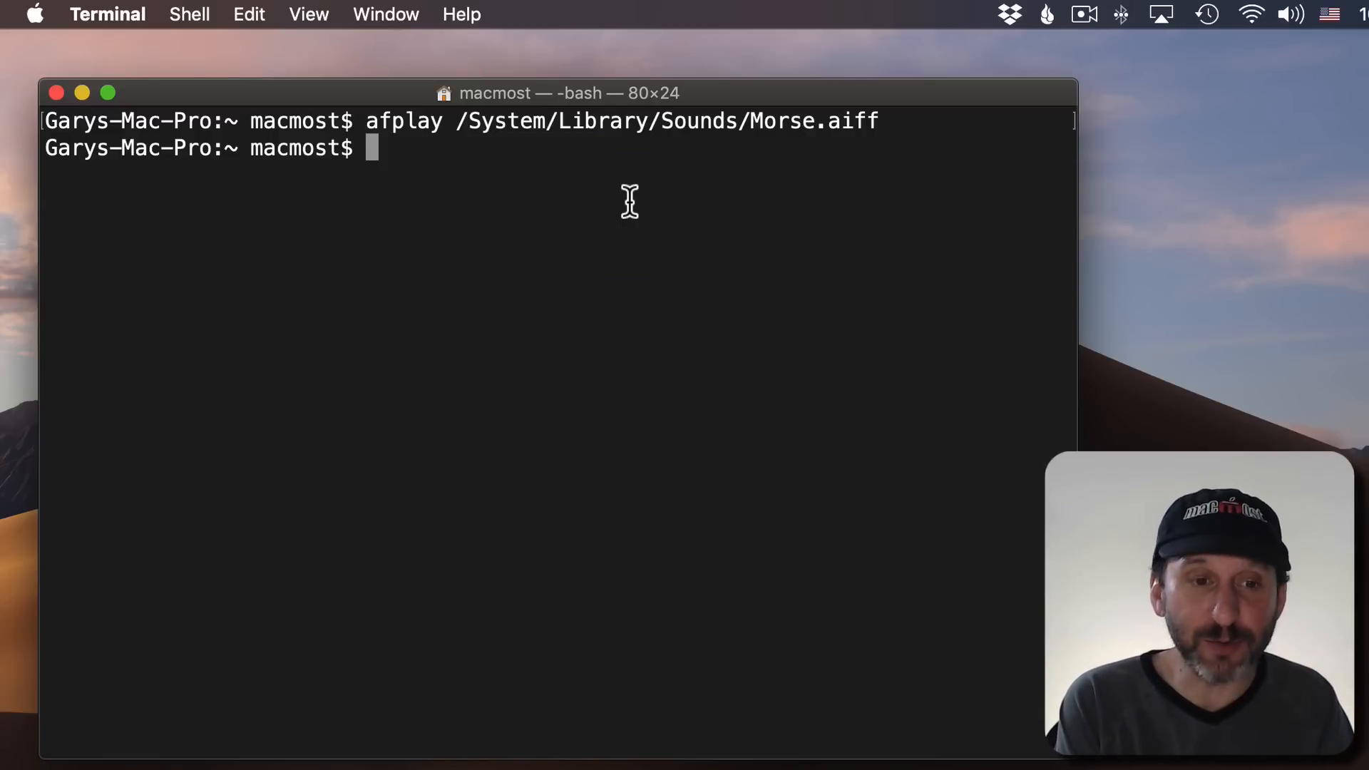
Open the crontab in vi with crontab -e and enter insert mode
text(cr)
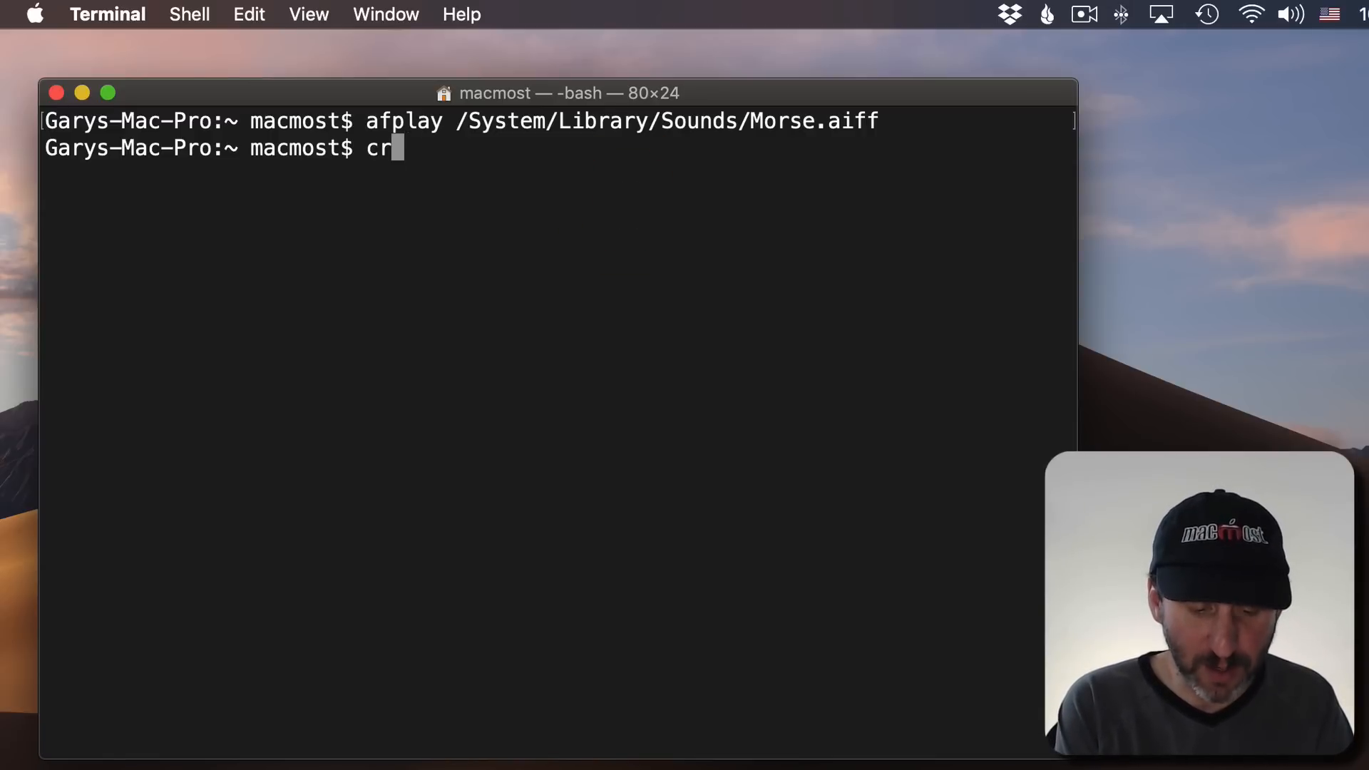
text(ontab)
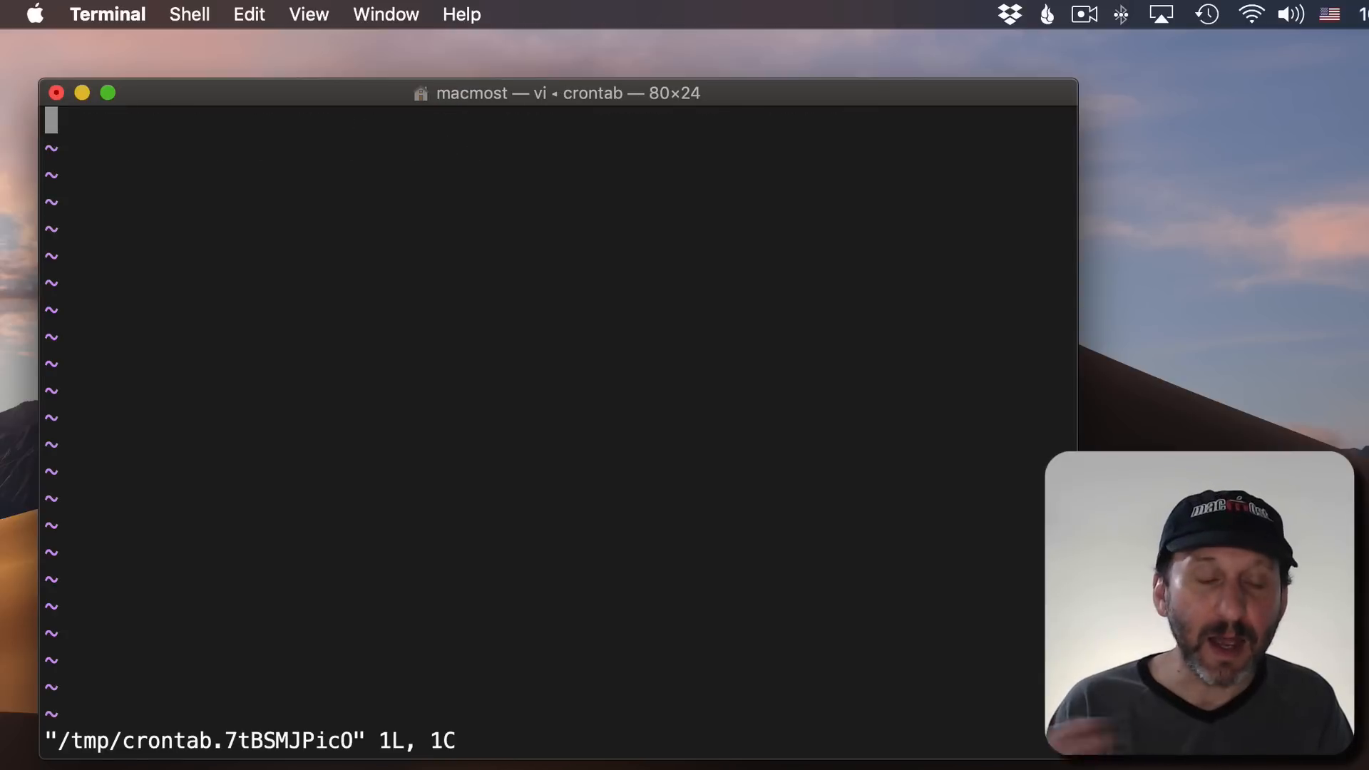
mouse_move(299, 229)
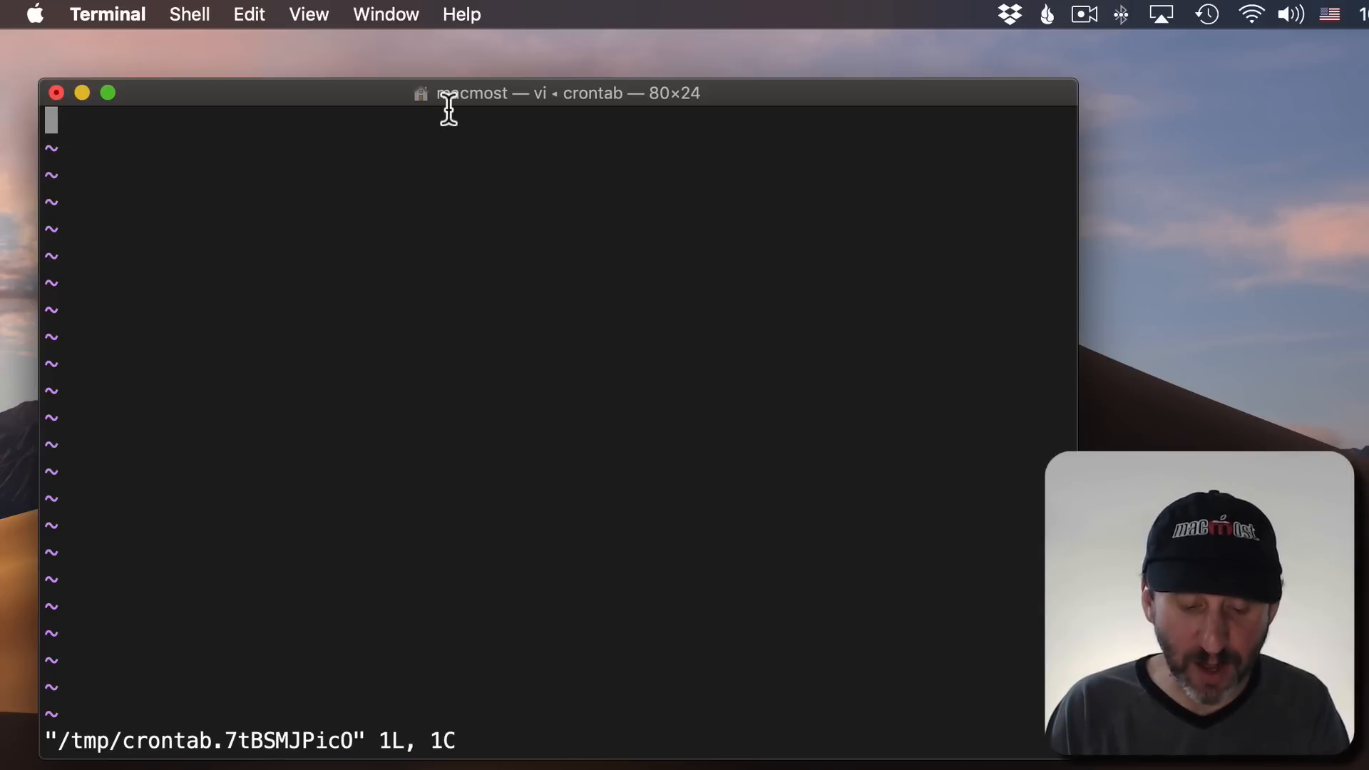
key(i)
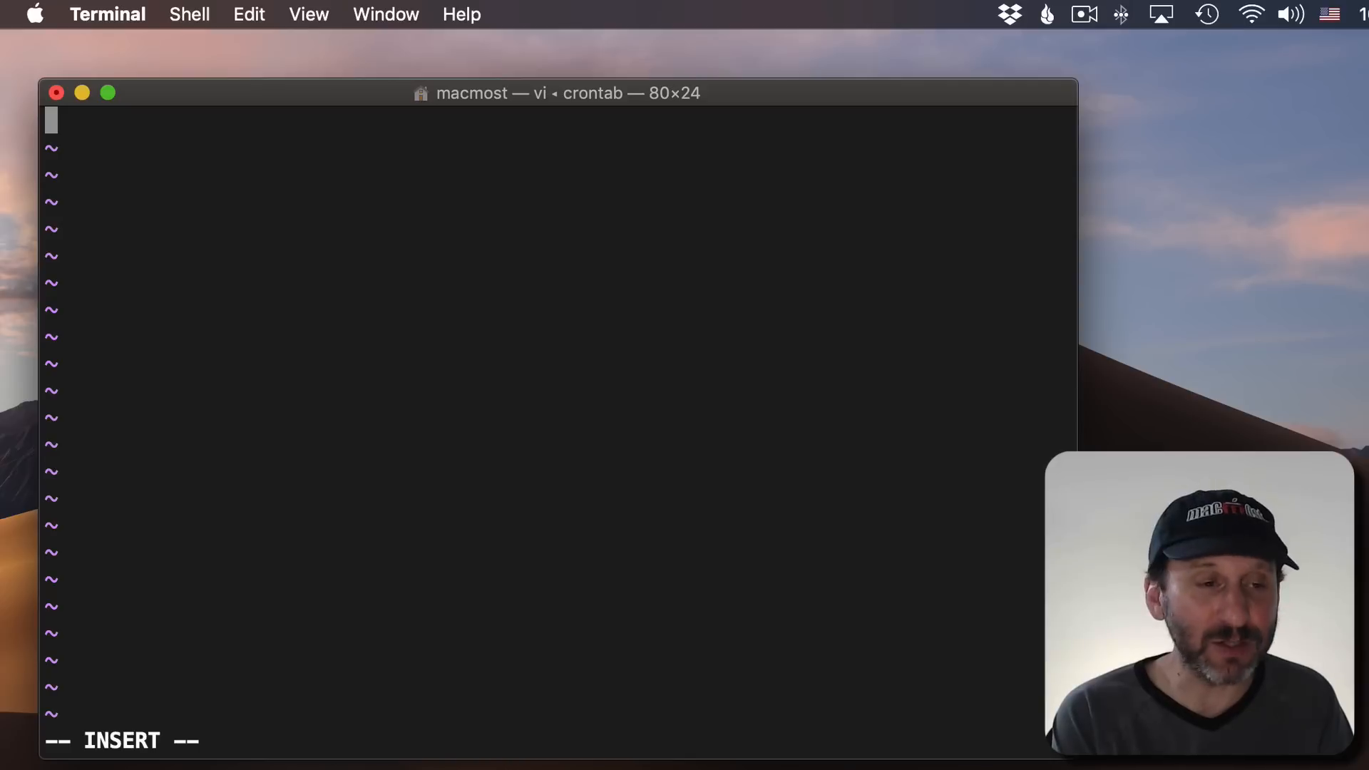
Type the schedule fields followed by 'afplay /System/Library/Sounds/Morse.aiff' in the crontab
text(* * * *)
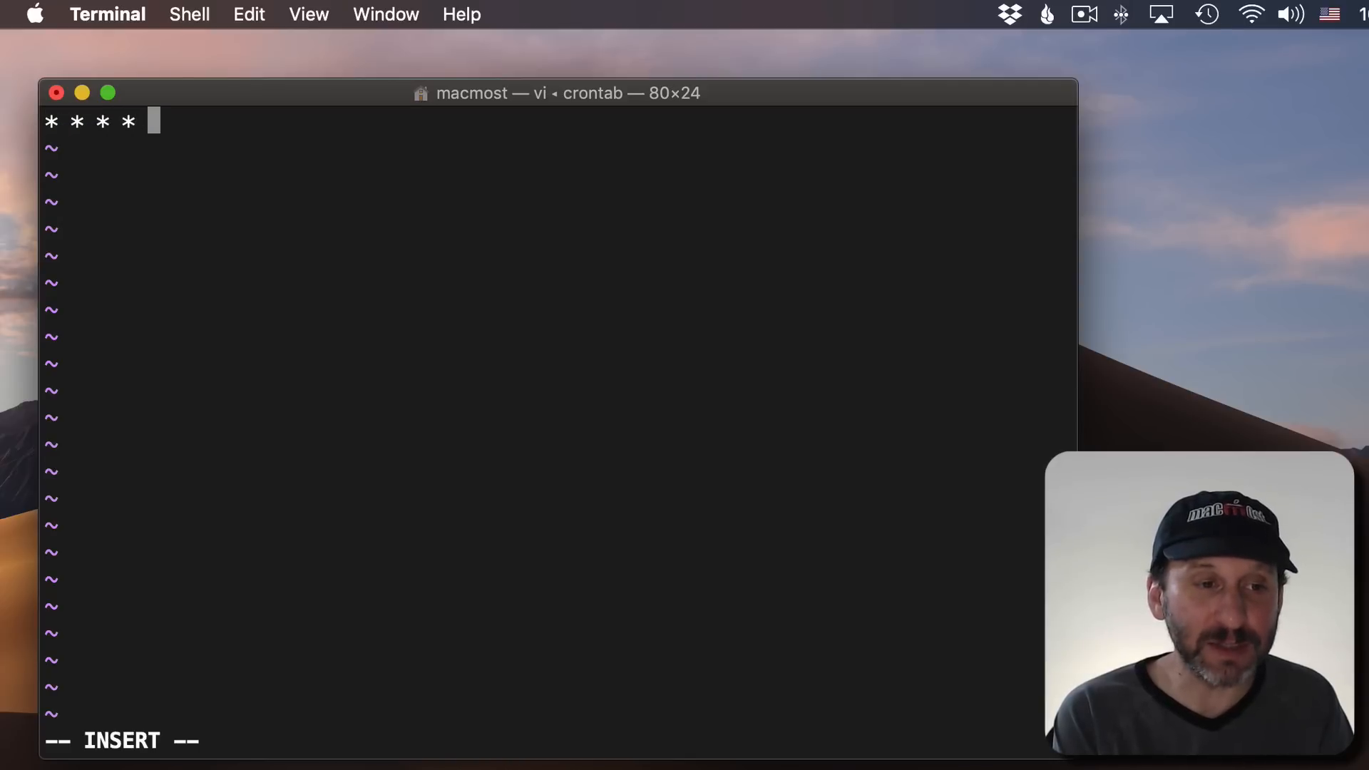
text(*)
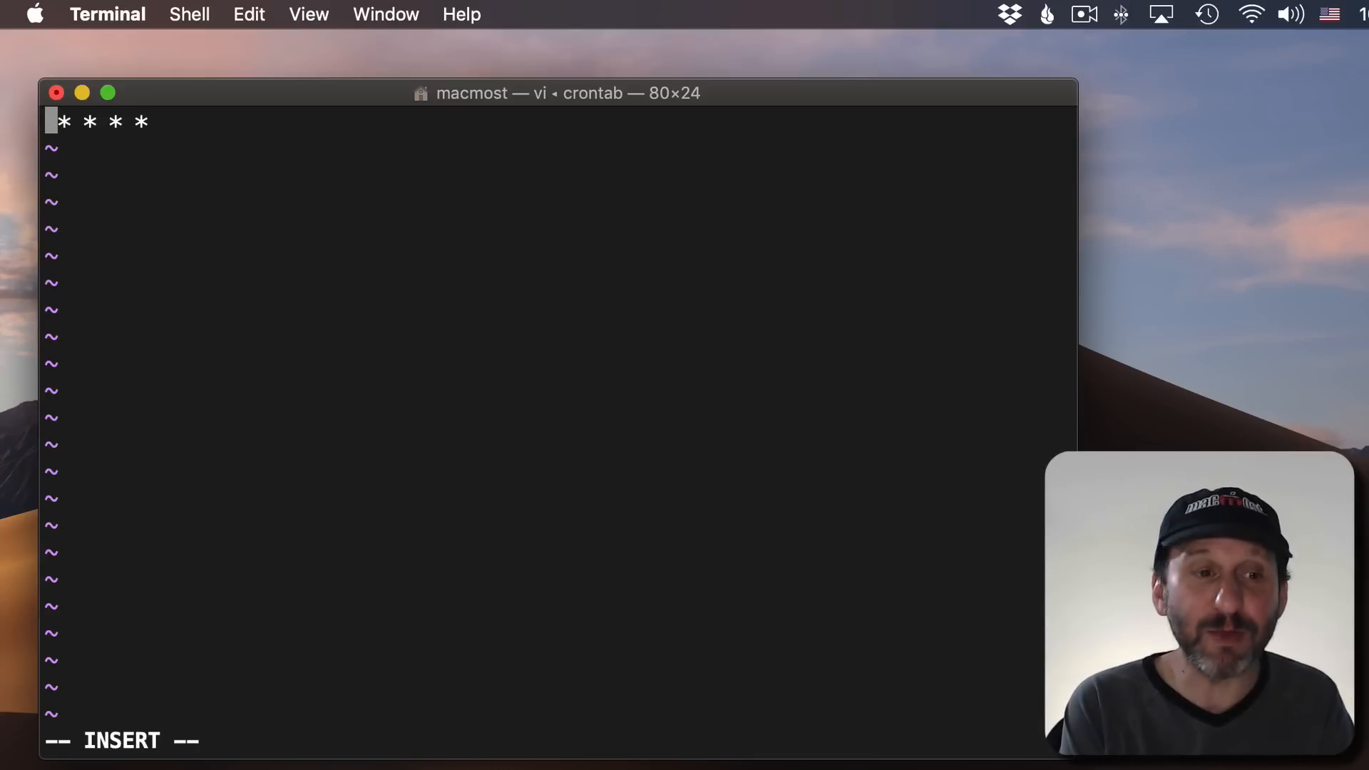
text(25)
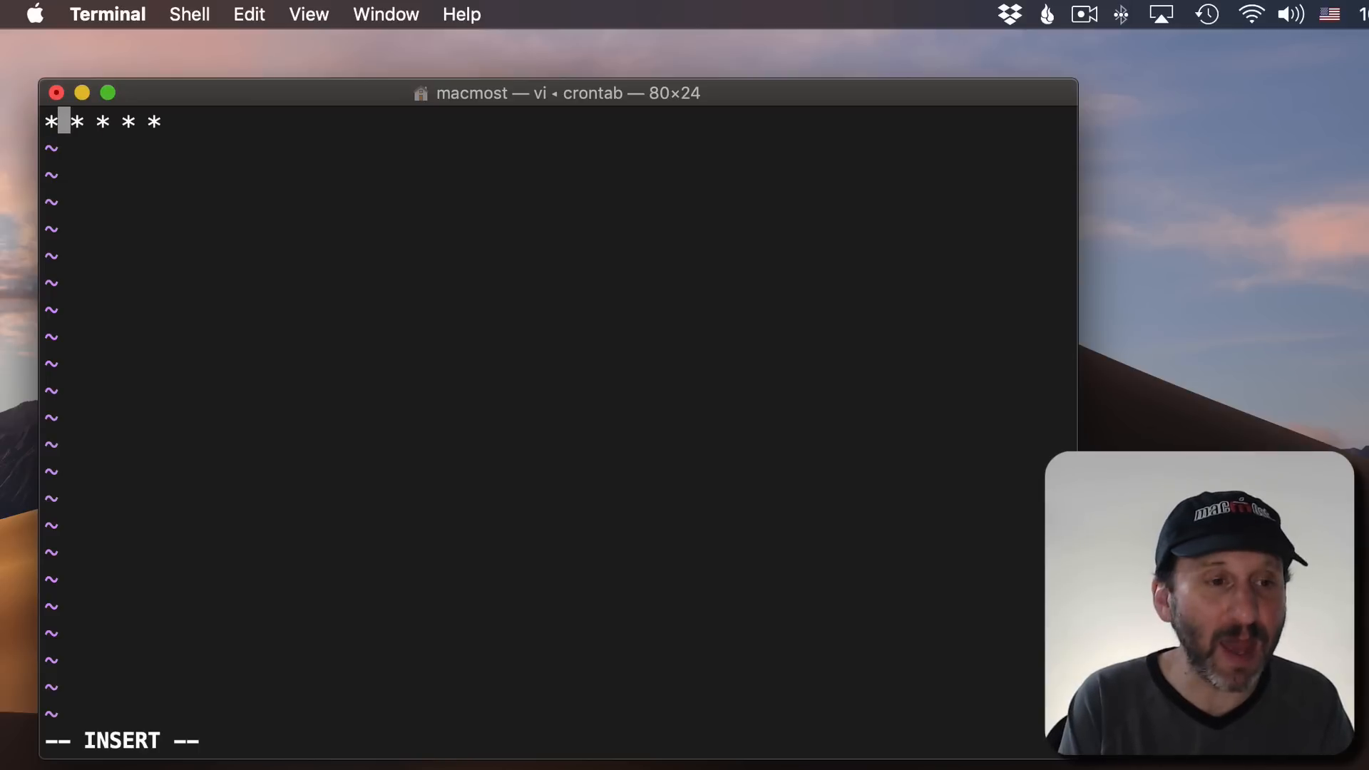
text(/10)
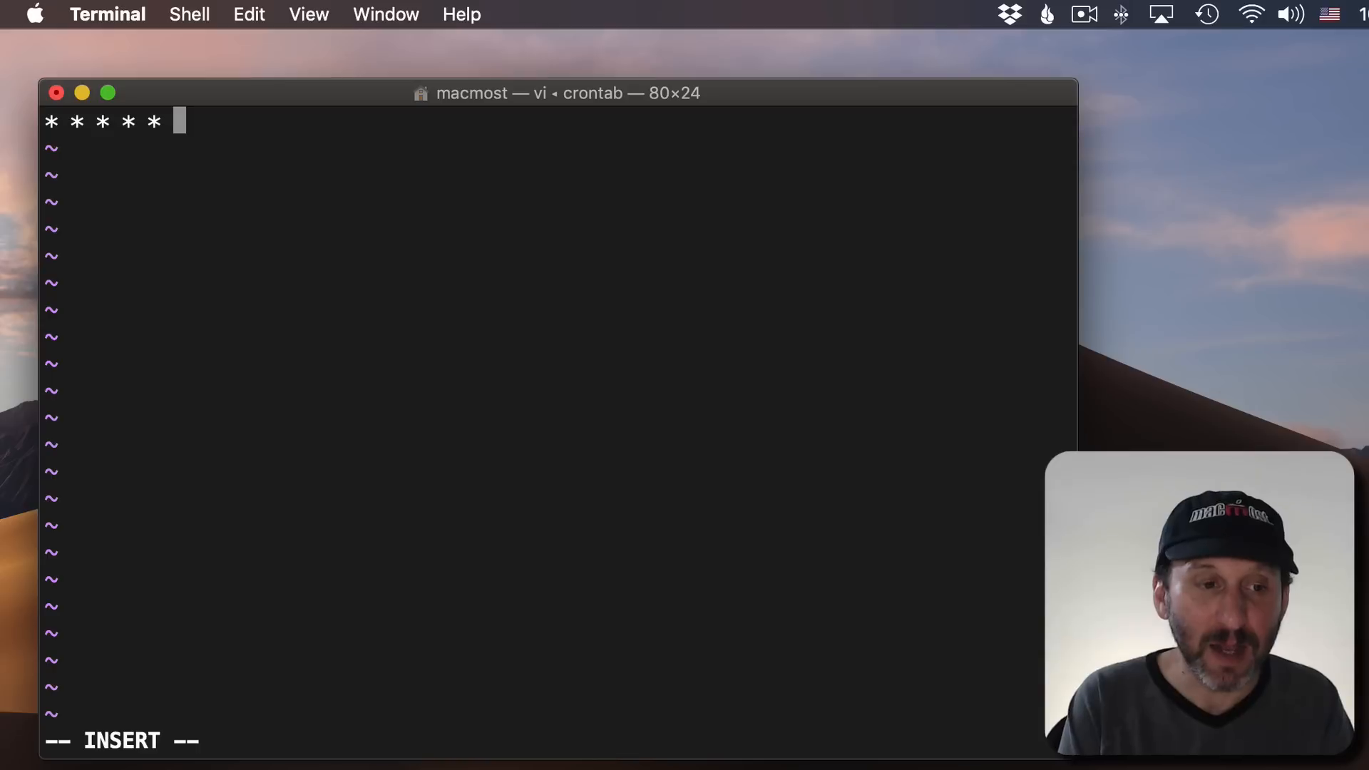
text(afplay /System/Library/Sounds/Morse.aiff)
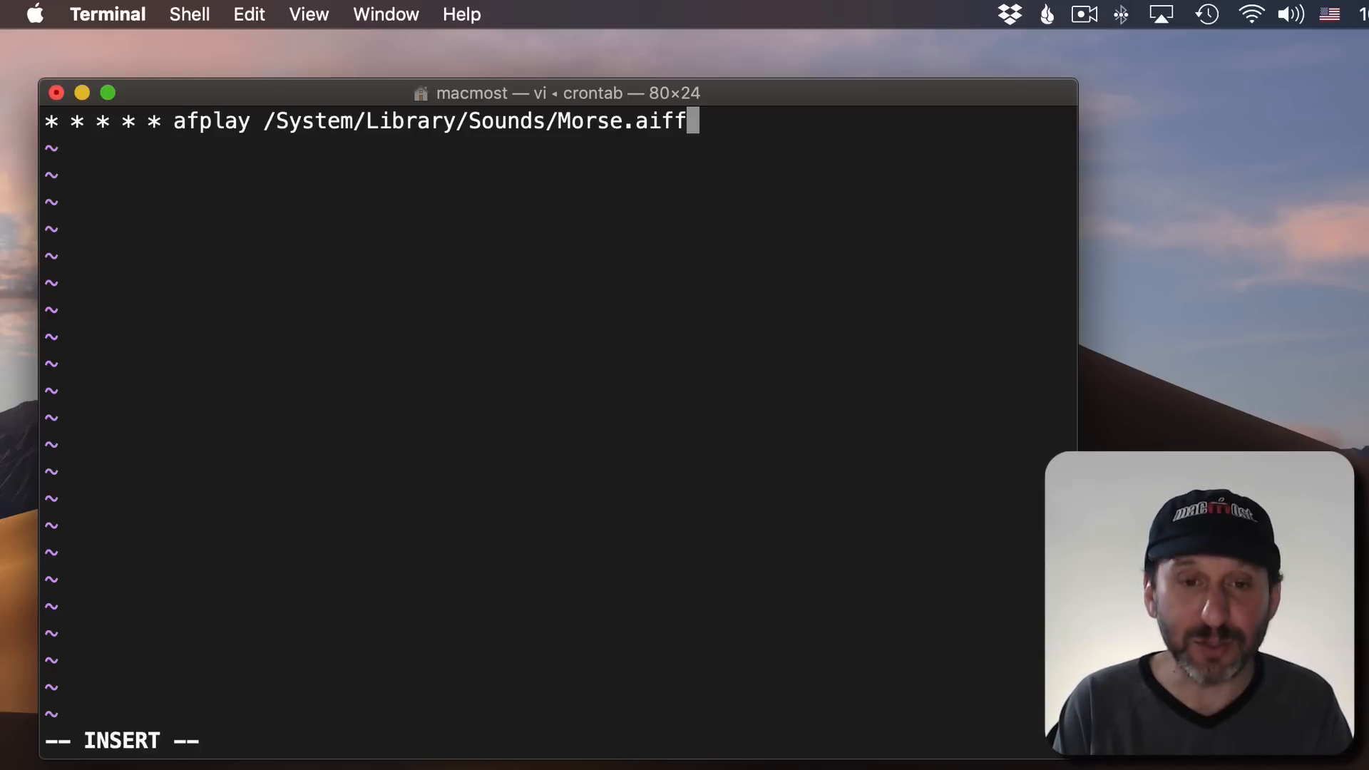
Save the crontab with :wq, allow Terminal to administer, and list it with crontab -l
key(Escape)
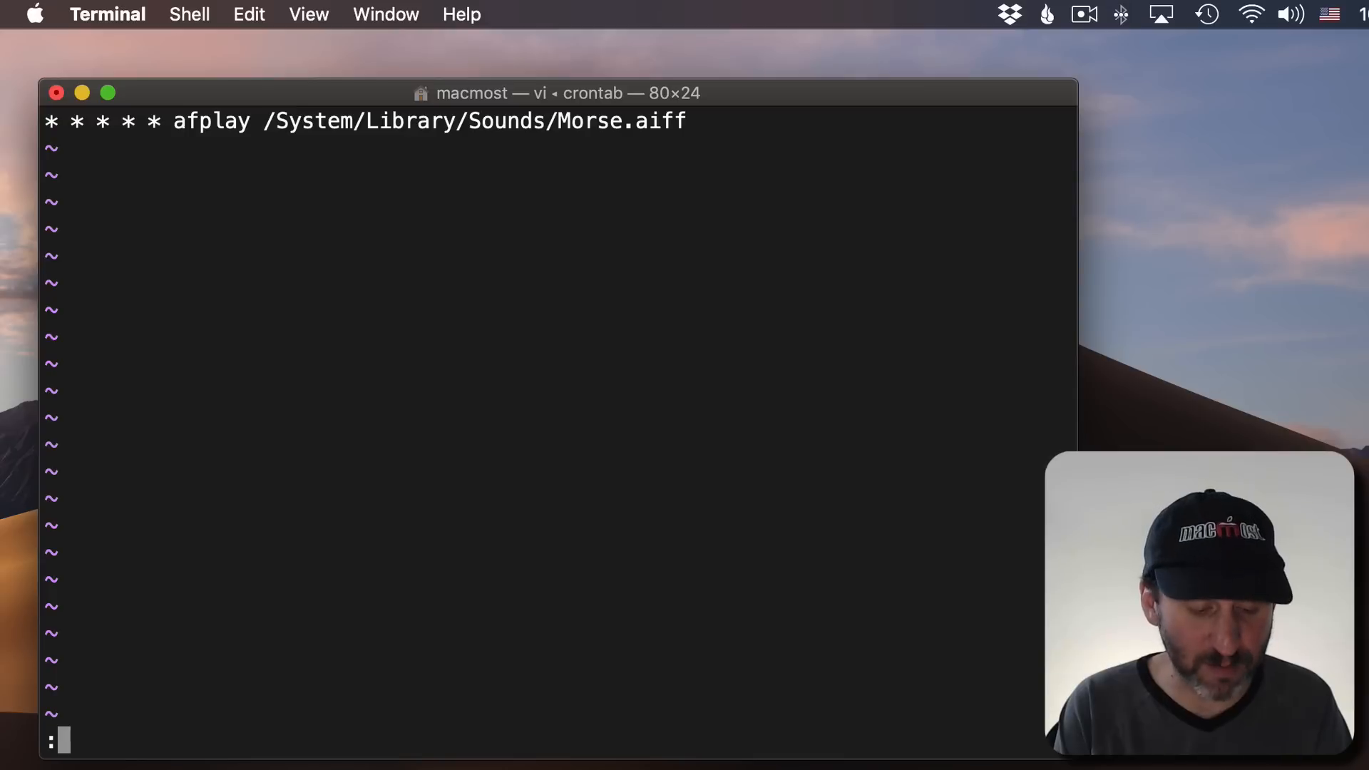
text(:wq)
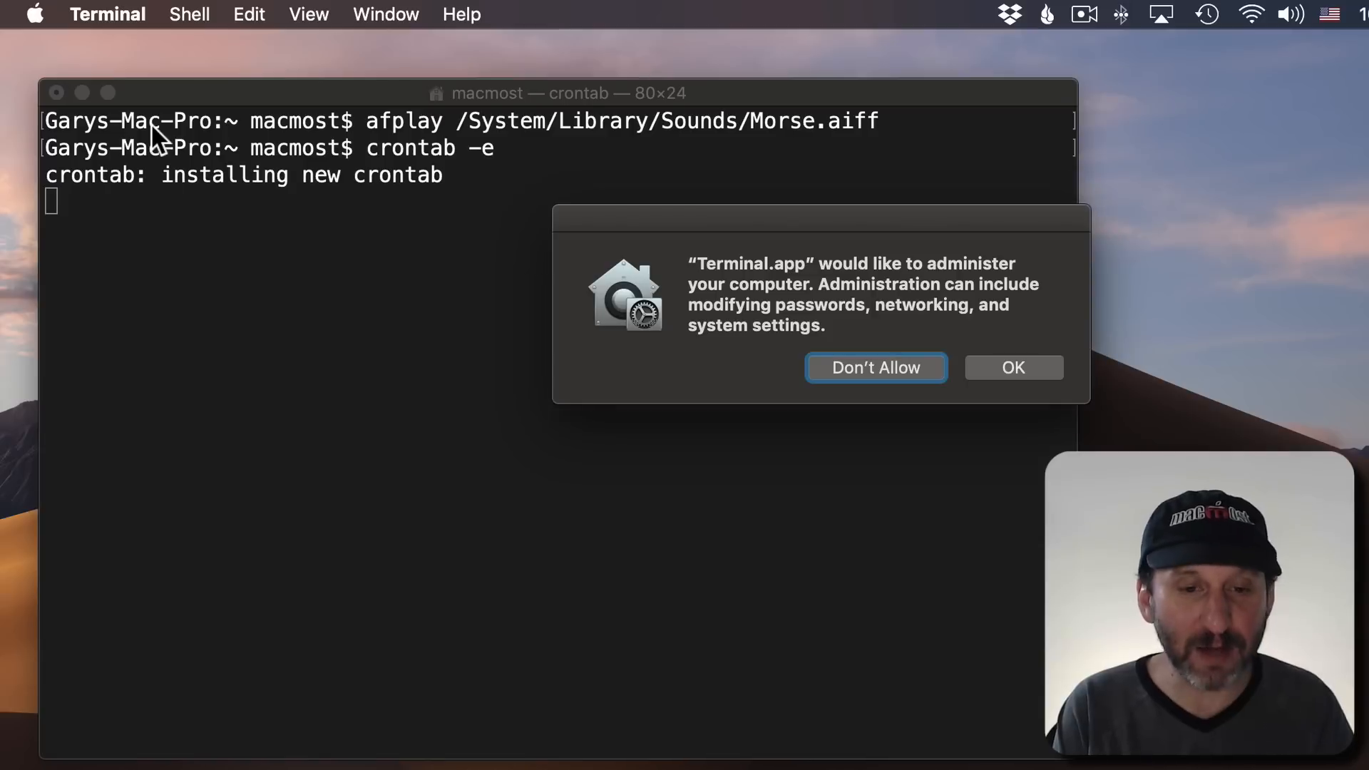
mouse_move(924, 277)
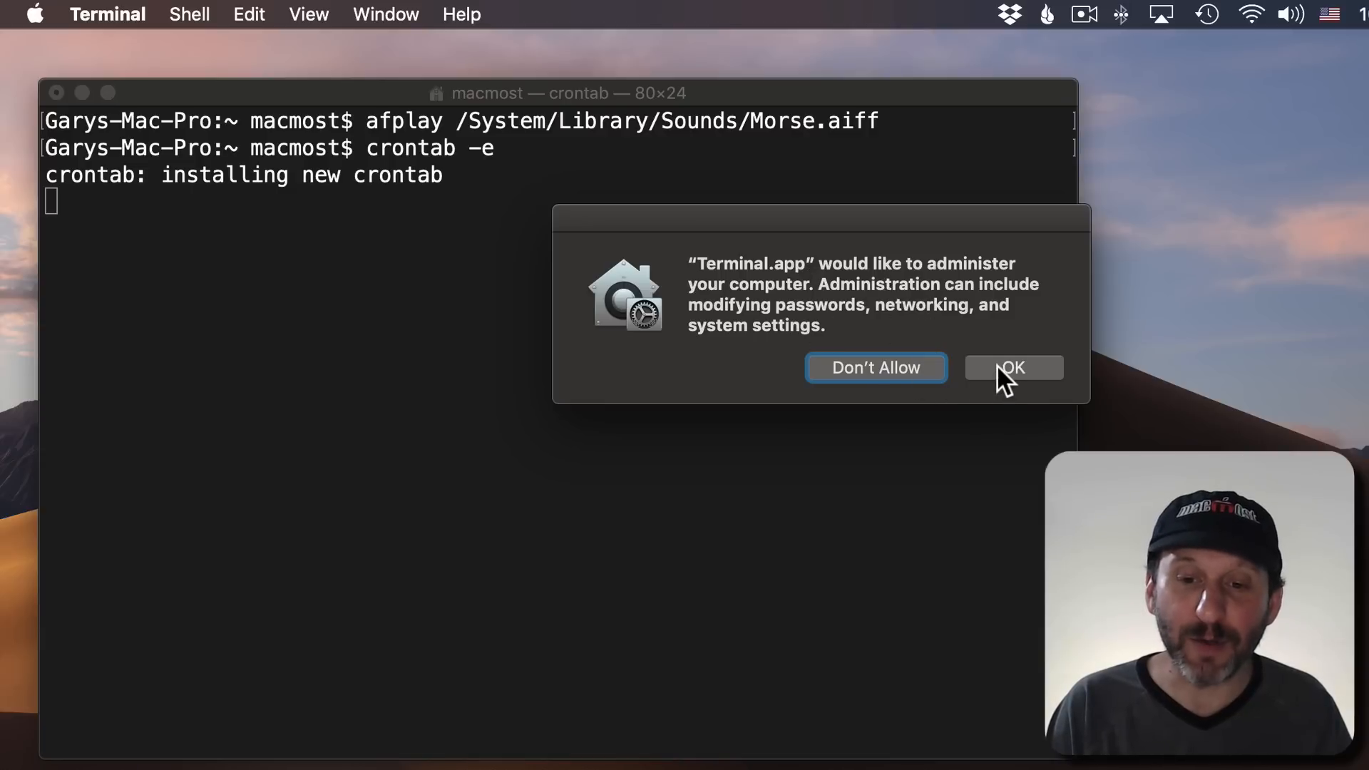
click(1012, 368)
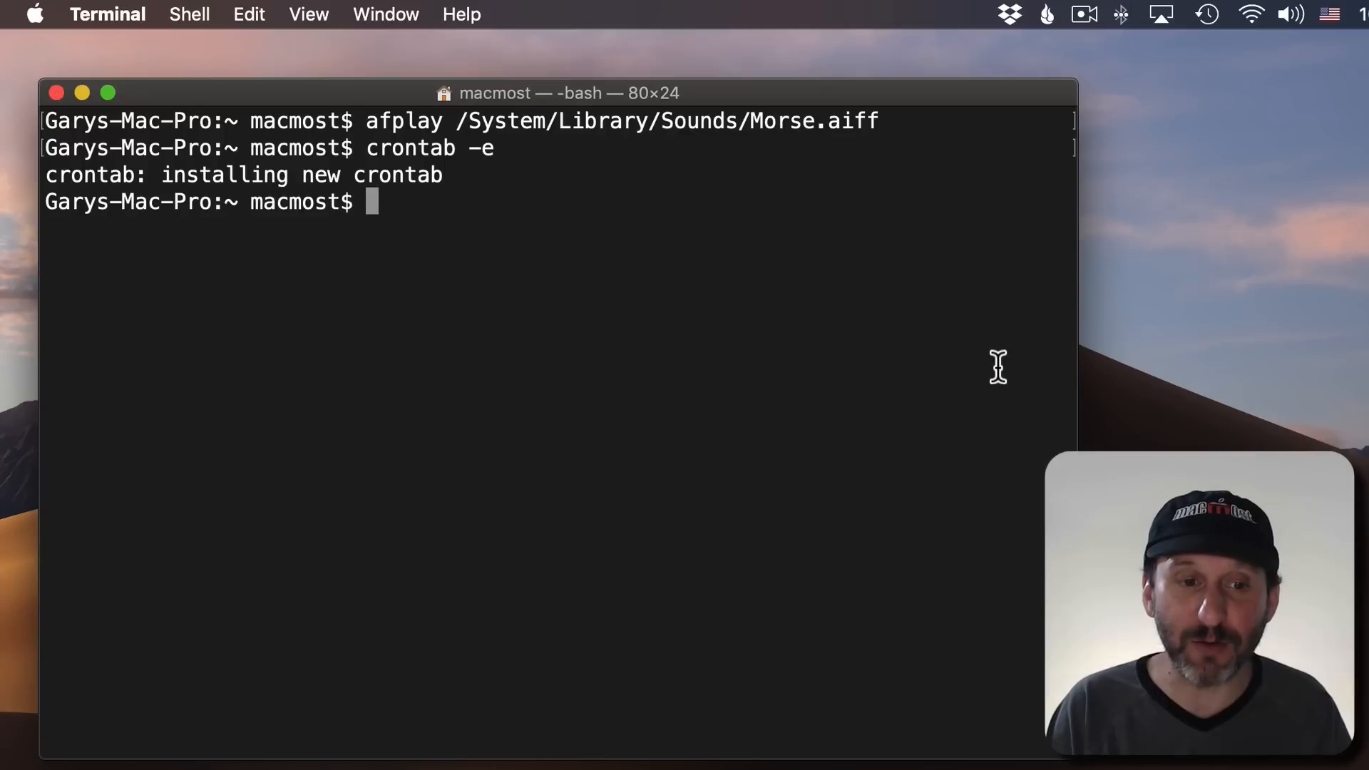
text(crontab -e)
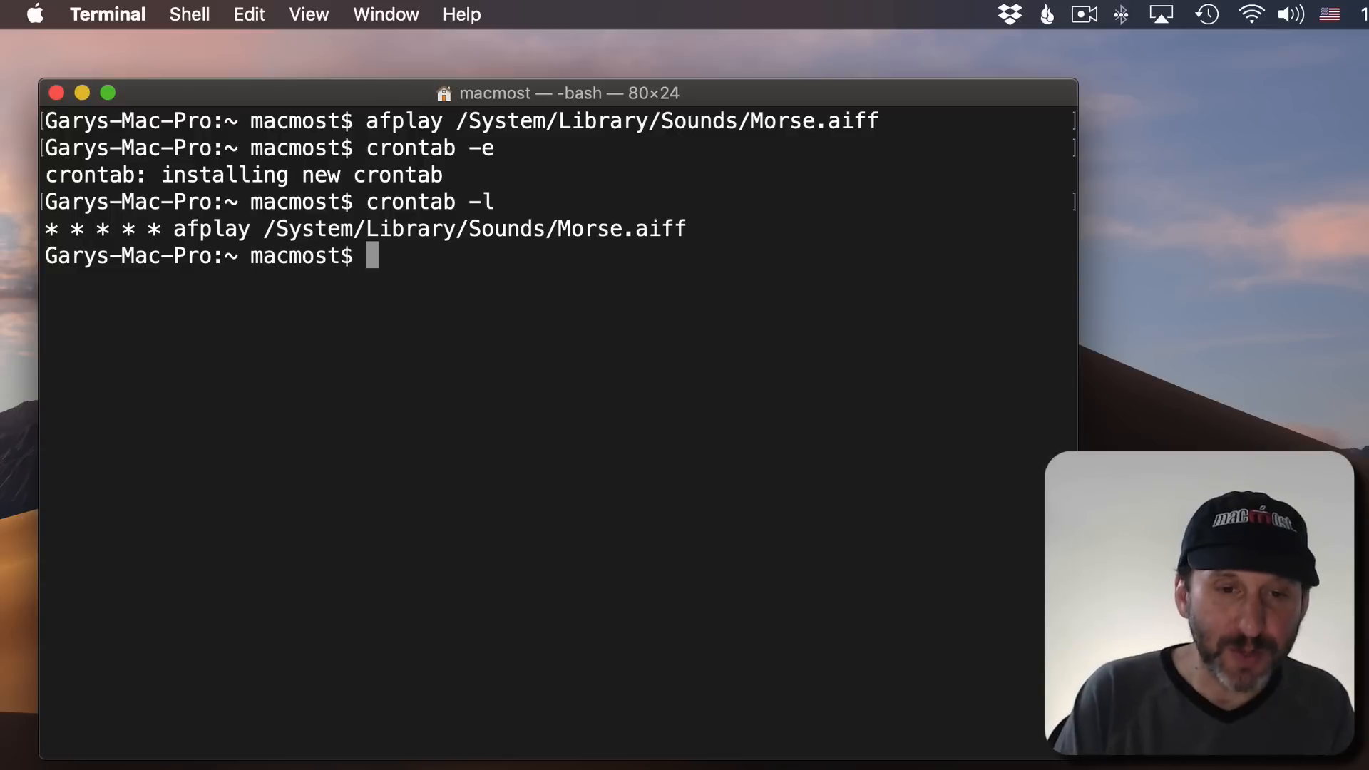
text(crontab -l)
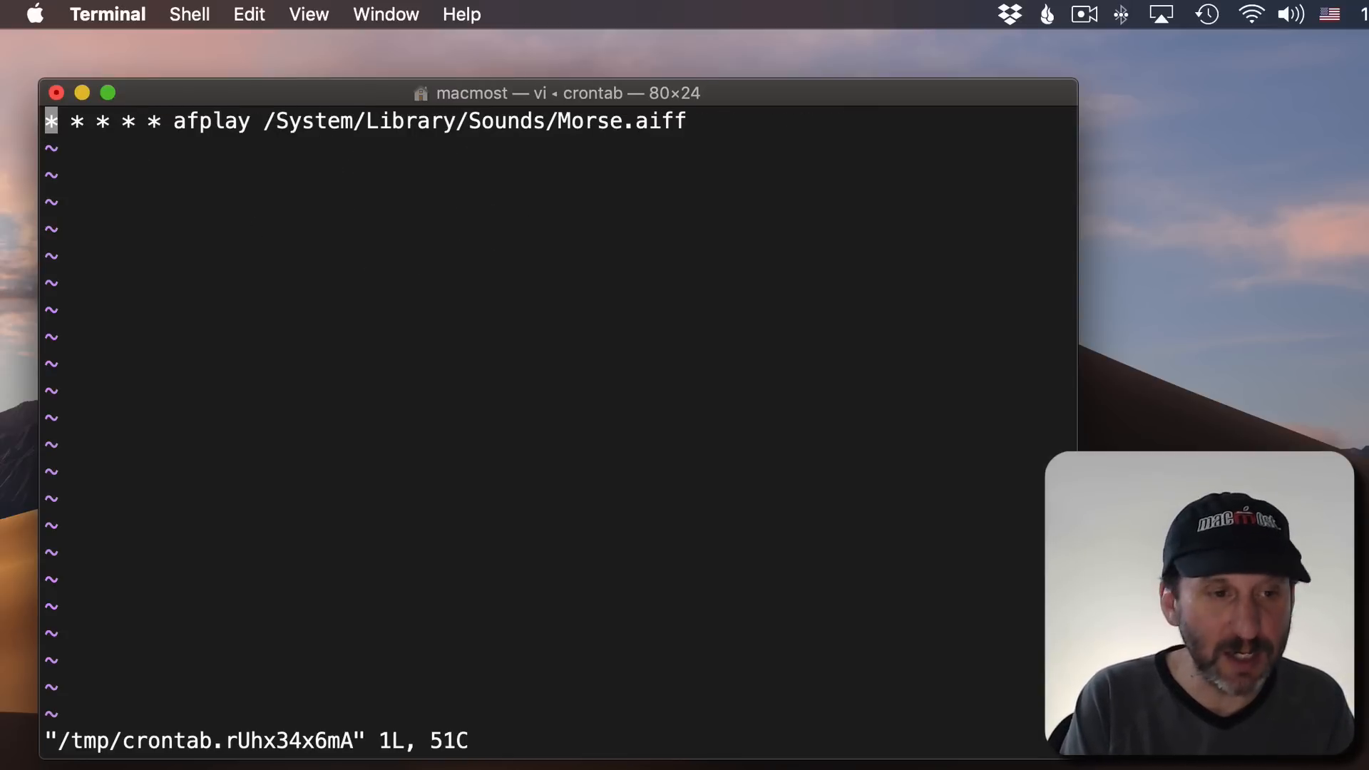
Change the crontab line's minute field in vi and leave insert mode
key(i)
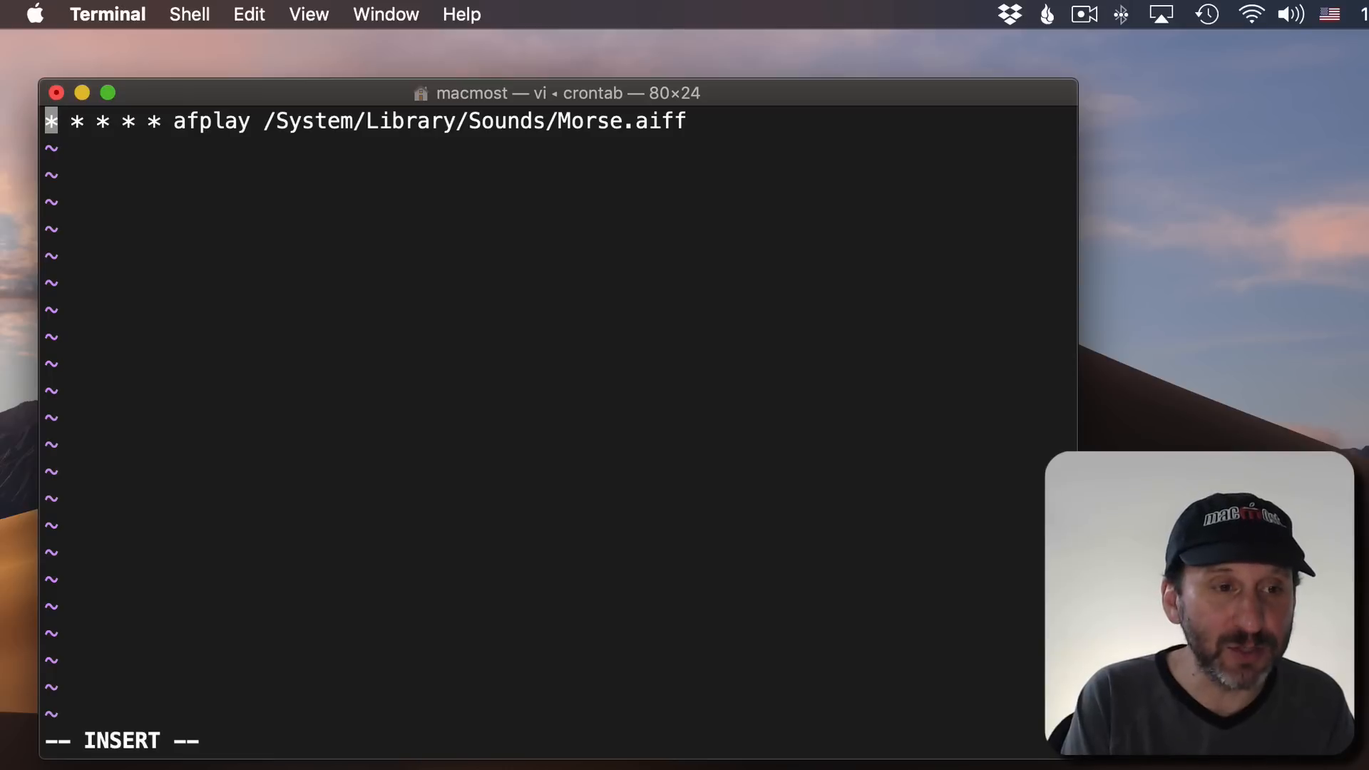
text(/10)
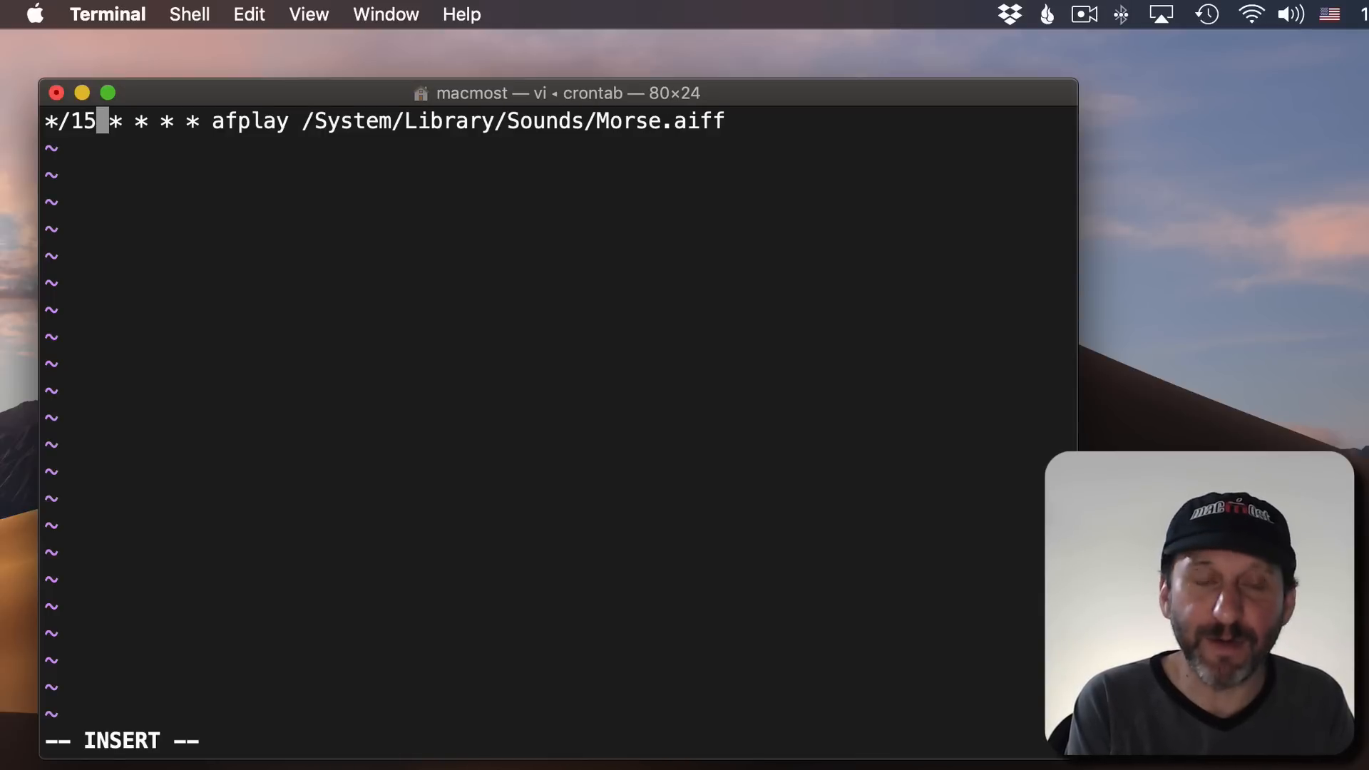
key(Escape)
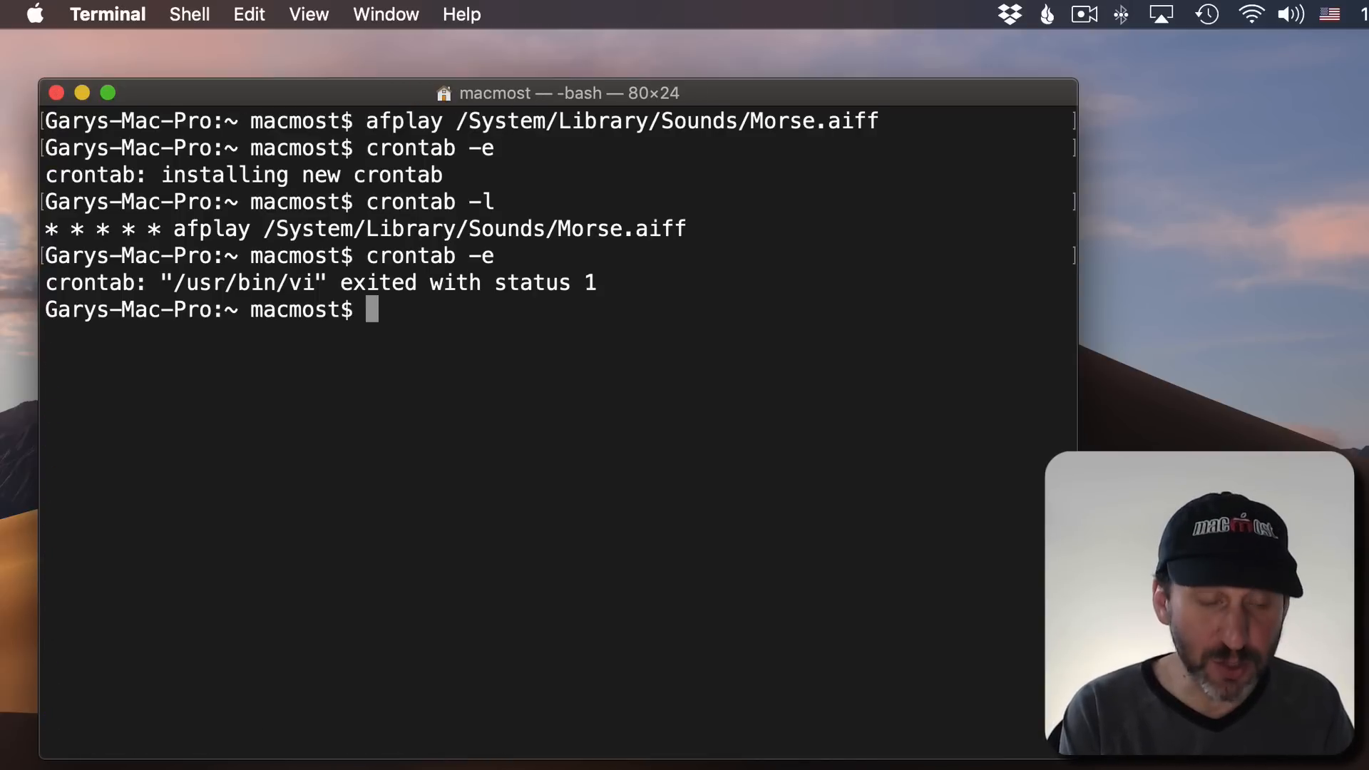
Run say "anything", then print the time with date "+%l:%M"
text(say)
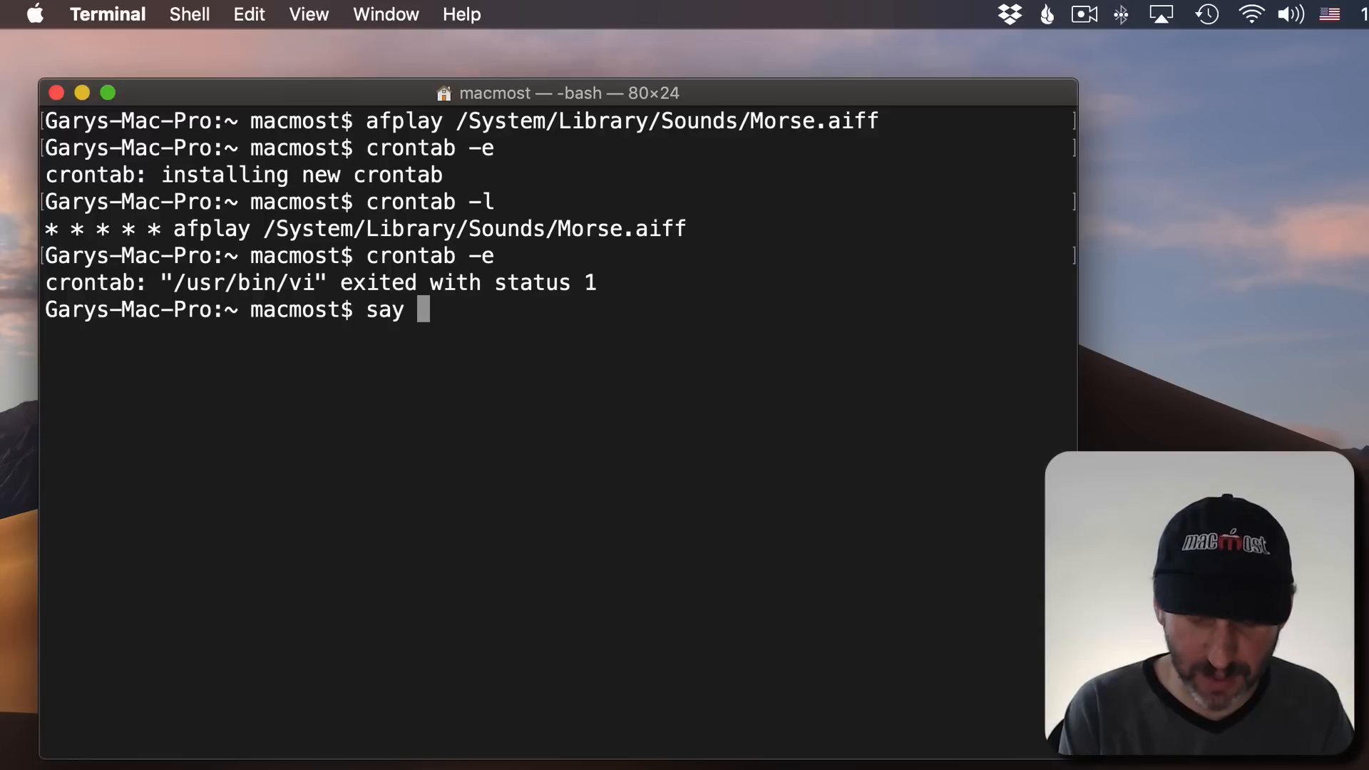
text("anything")
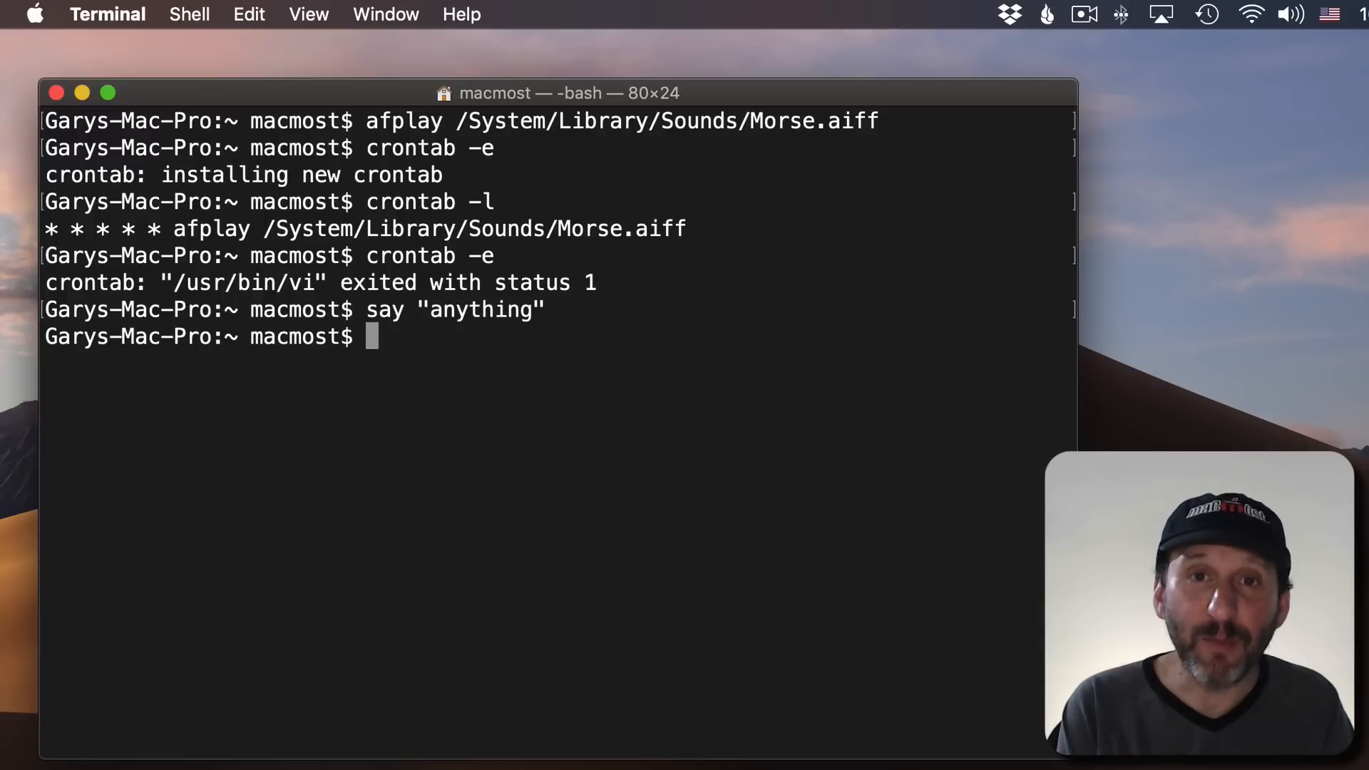
text(dat)
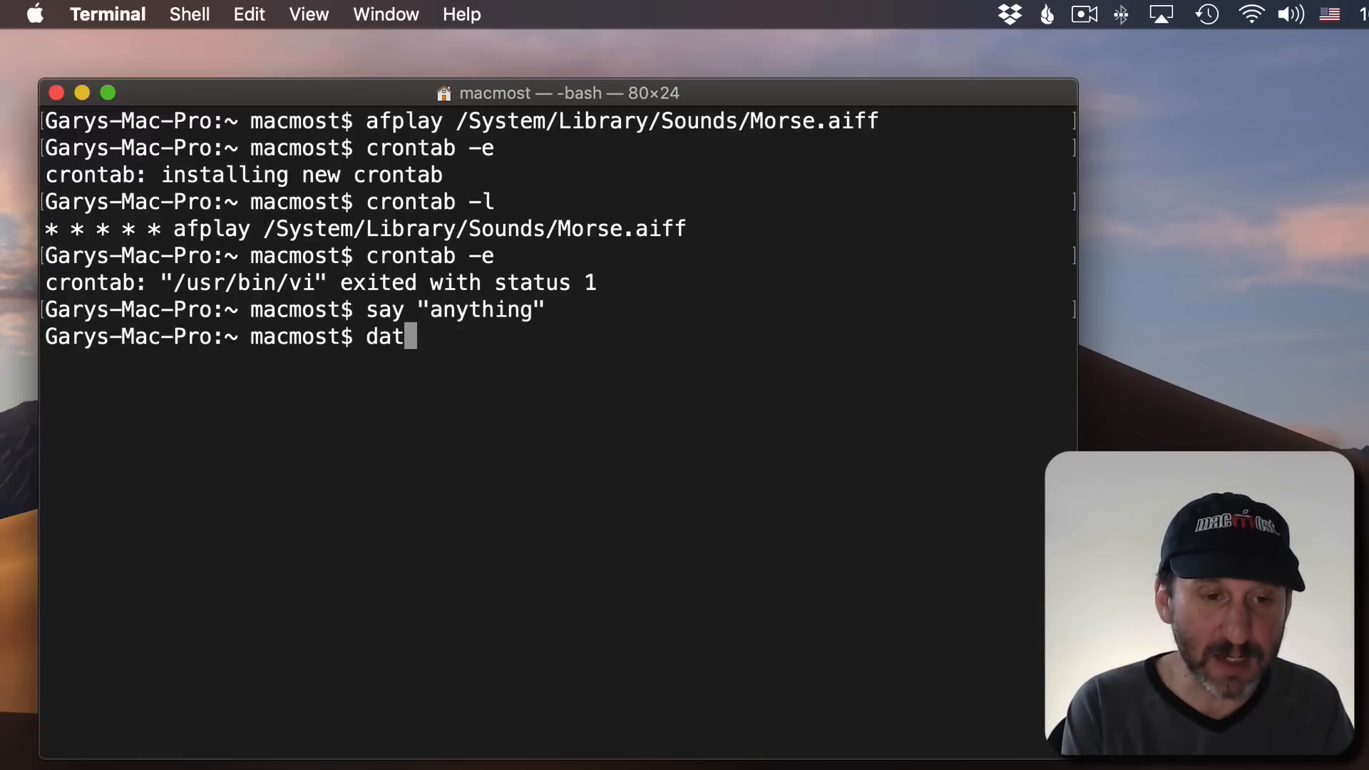
text(e ")
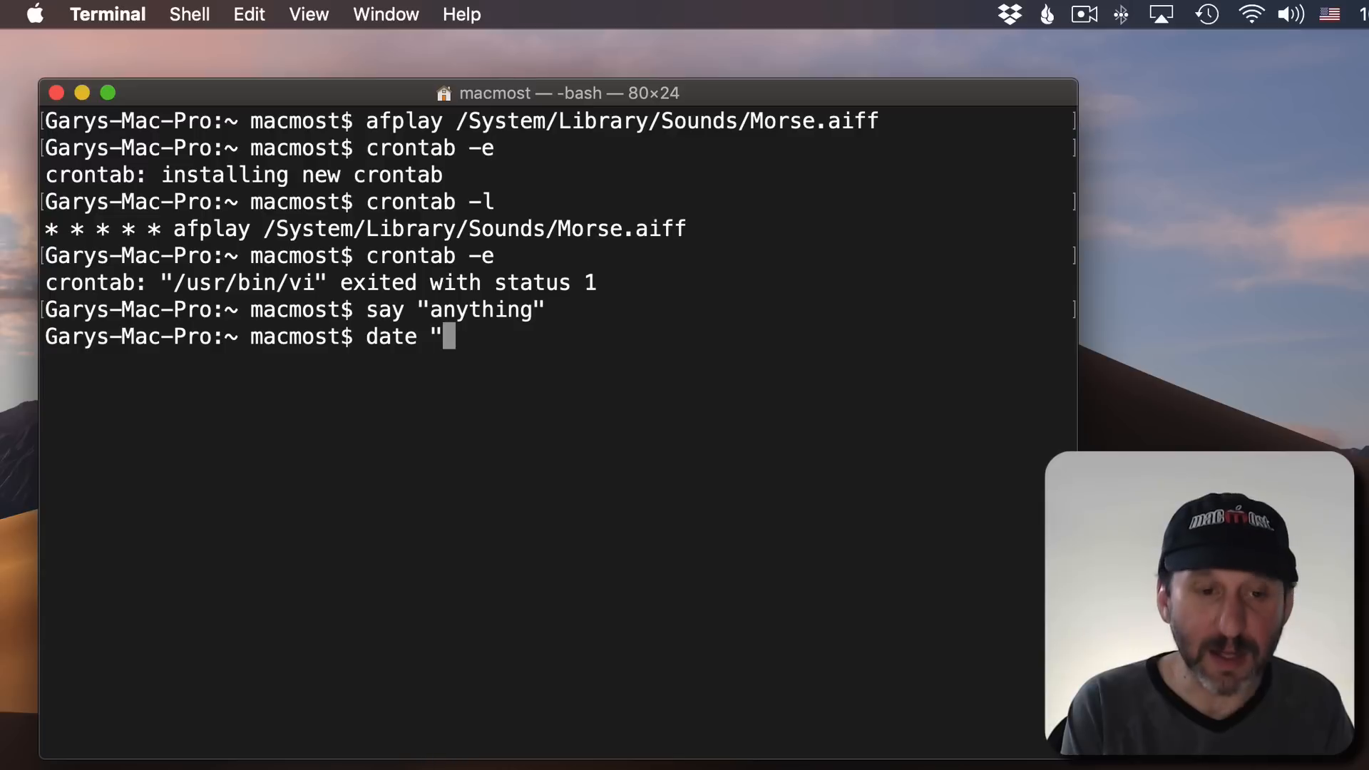
text(+)
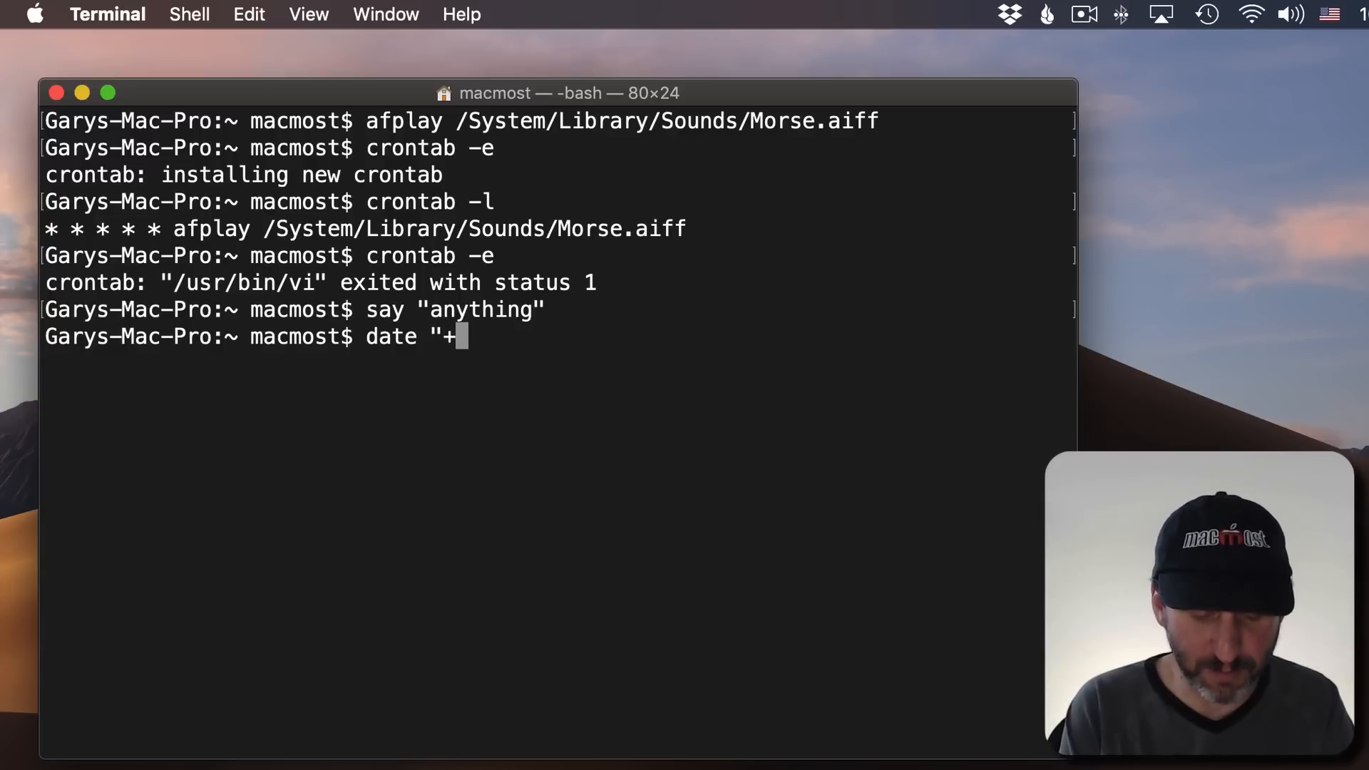
text(%l)
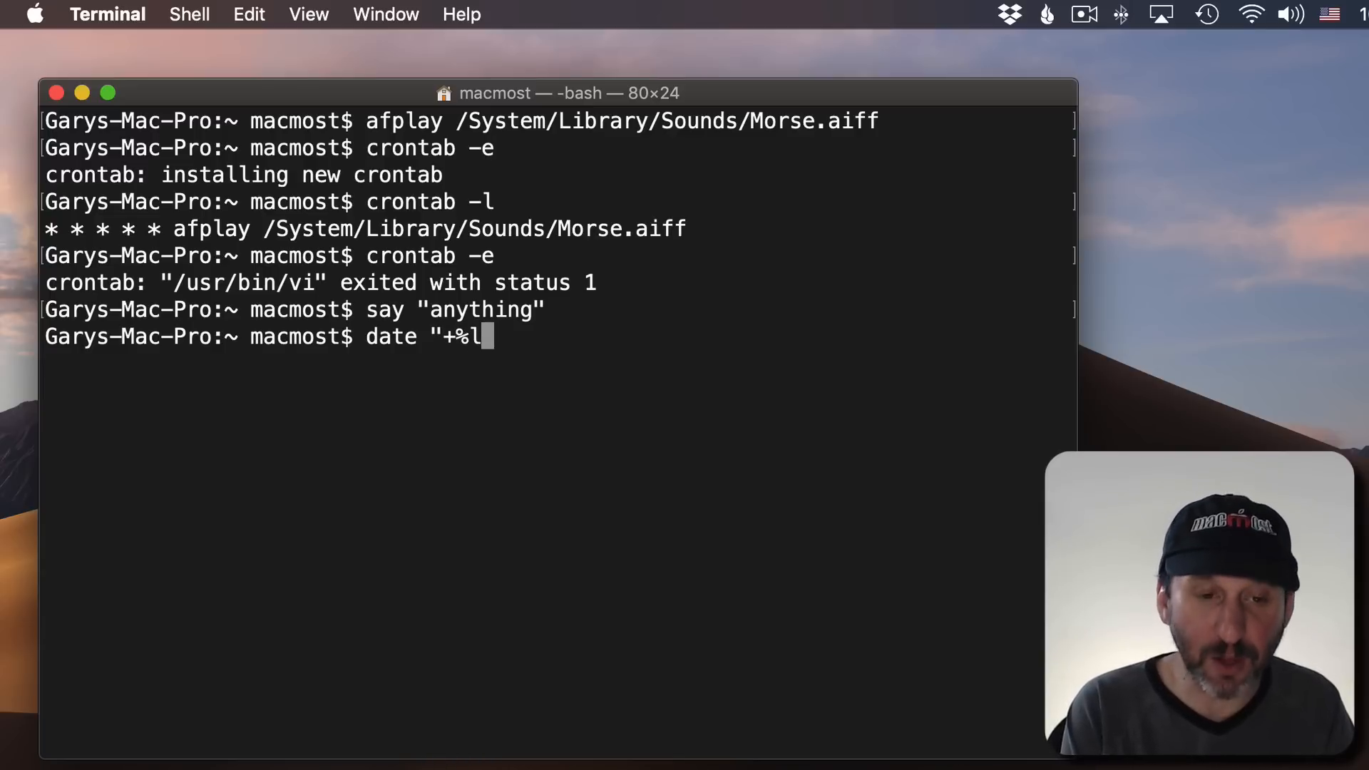
text(:)
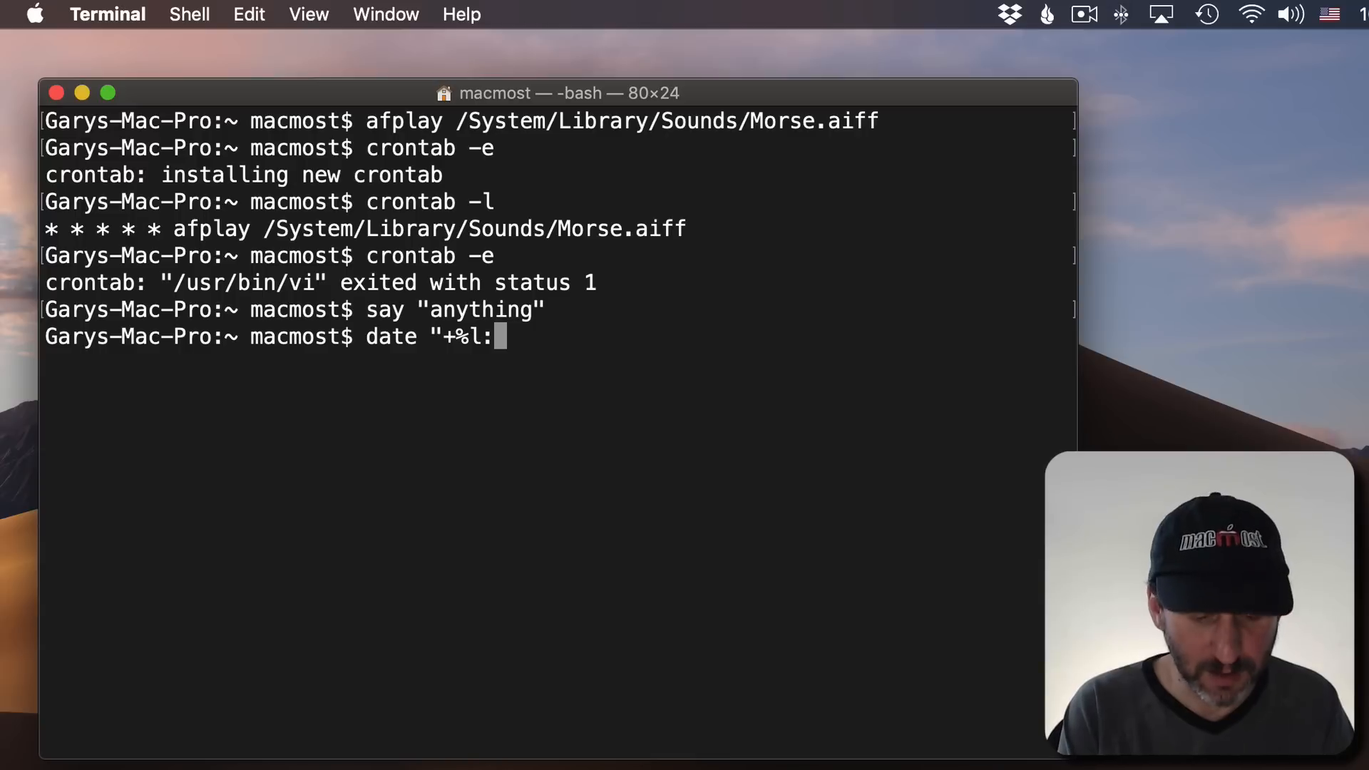
text(%M)
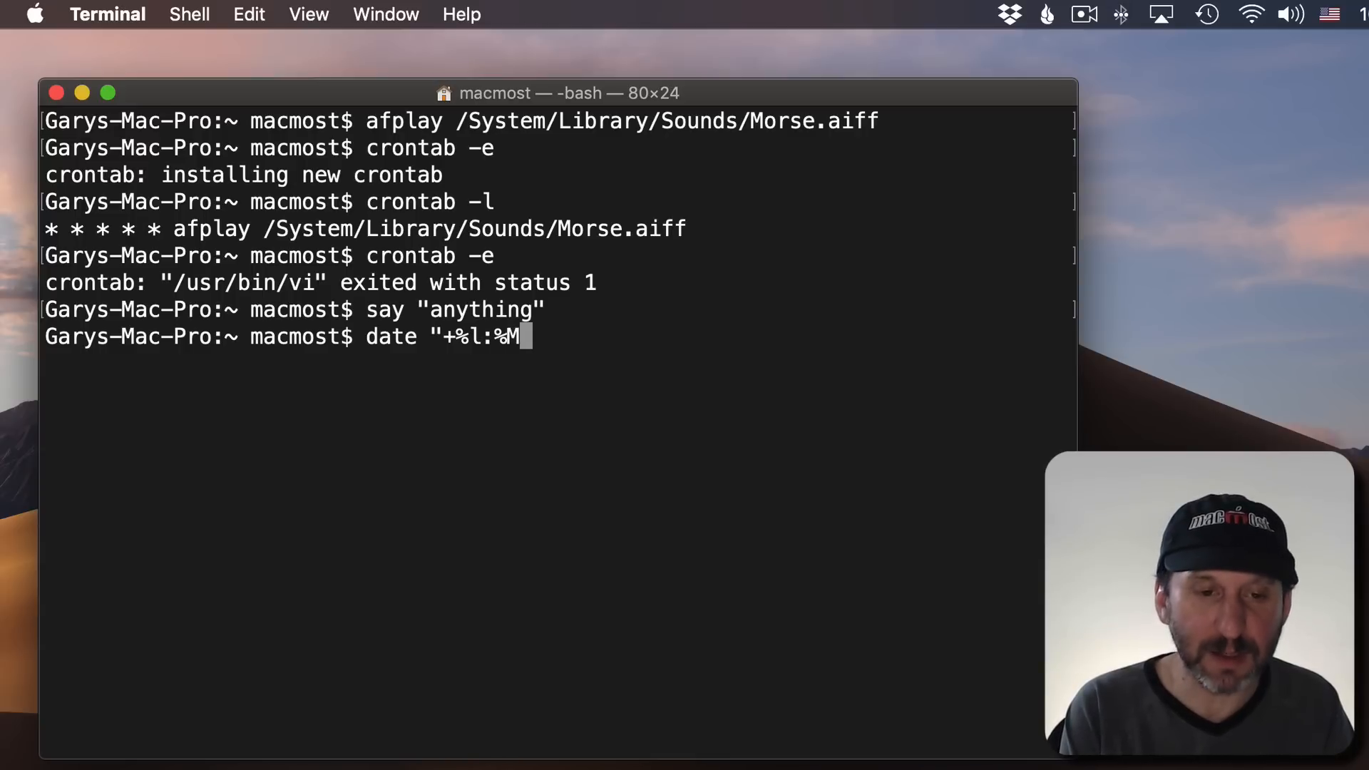
text(")
text(date)
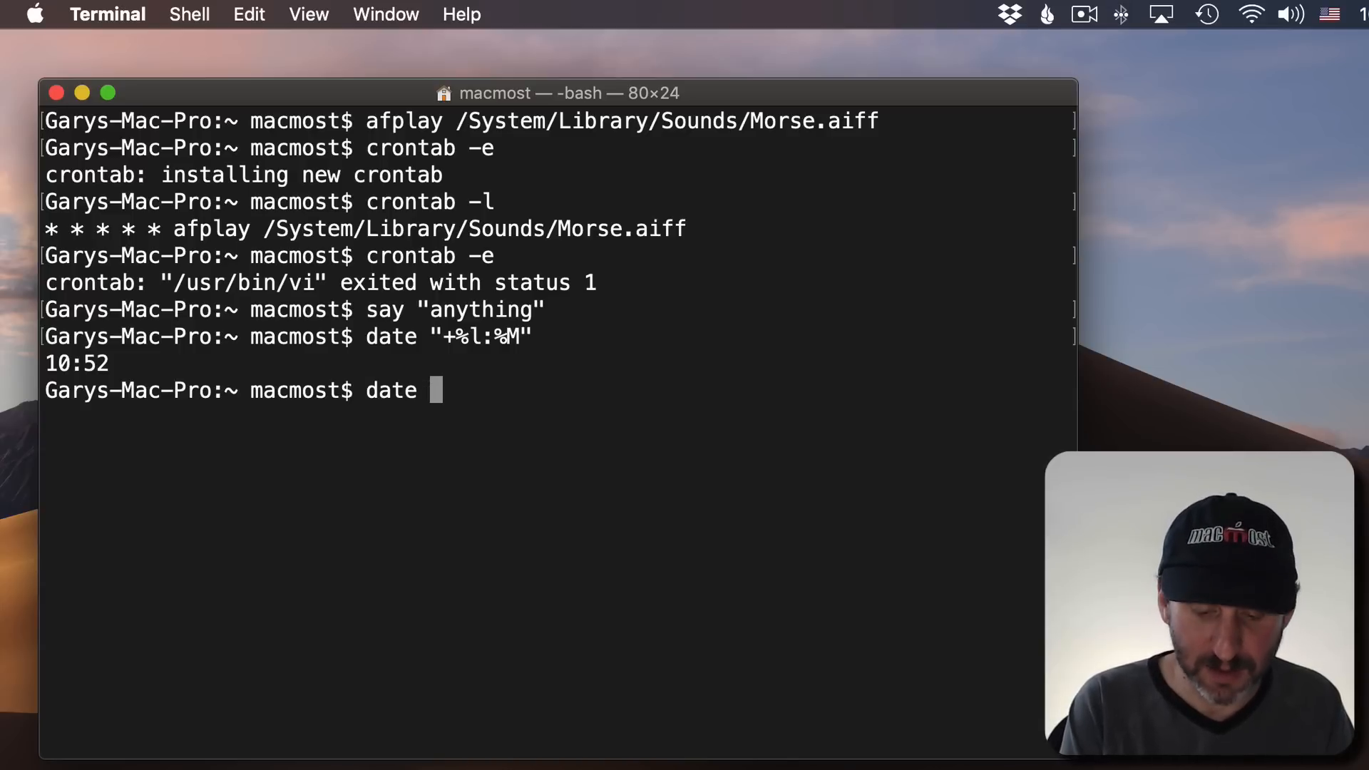
Pipe date "+%l:%M" into say, then into say -v "Kathy"
text("+%l:%M")
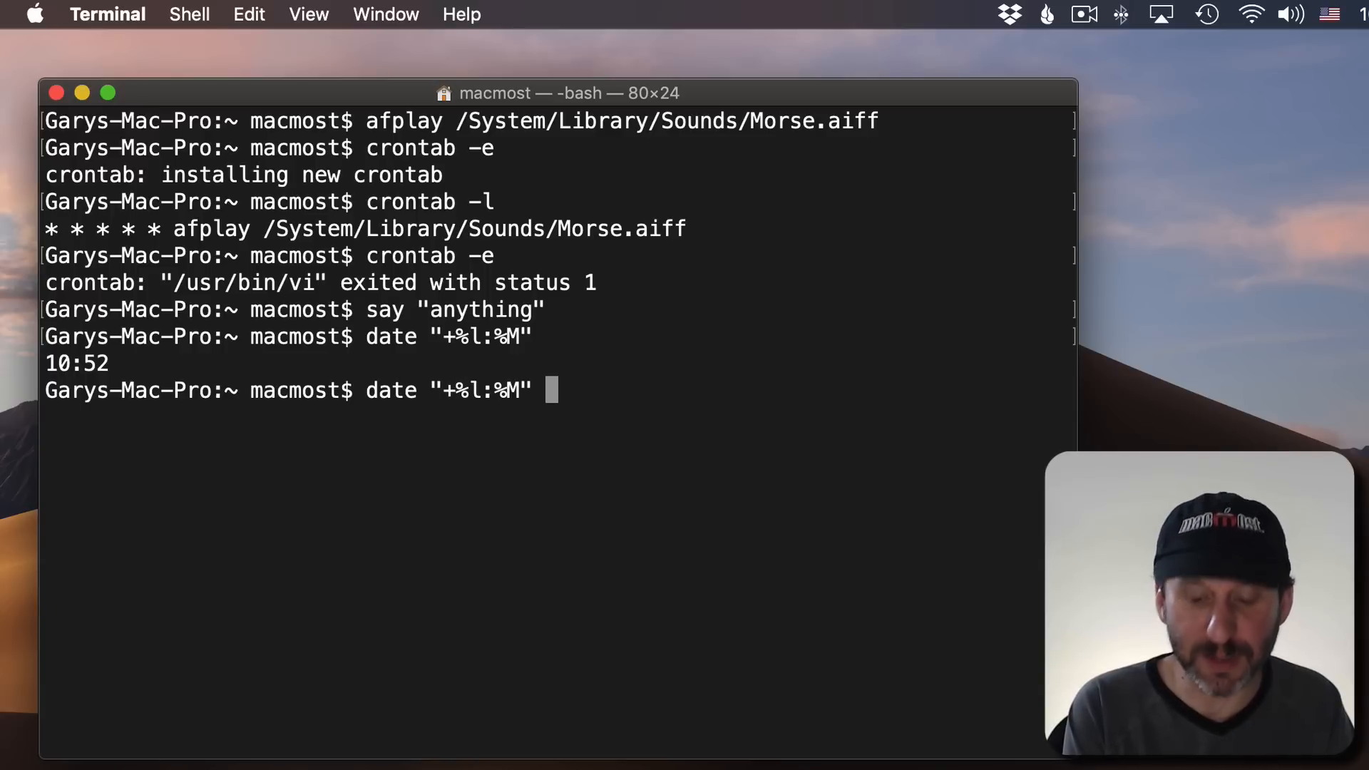
text(|)
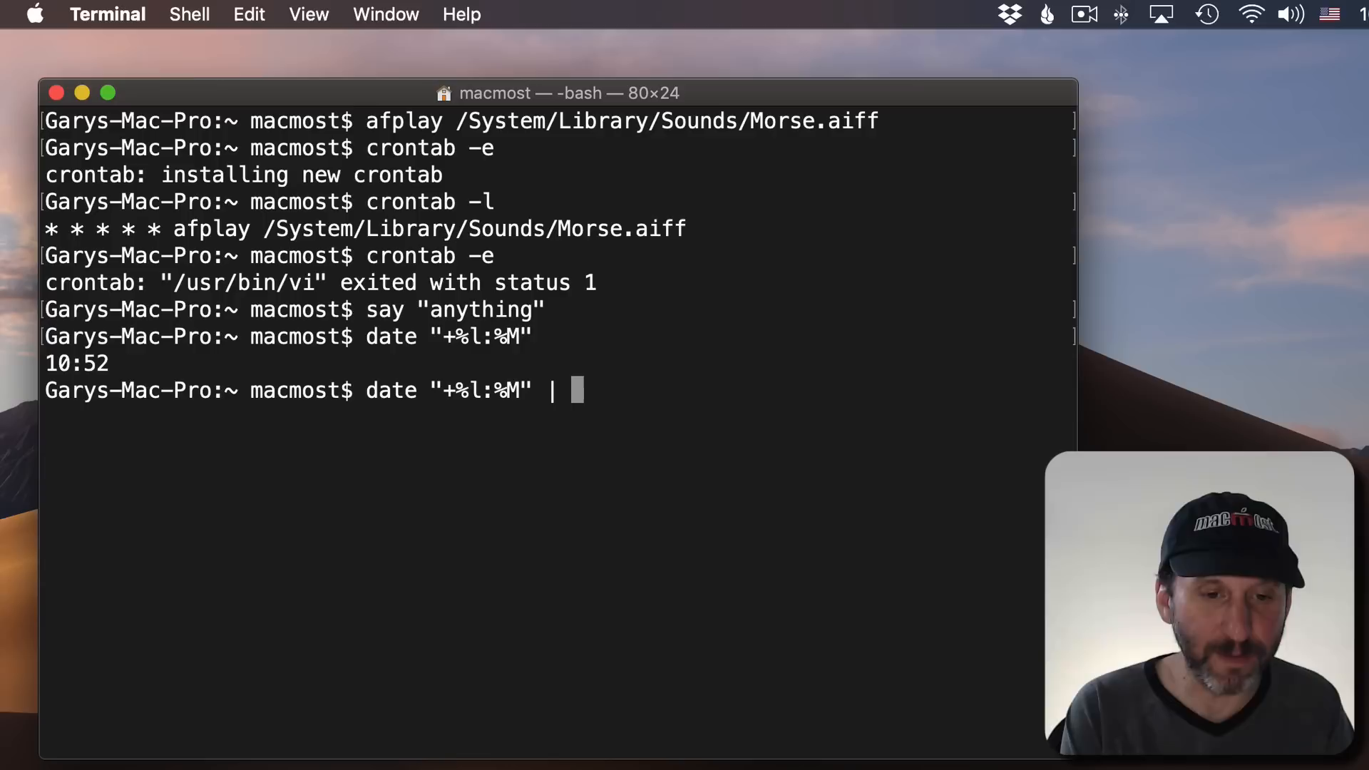
text(say -)
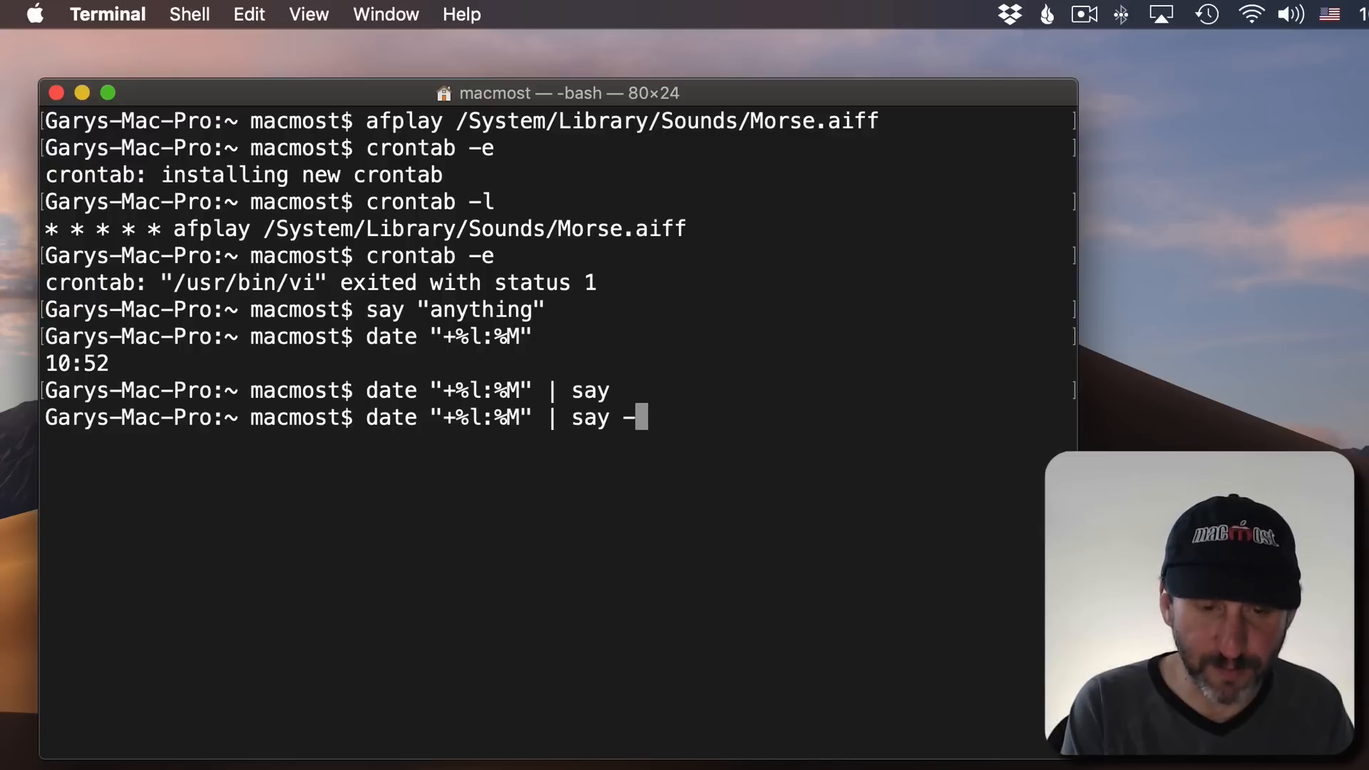
text(v)
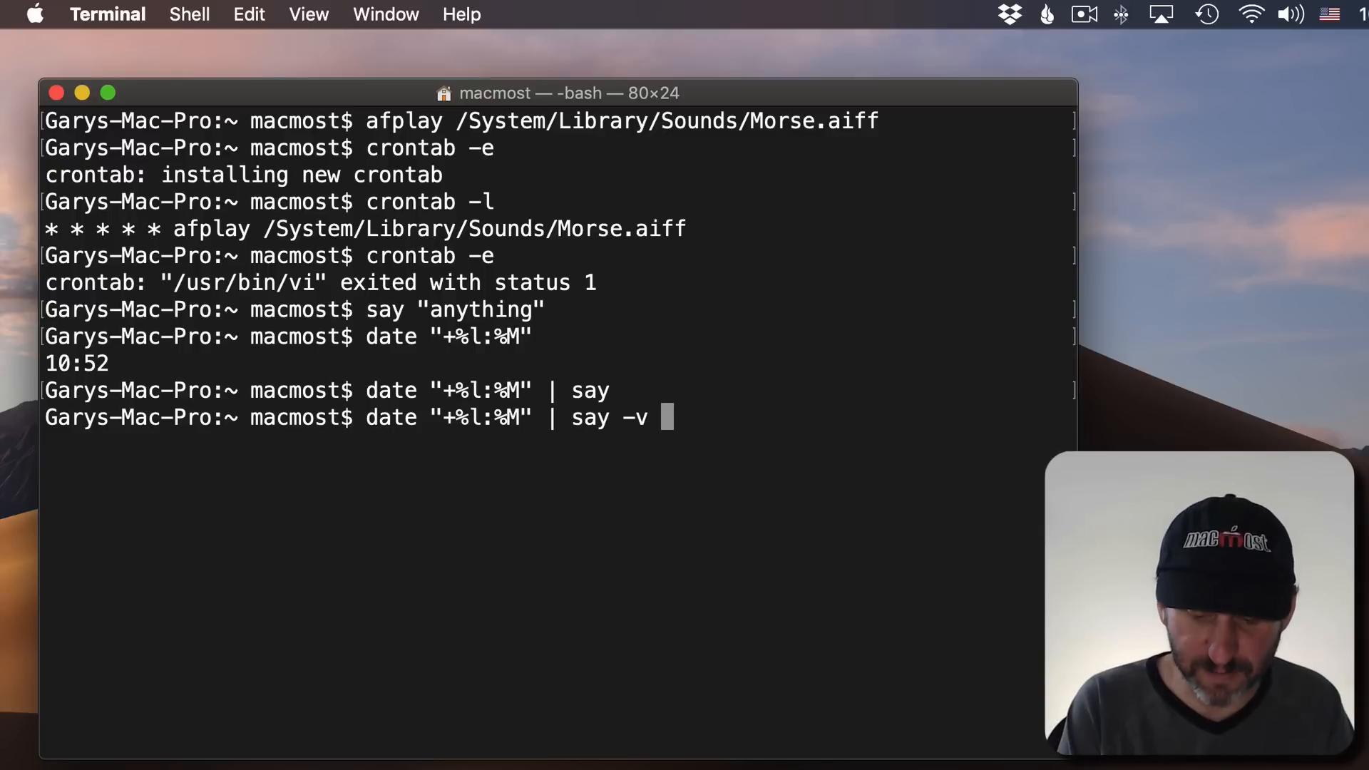
text("Kathy)
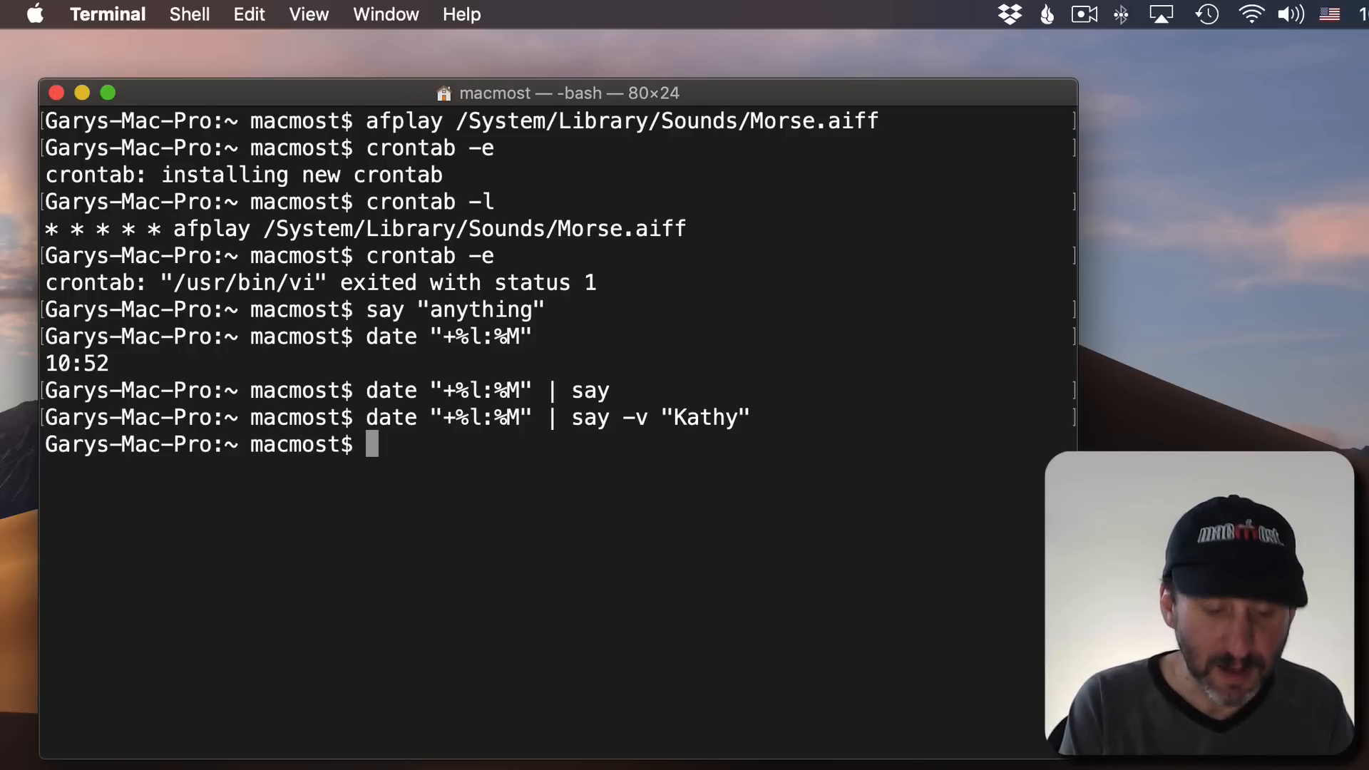
List the available say voices, then speak the time with the Karen voice
text(say -)
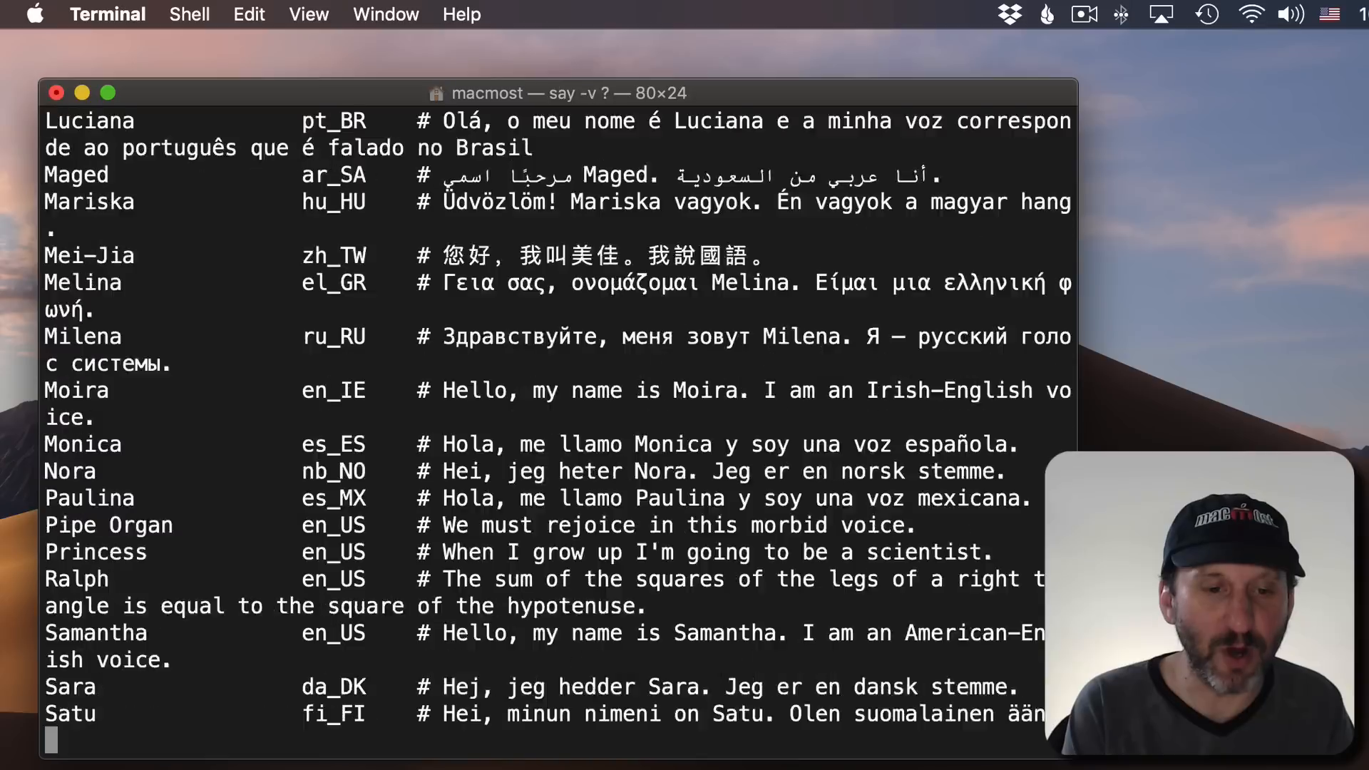
key(Return)
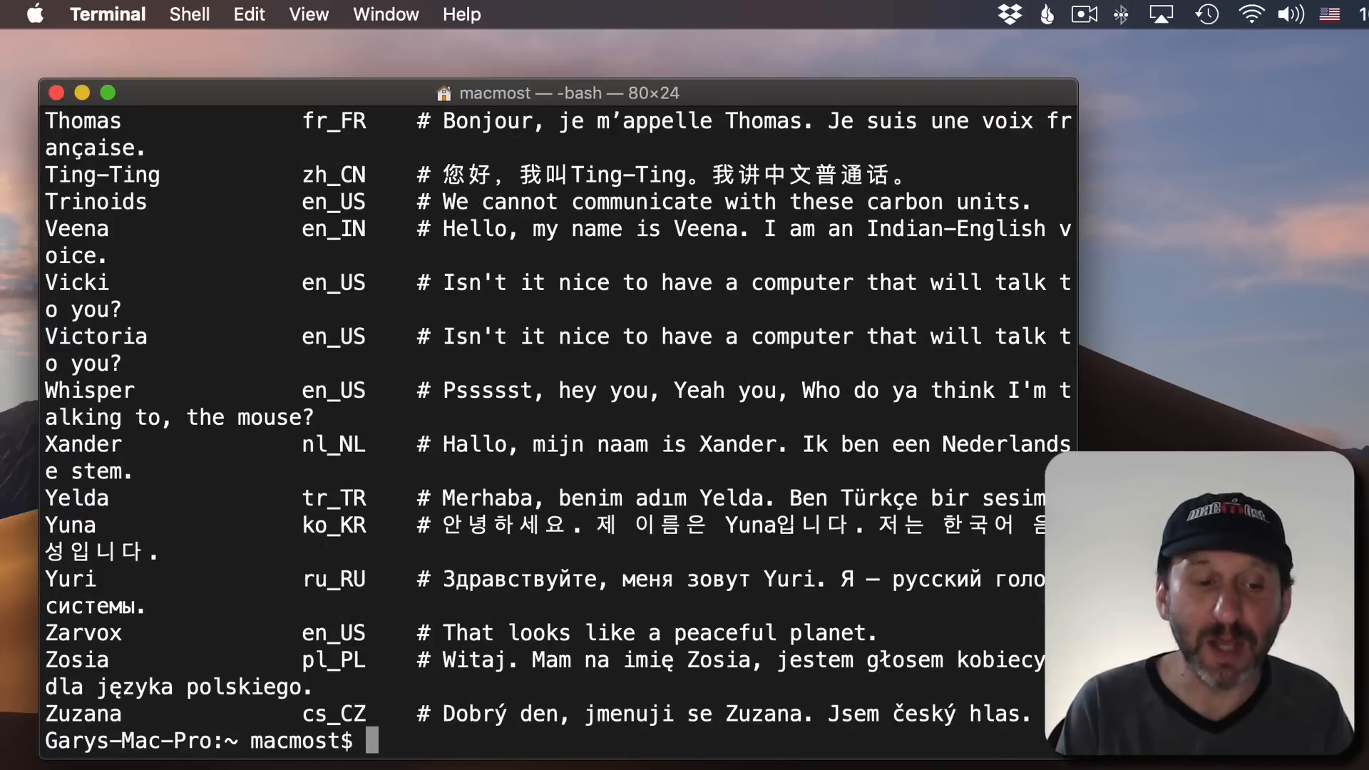
text(say -v ?)
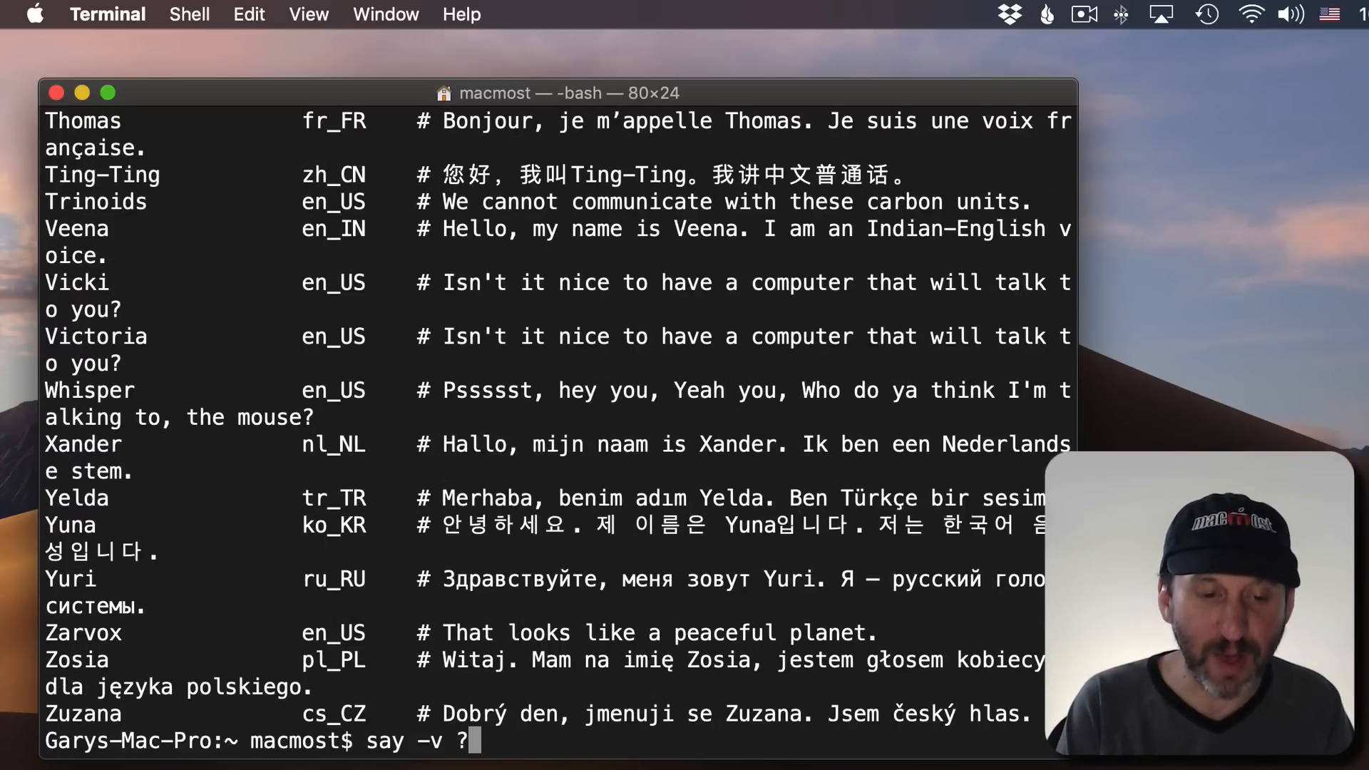
text(date "+%l:%M" | say -v "Kath)
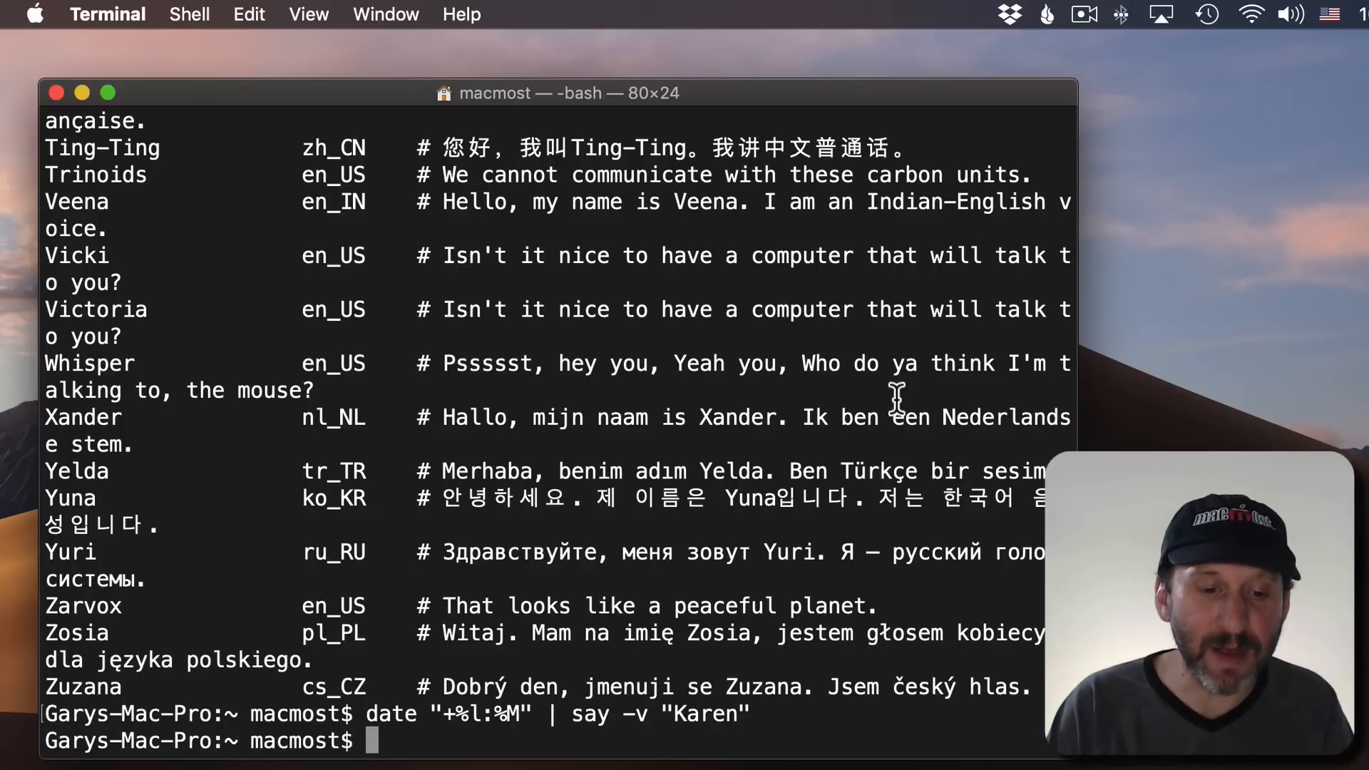
drag(366, 713, 751, 713)
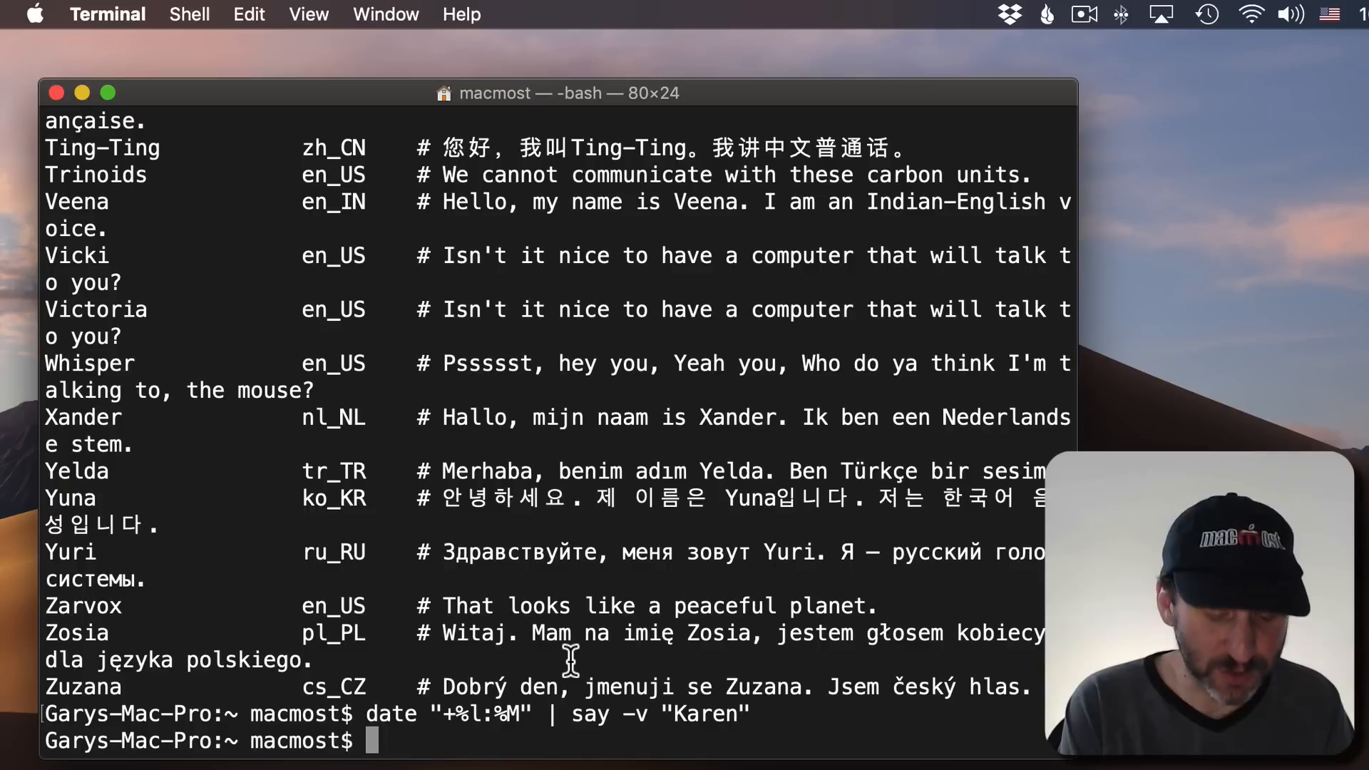
Create chime.sh in ~/documents containing date "+%l:%M" | say -v "Karen"
text(cd)
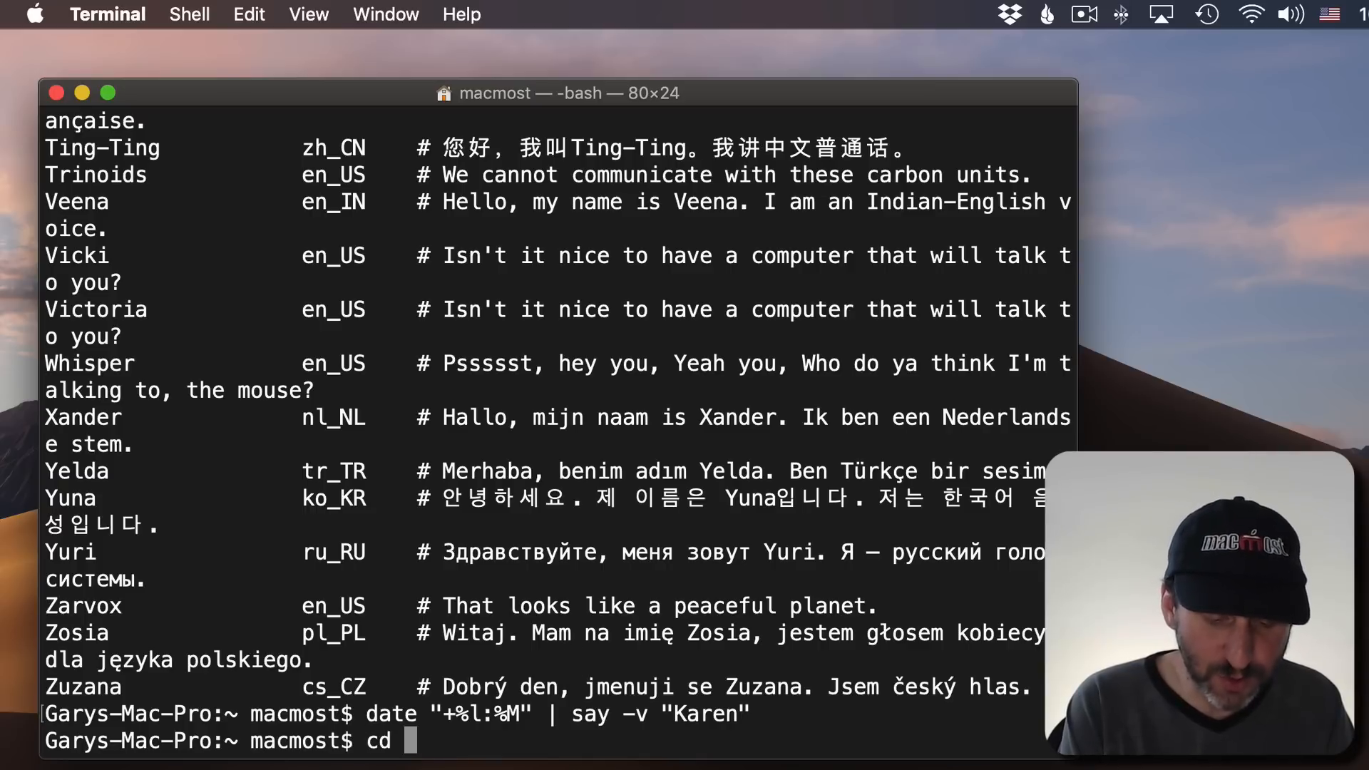
text(~/documents)
text(vi)
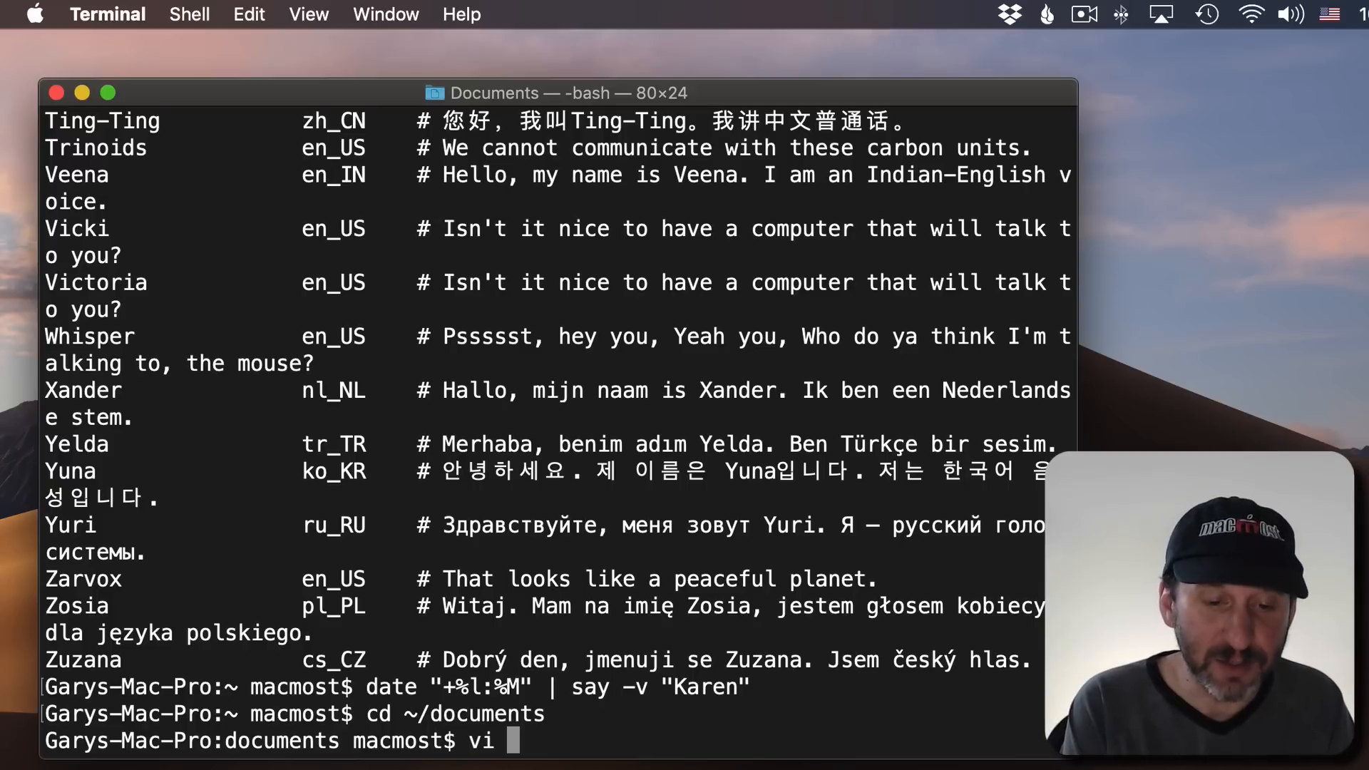
text(c)
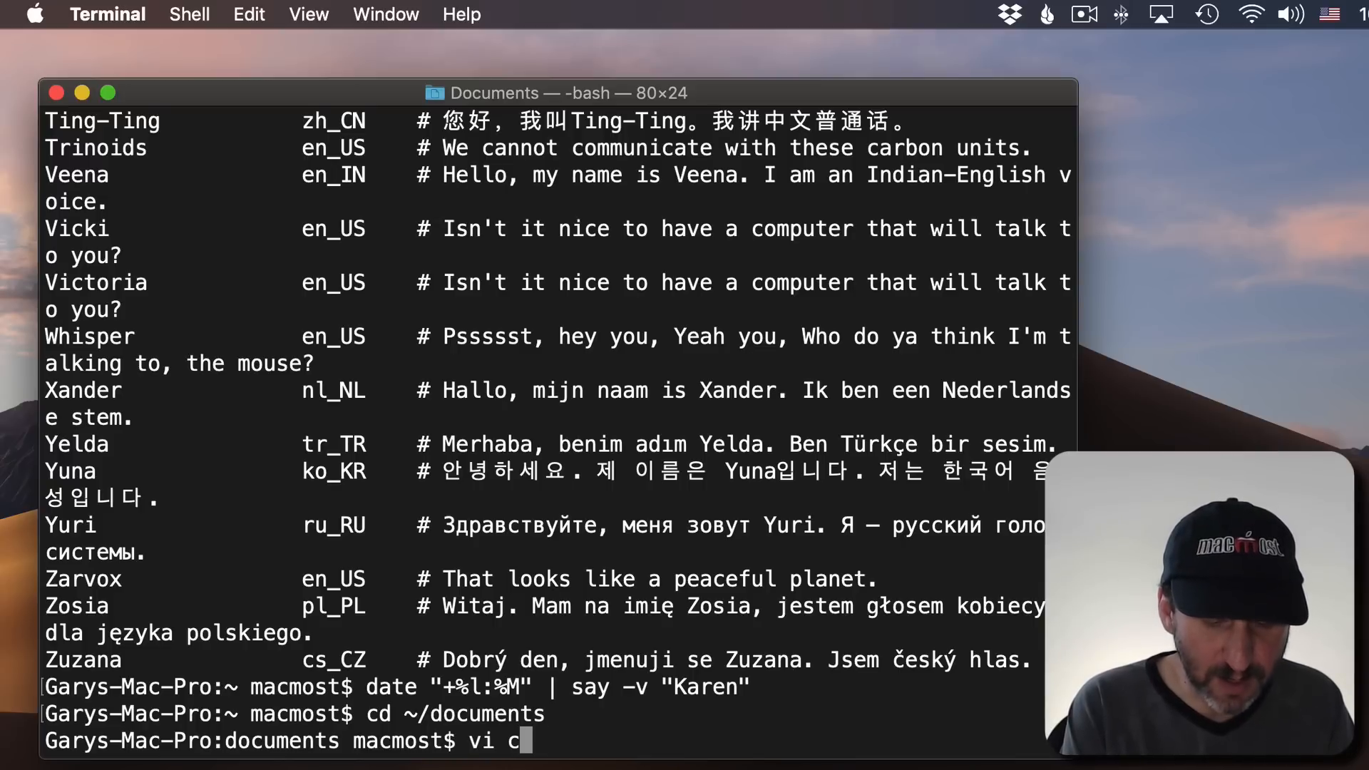
text(hime.s)
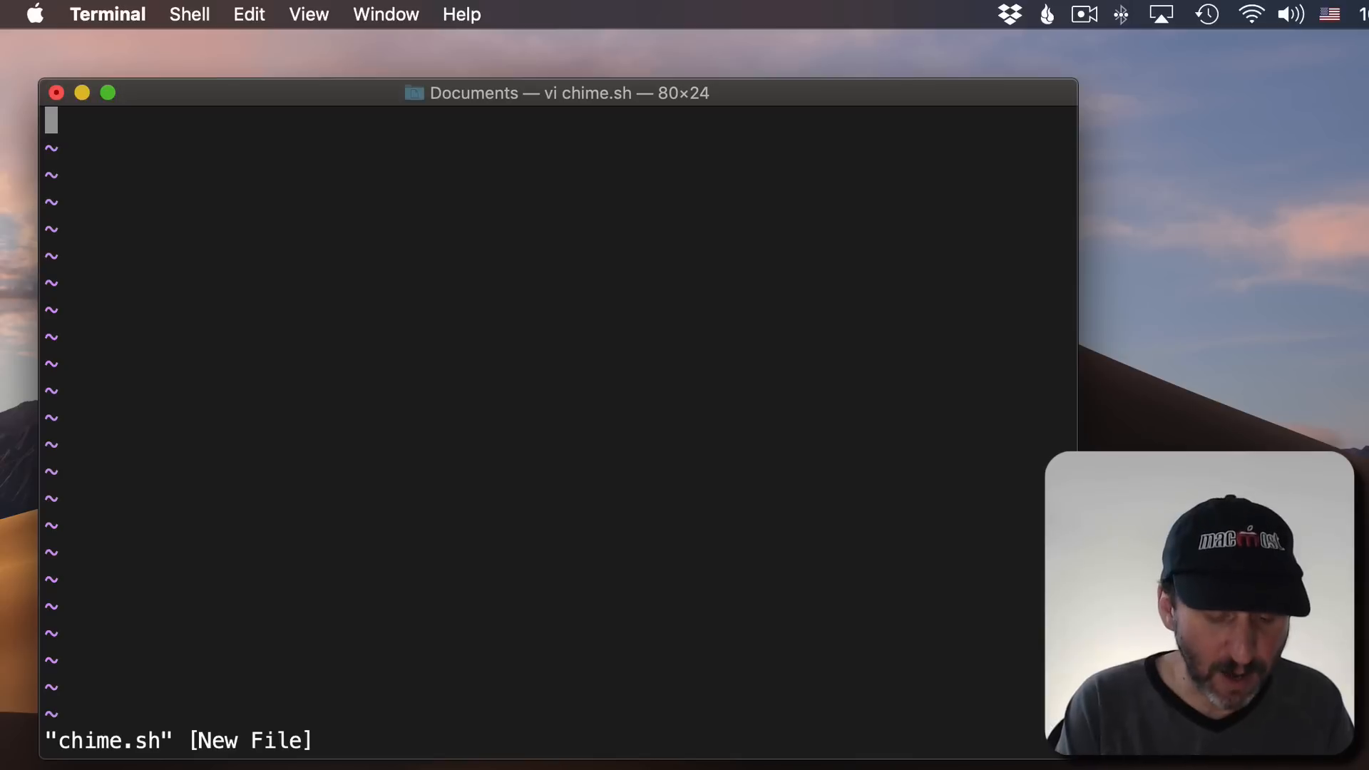
key(i)
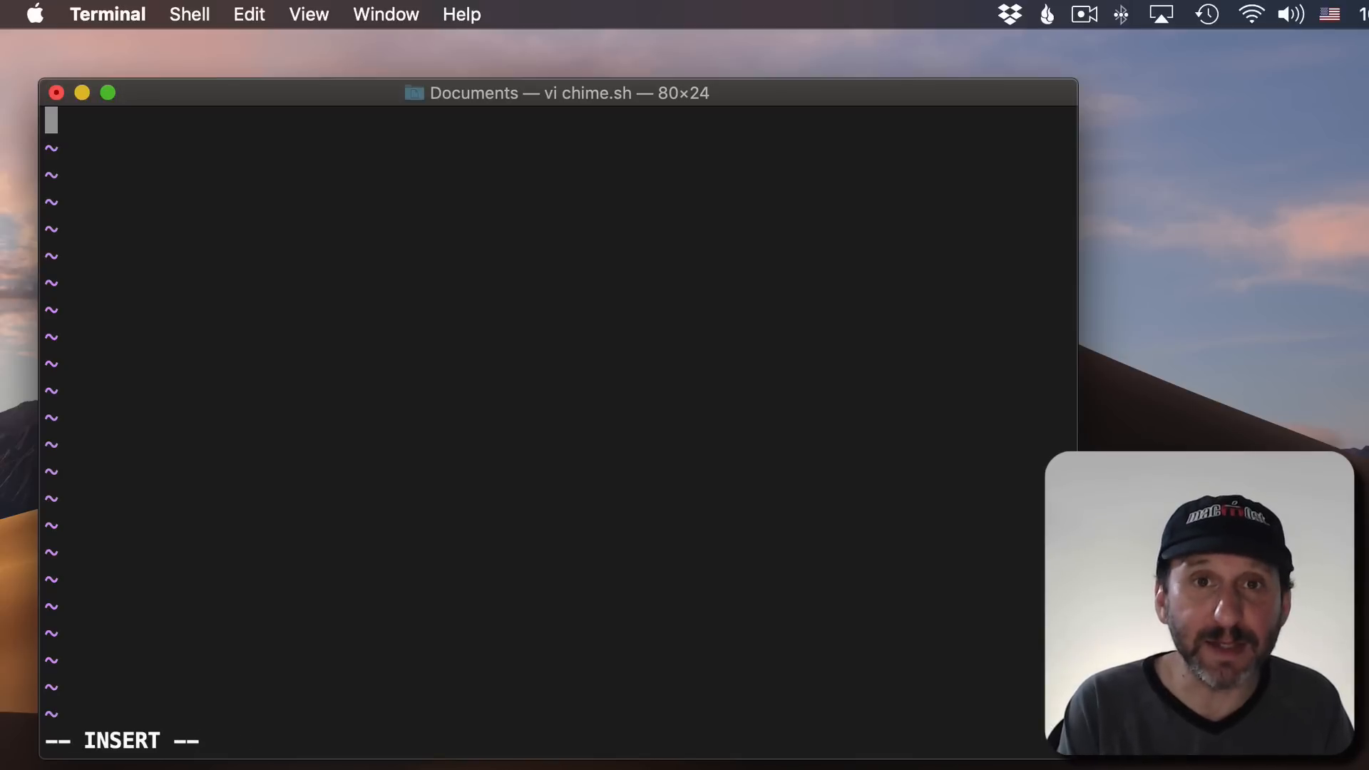
text(date "+%l:%M" | say -v "Karen")
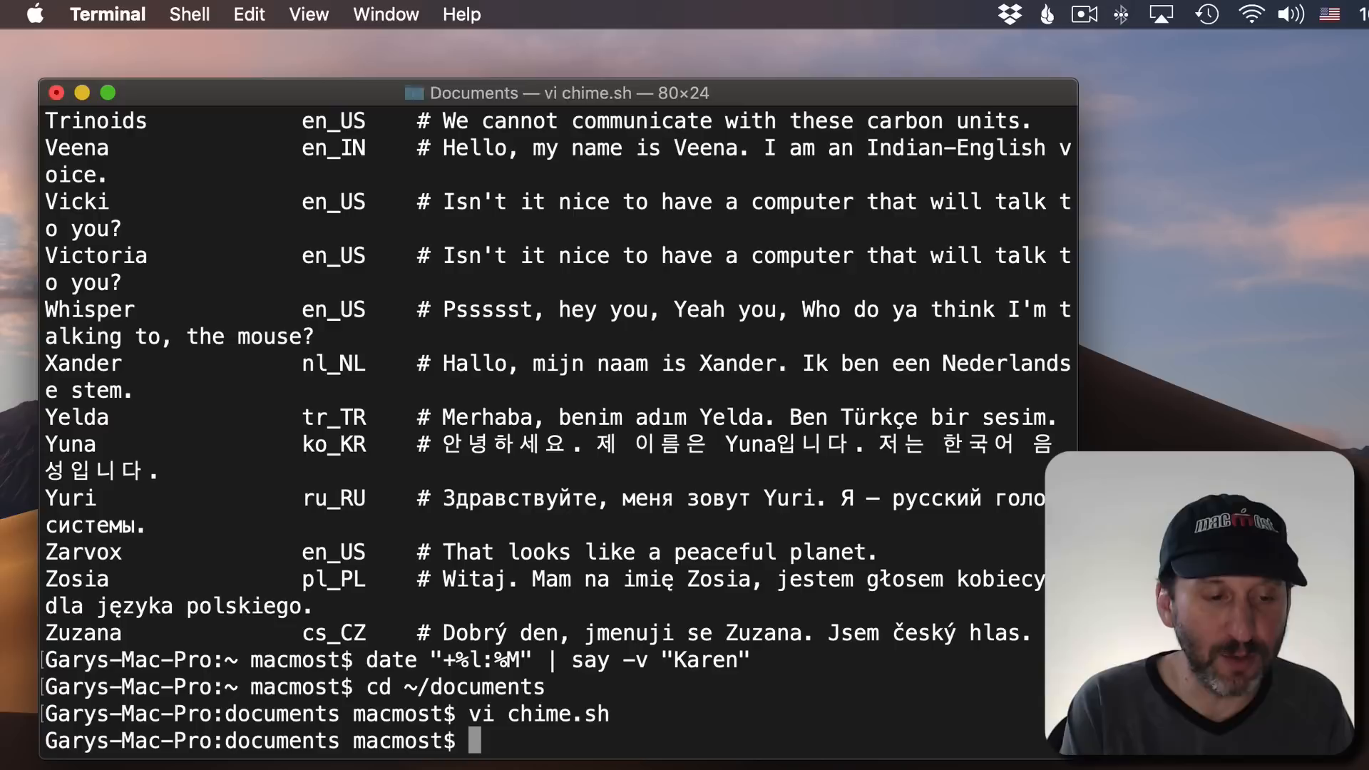
List the directory and try running ./chime.sh, which fails with Permission denied
text(l)
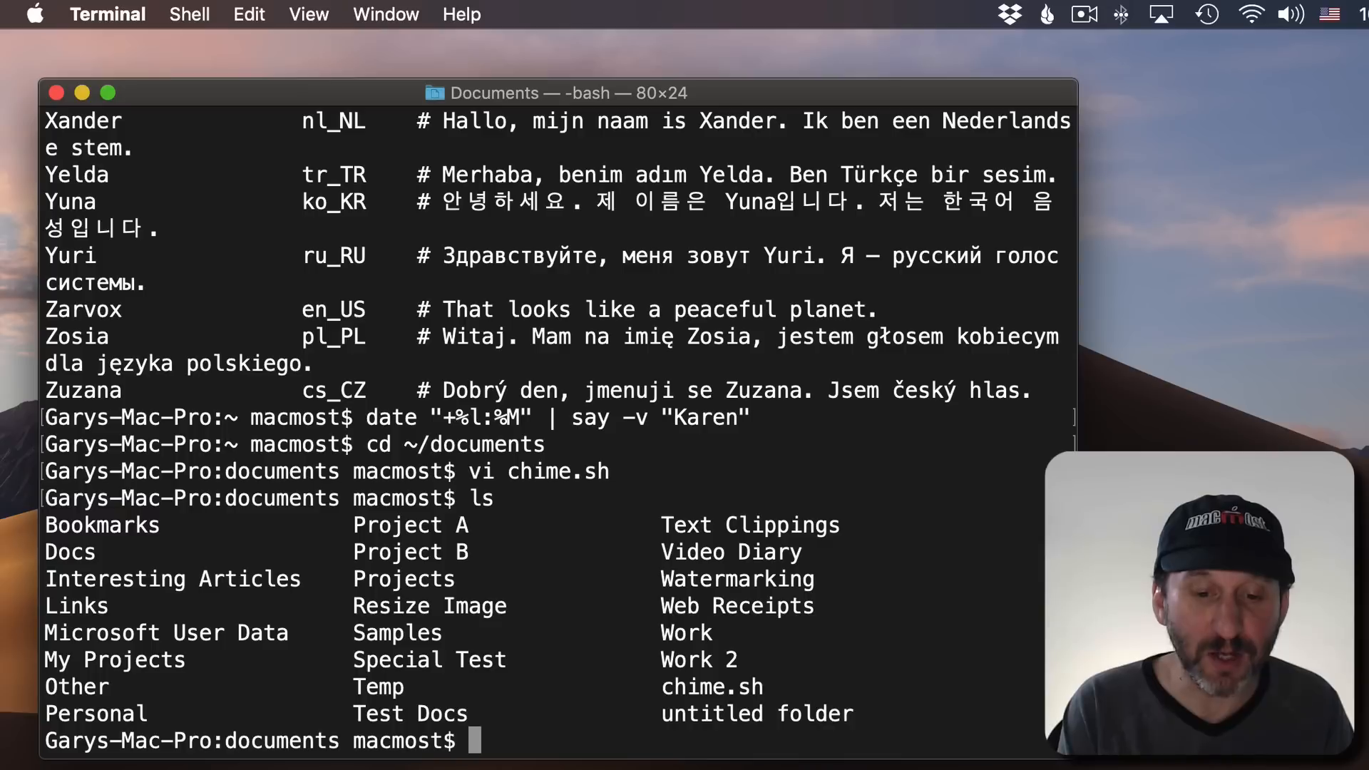
text(.)
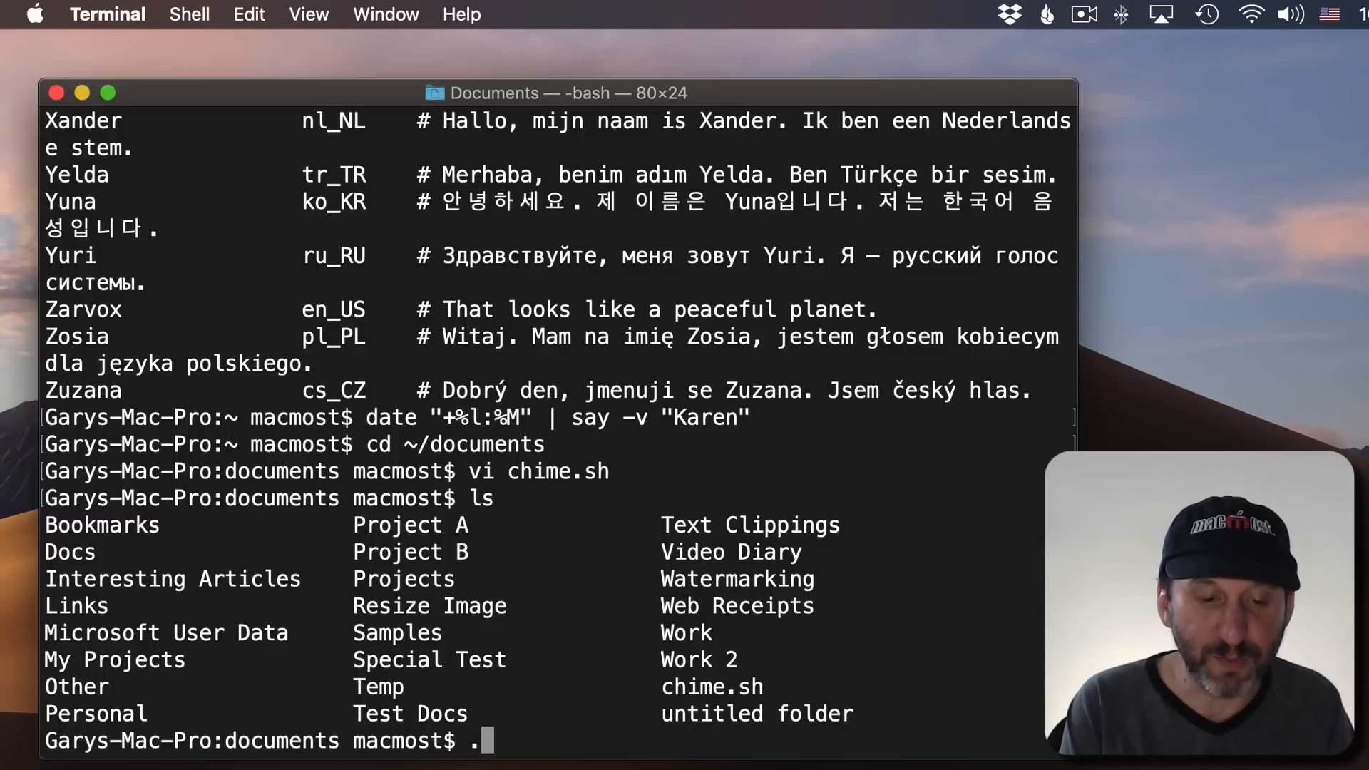
text(/chime.)
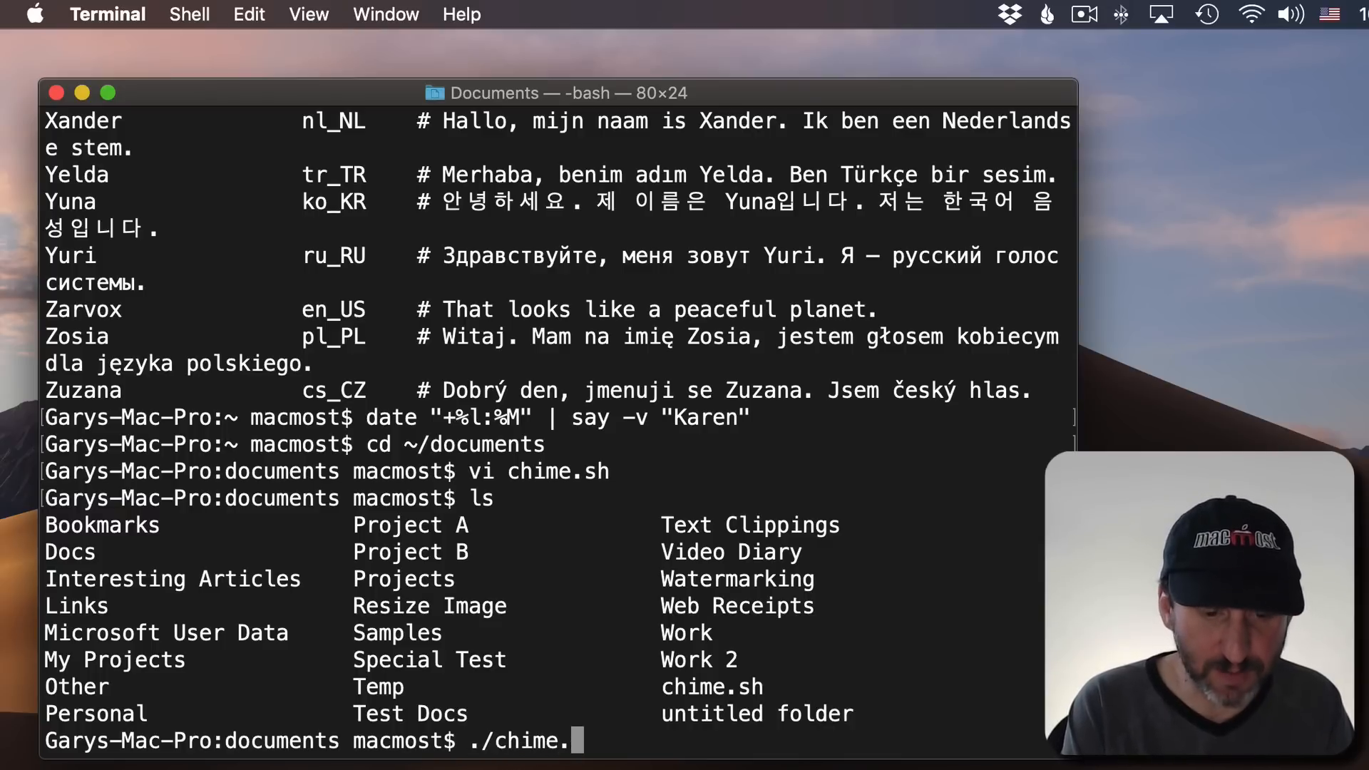
text(sh)
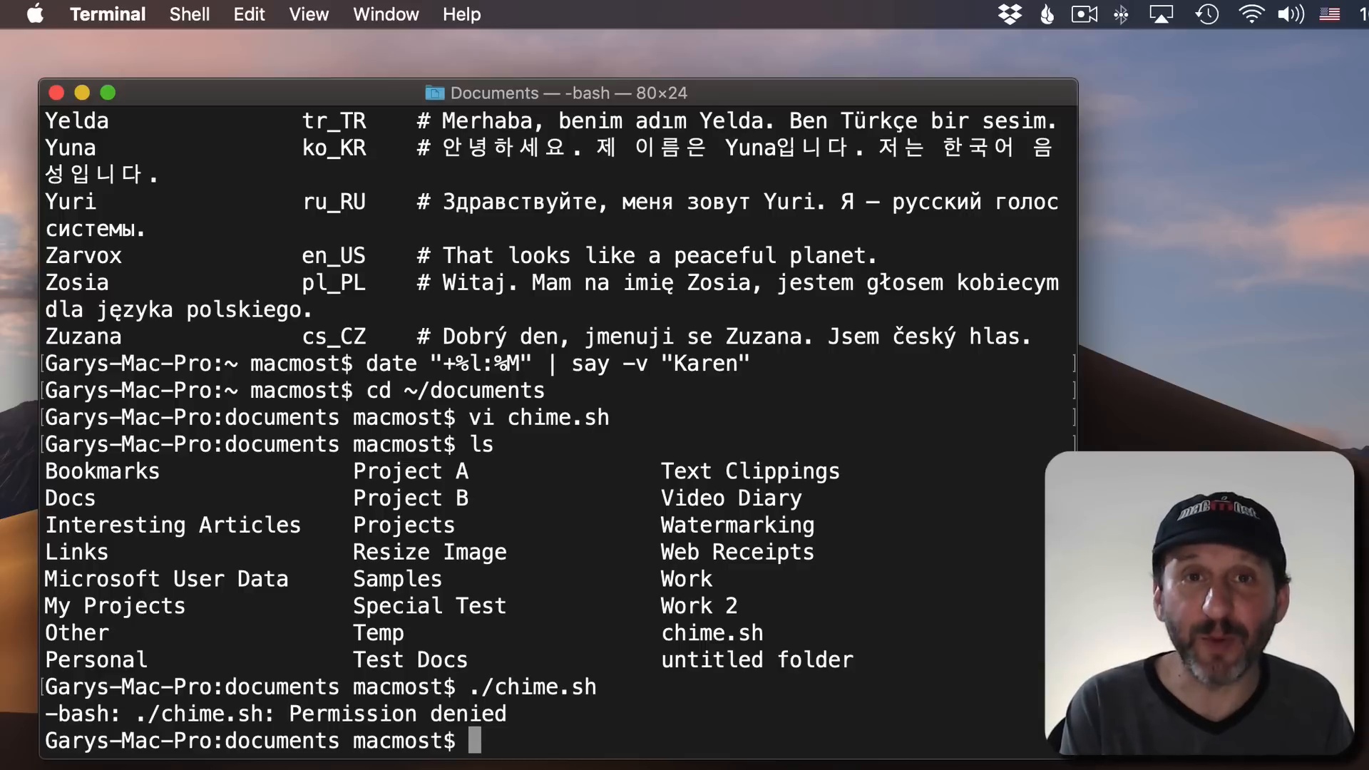
Make chime.sh executable with chmod 755
text(chmod)
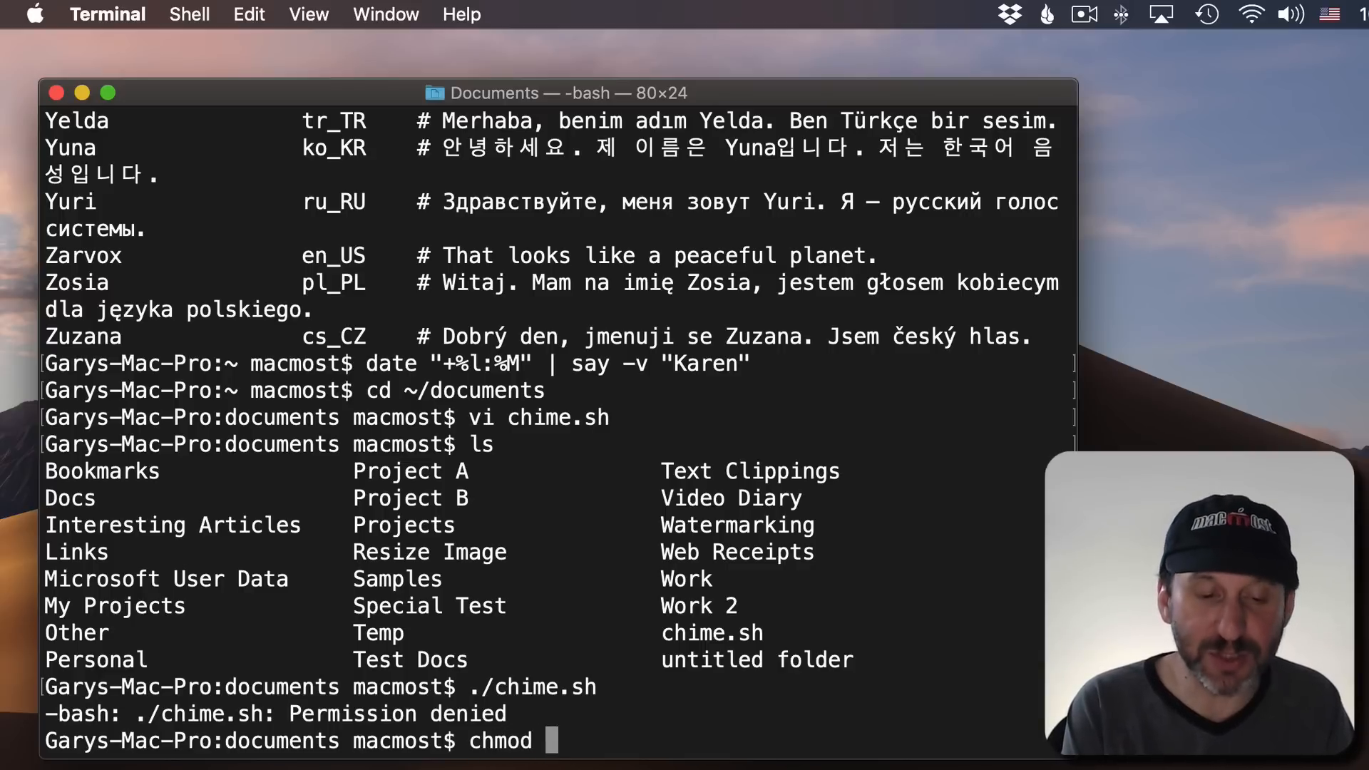
text(755)
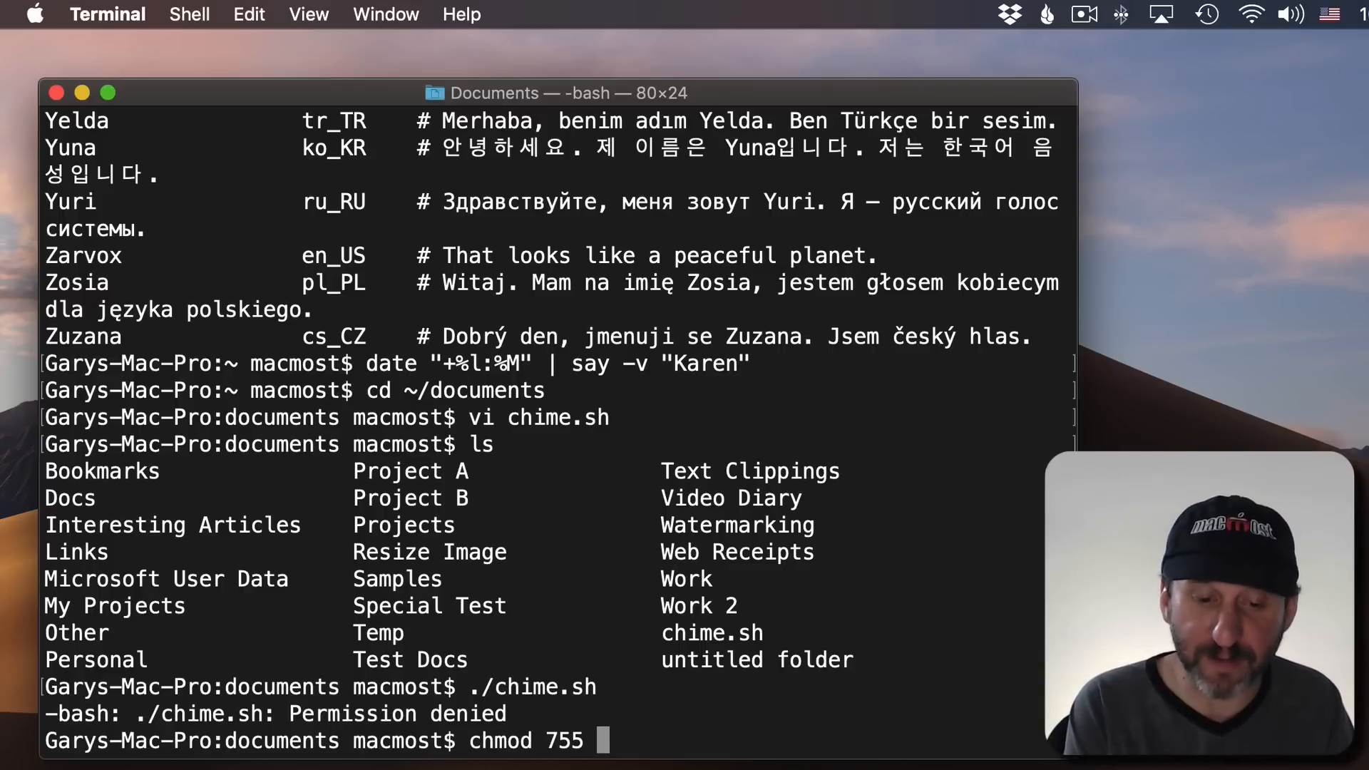
text(chime.s)
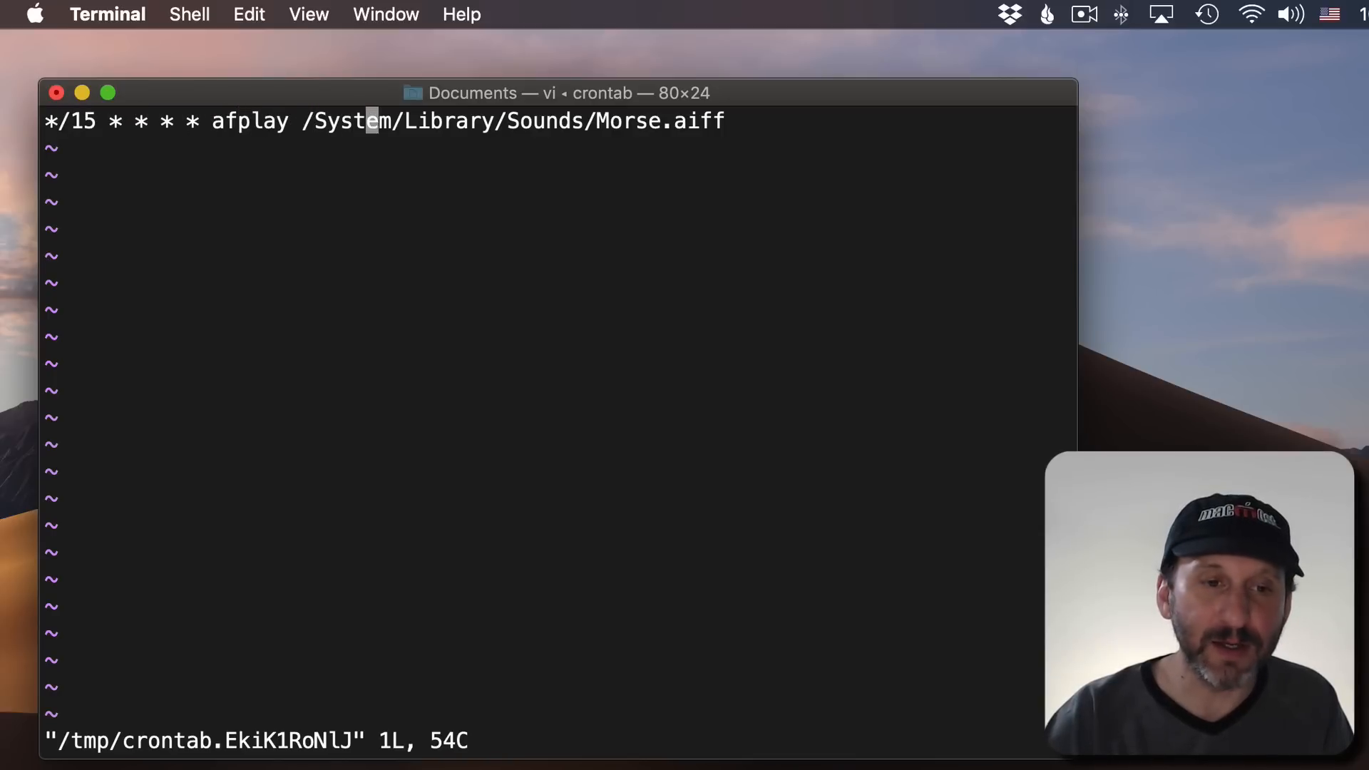
Replace the crontab line's afplay sound command with ~/documents/chime.sh
key(A)
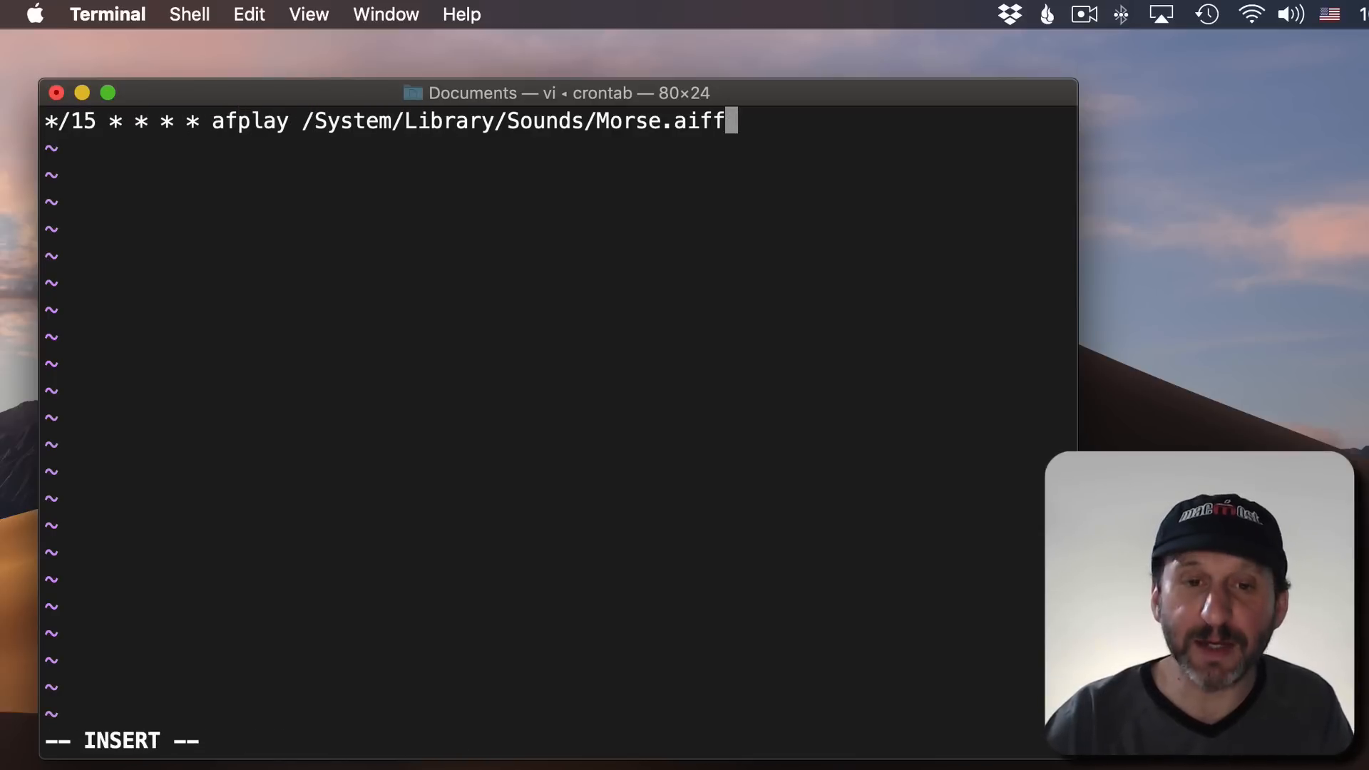
key(Backspace)
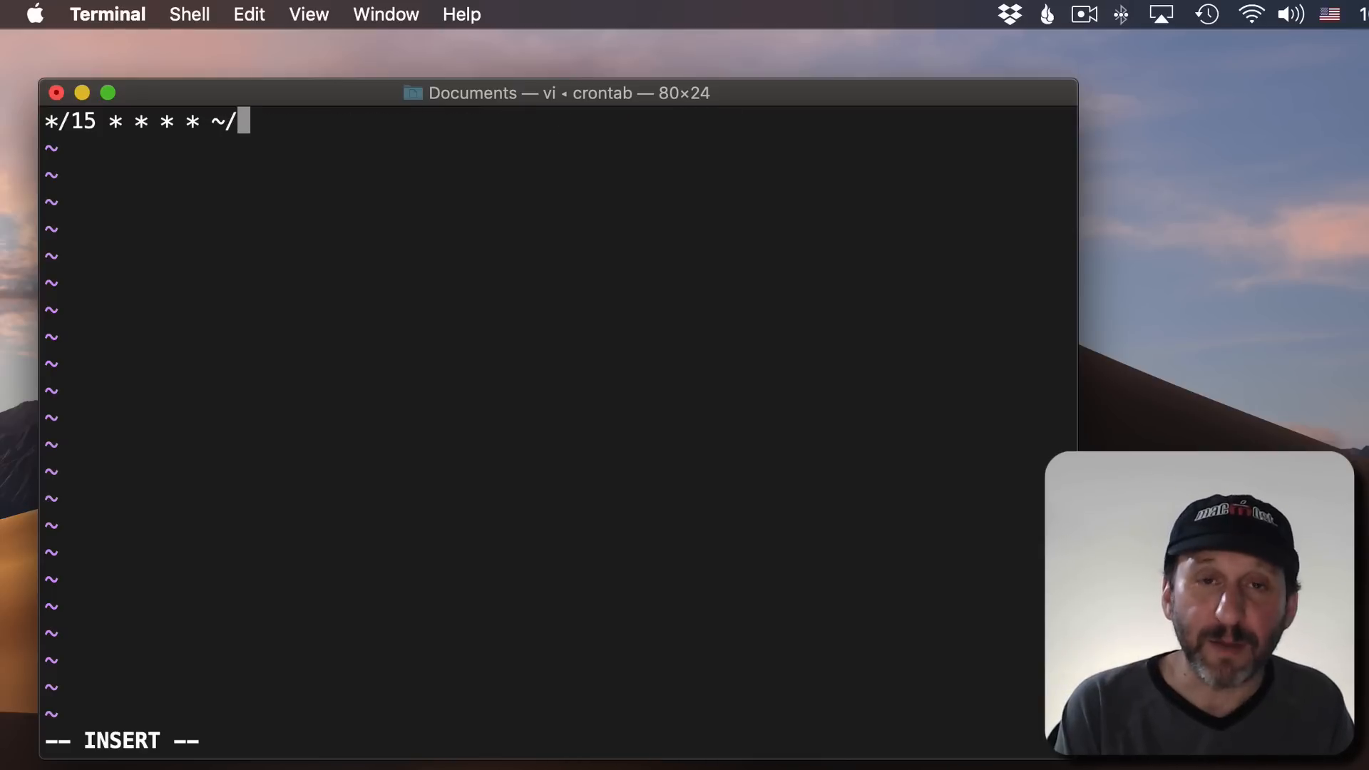
text(document)
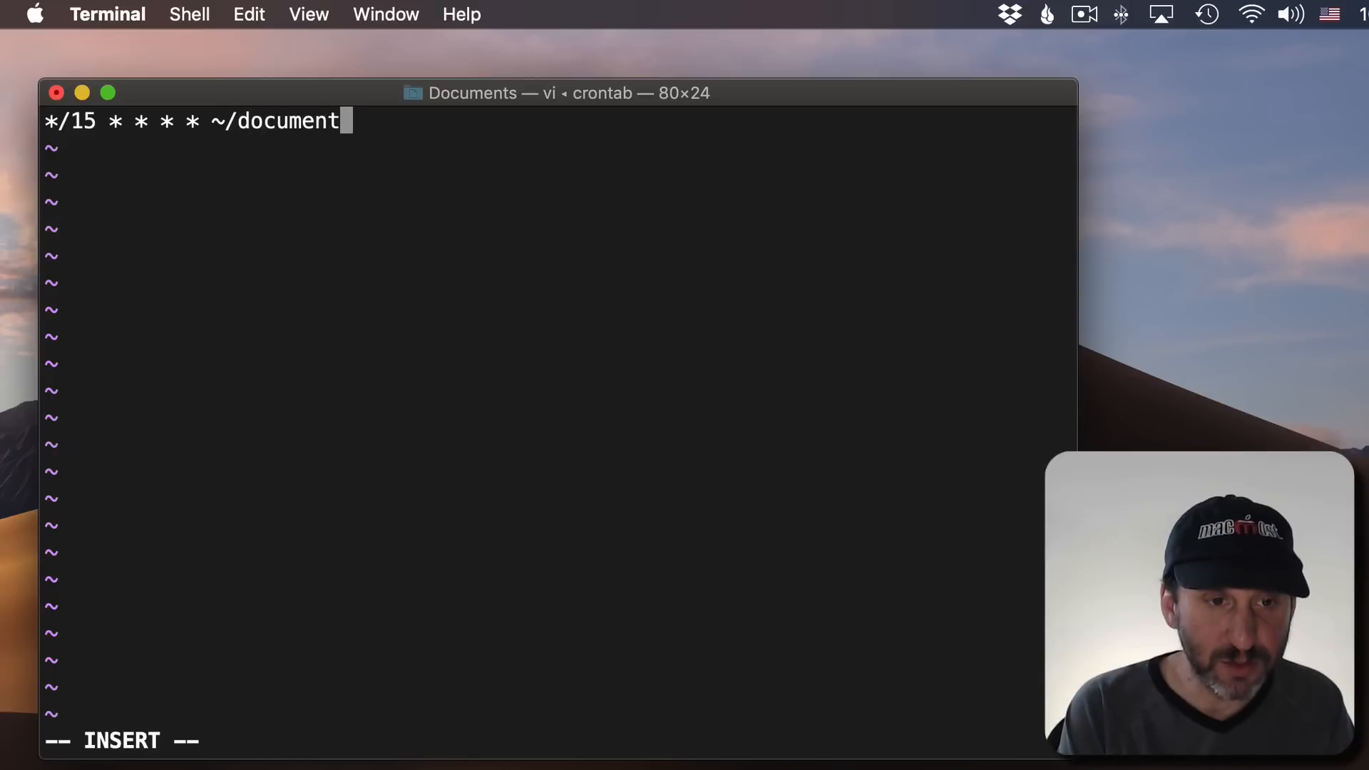
text(s/ch)
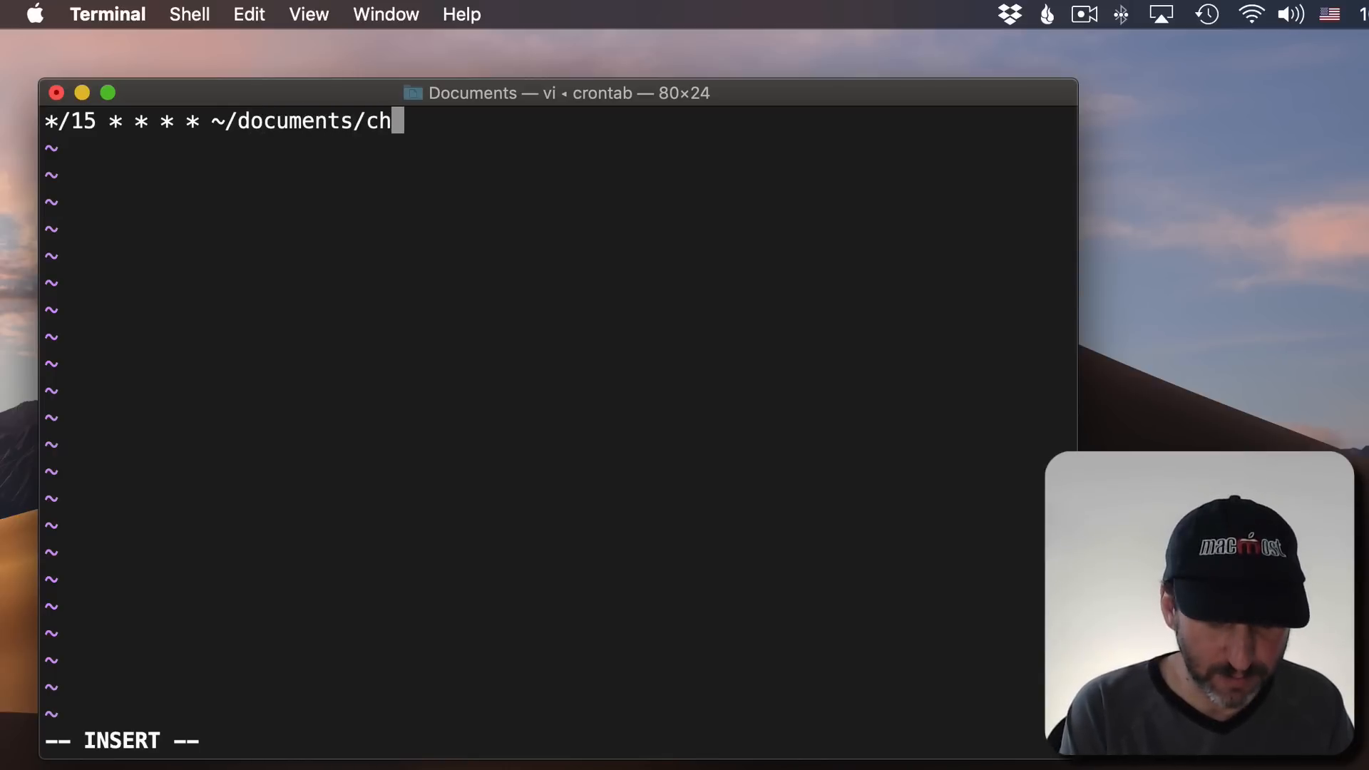
text(ime.sh)
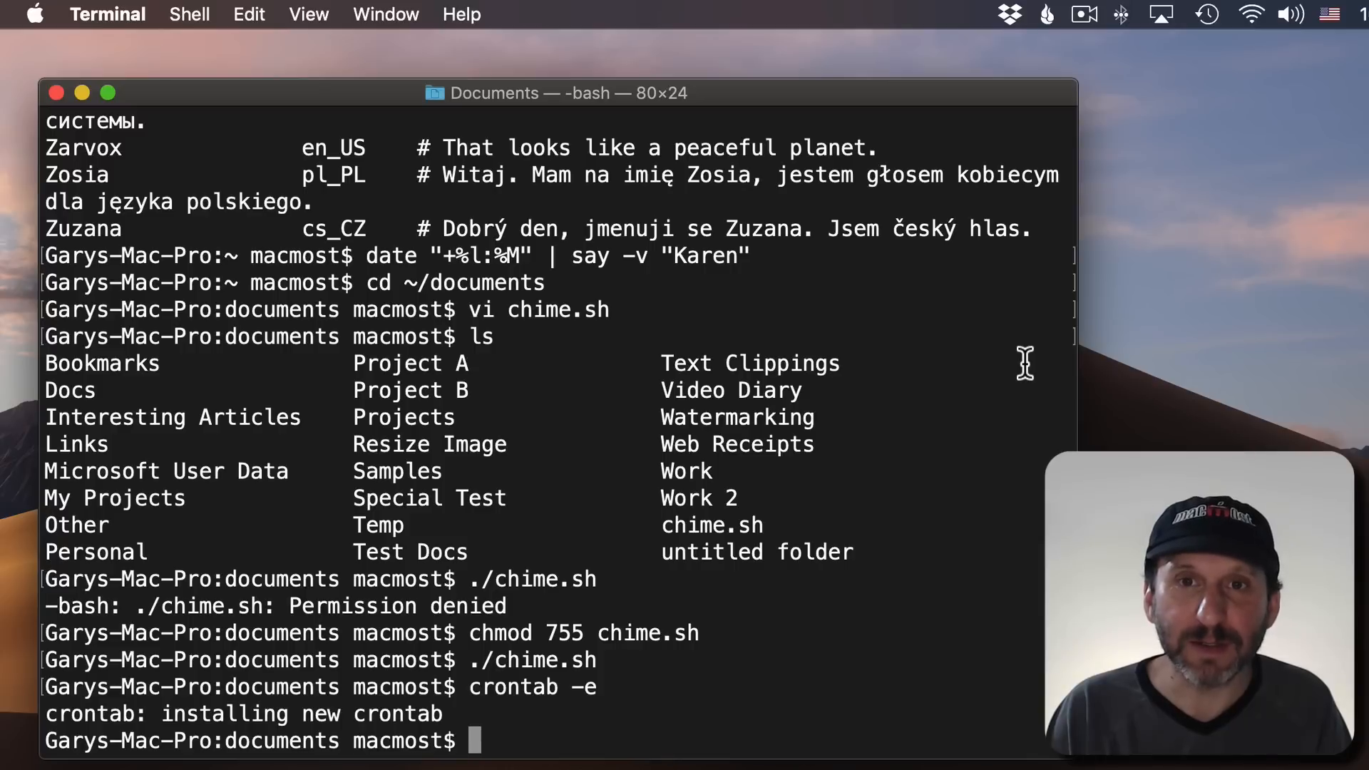
mouse_move(736, 105)
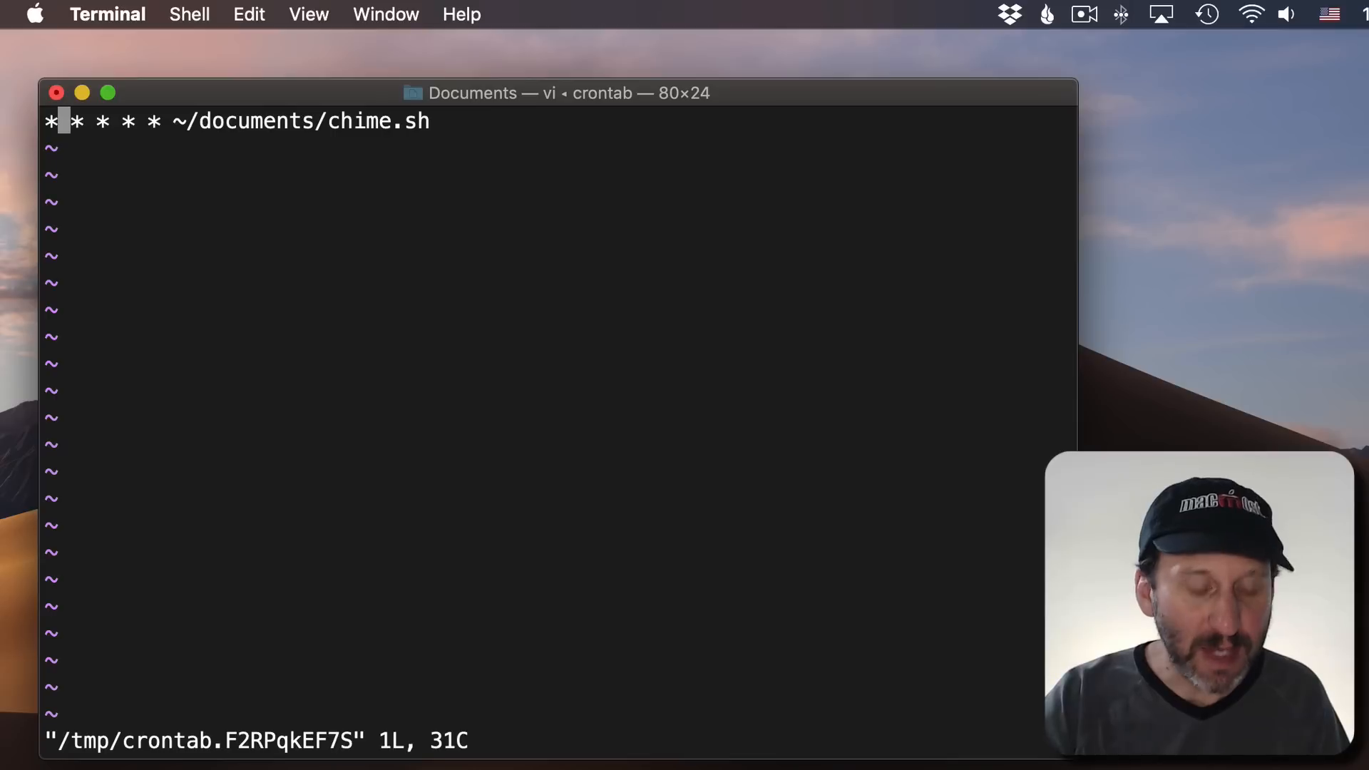
Change the schedule fields to run every 15 minutes during hours 7–16
key(i)
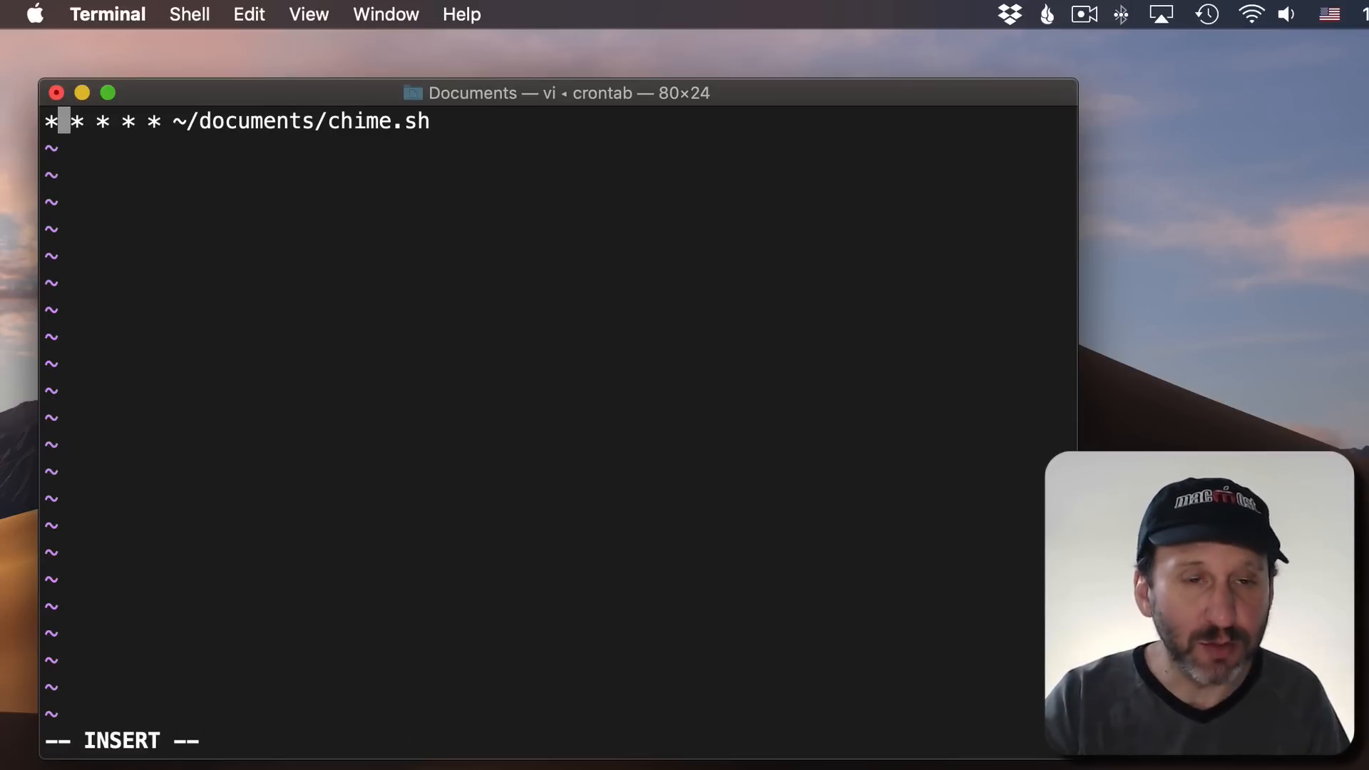
text(/15)
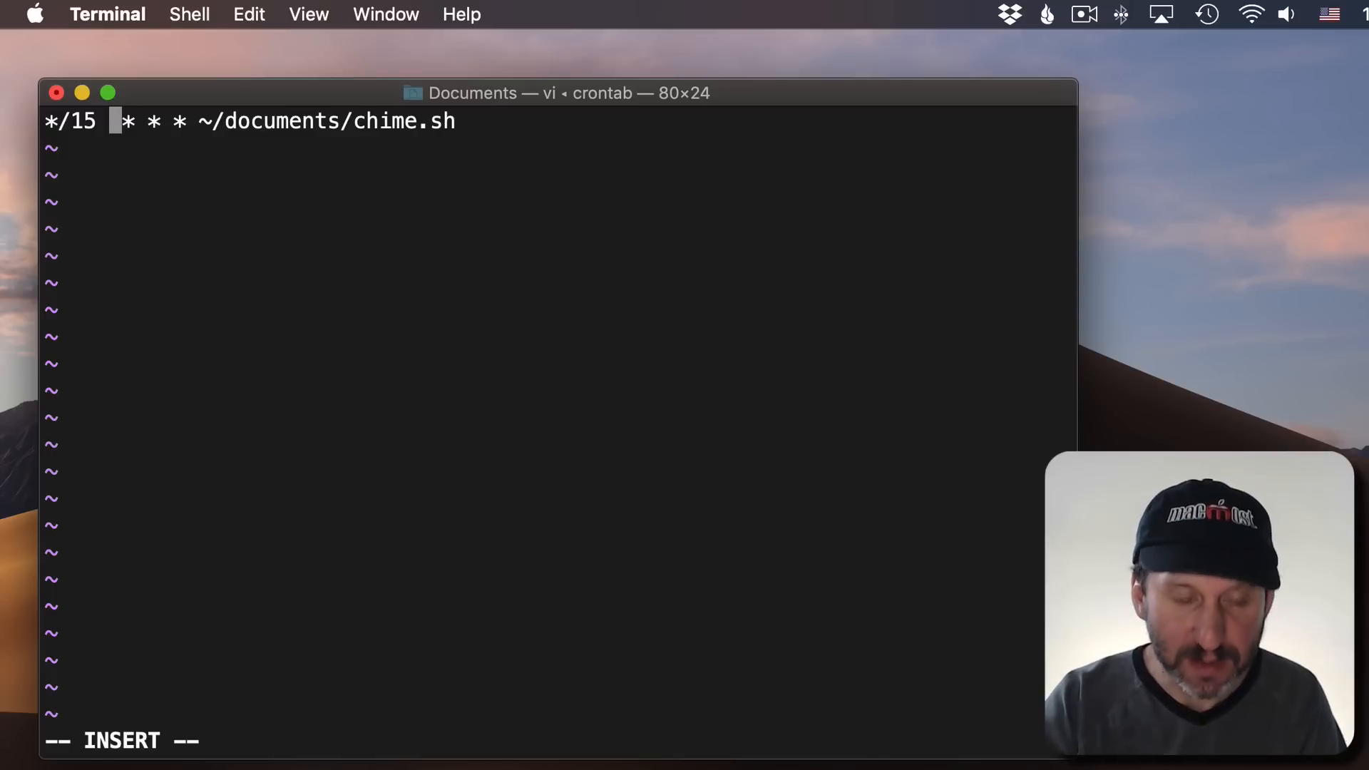
text(7-)
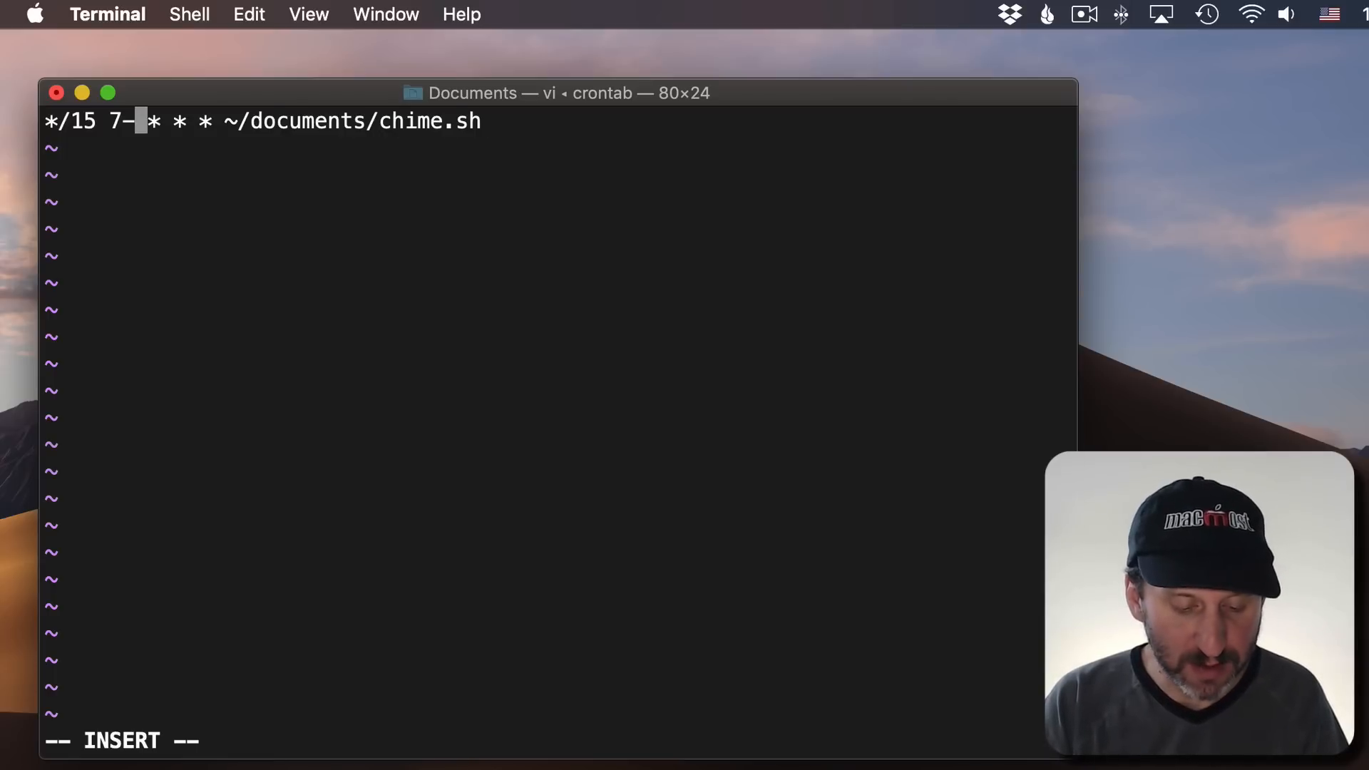
text(17)
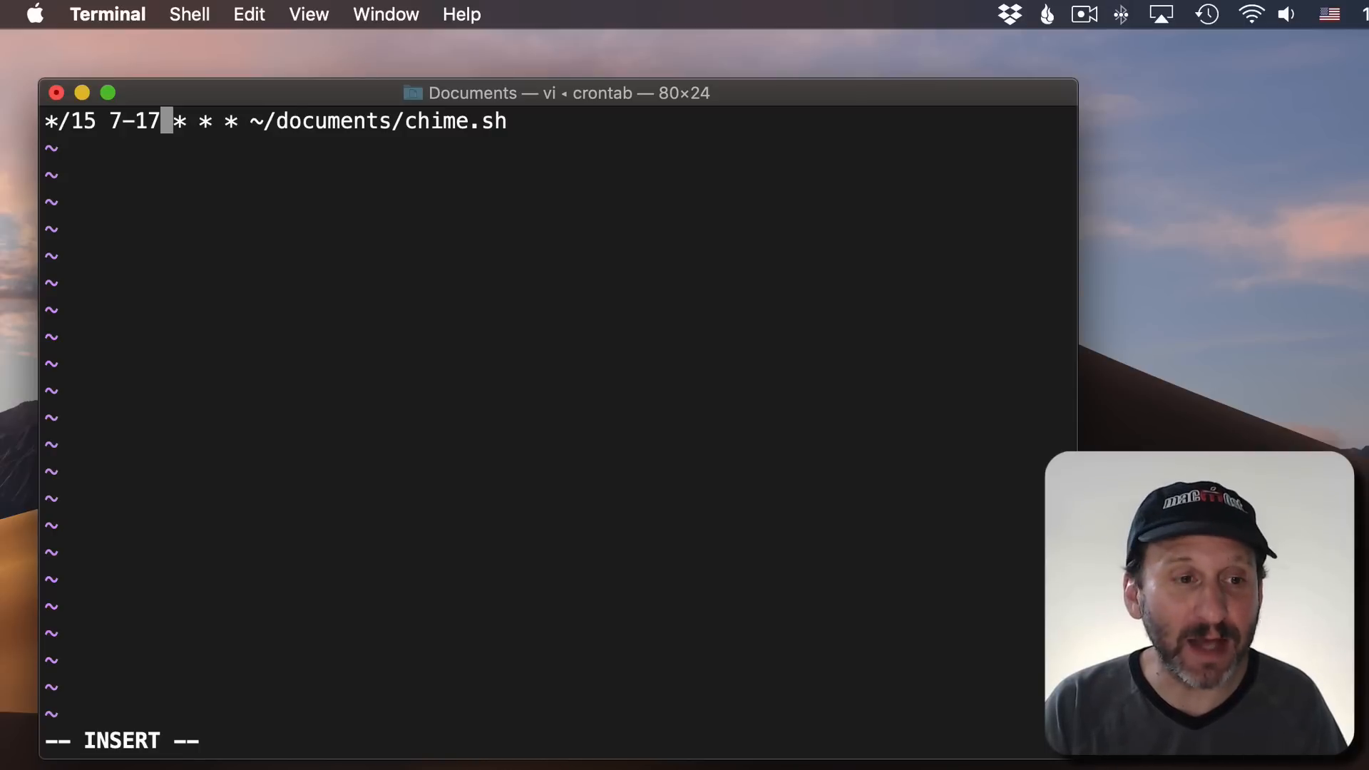
mouse_move(168, 116)
text(6)
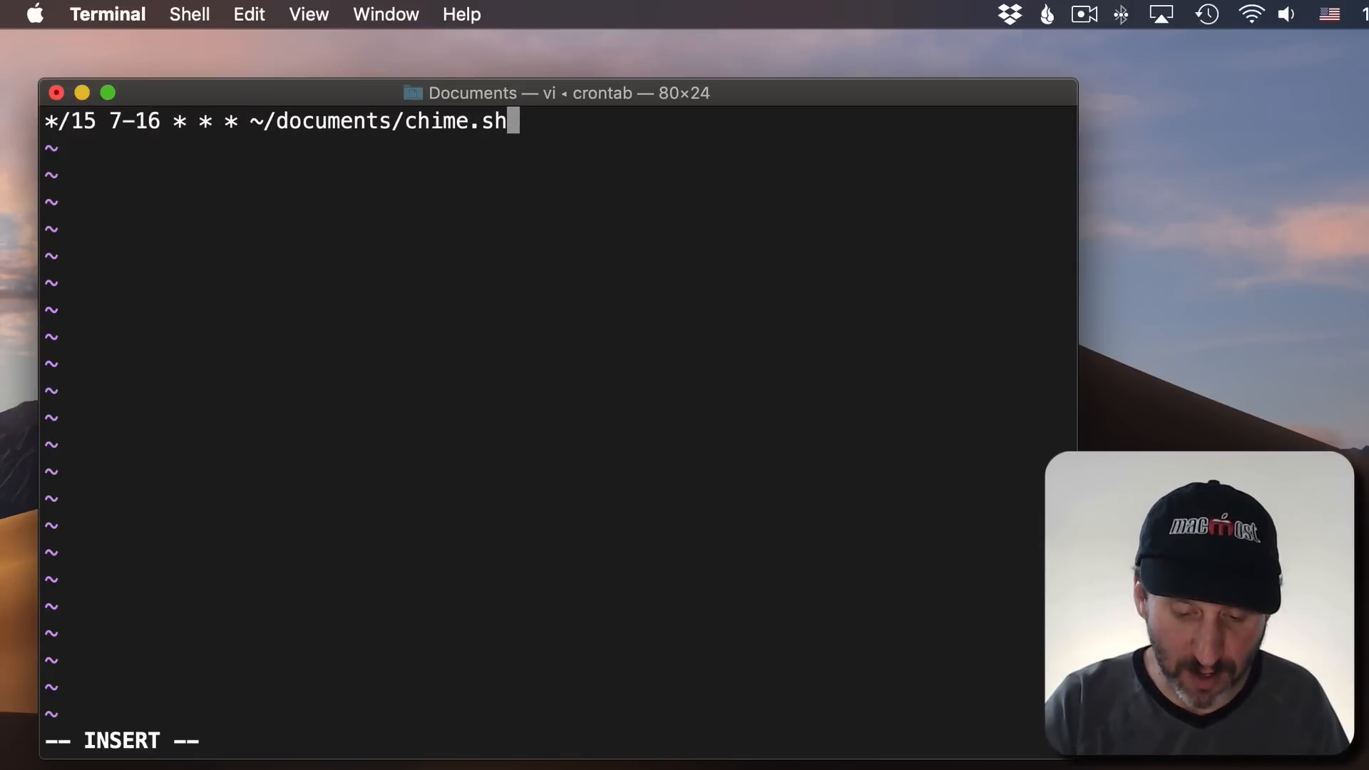
Add a second line '0 17 * * * ~/documents/chime.sh' for the 17:00 chime
text(0)
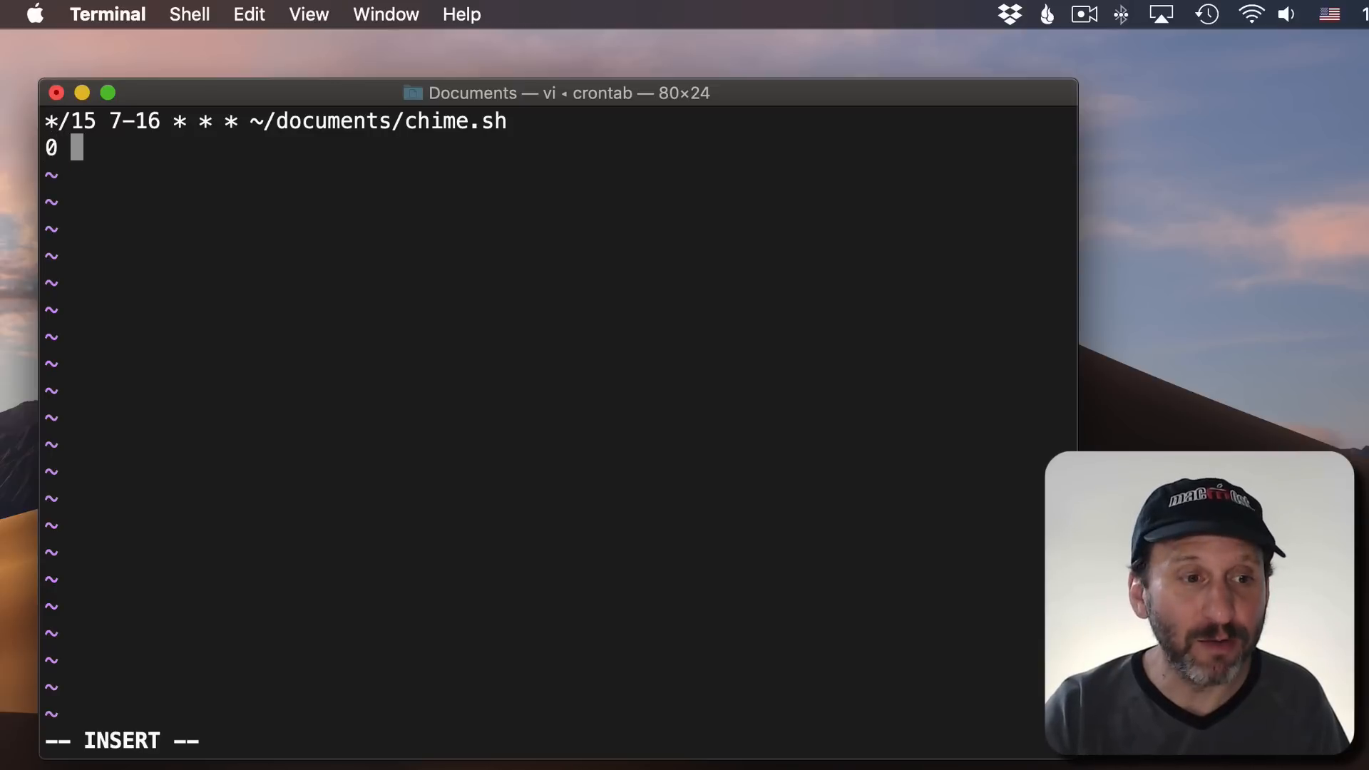
text(17)
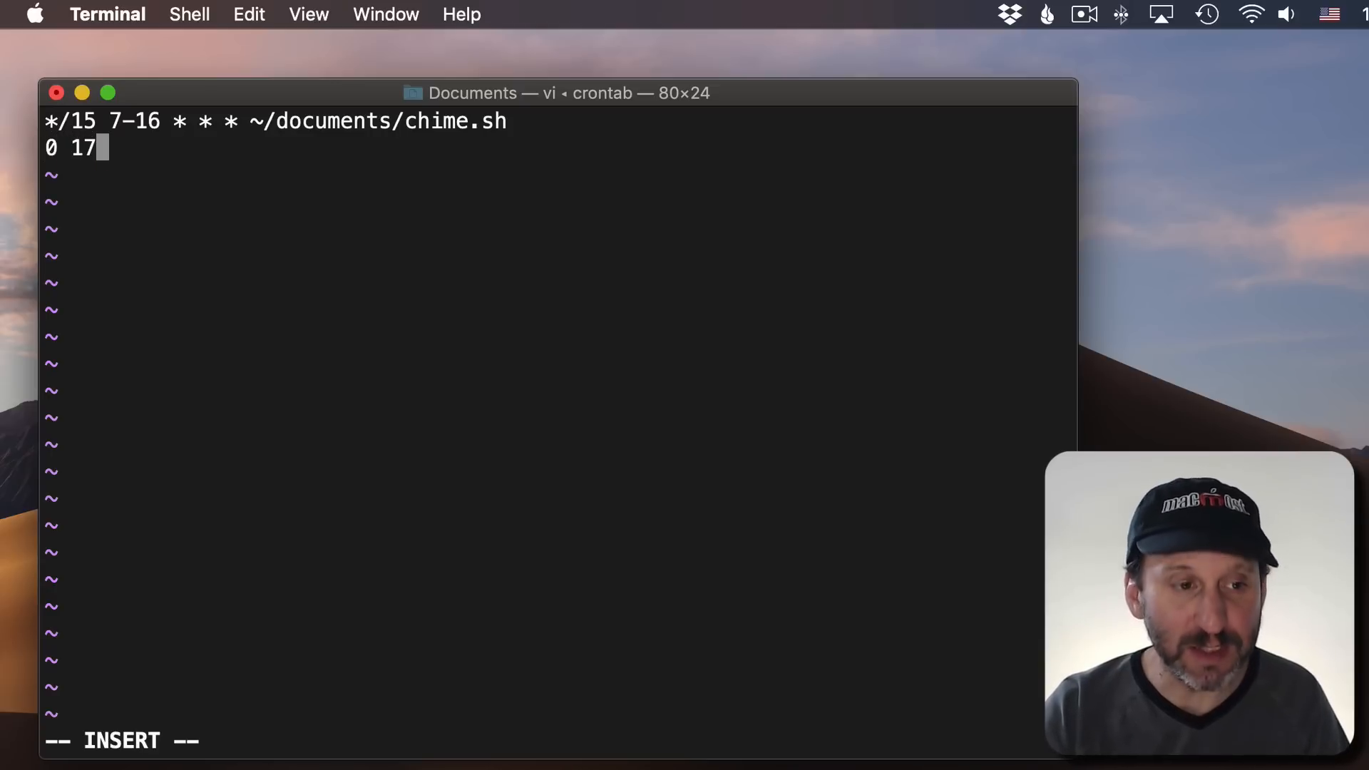
text(* * * ~/documents/chime.sh)
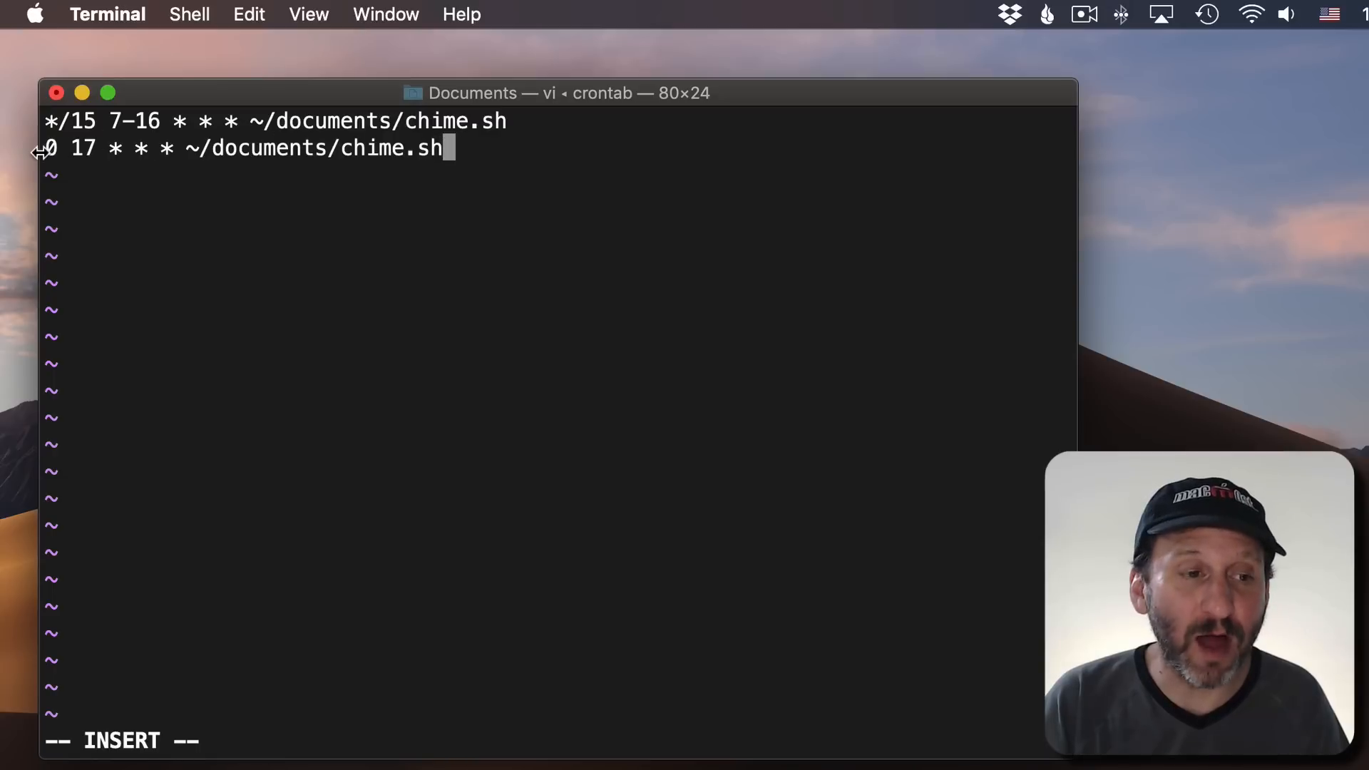
drag(44, 120, 502, 120)
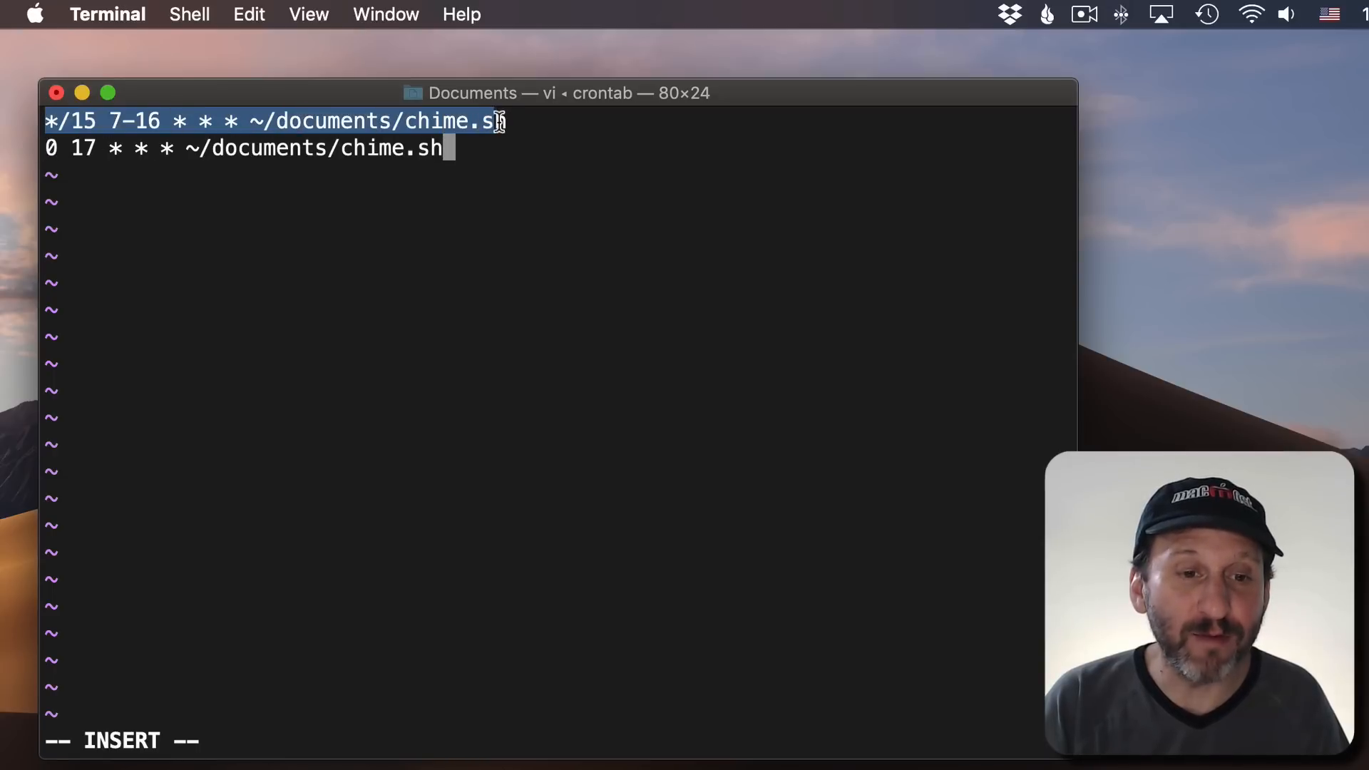